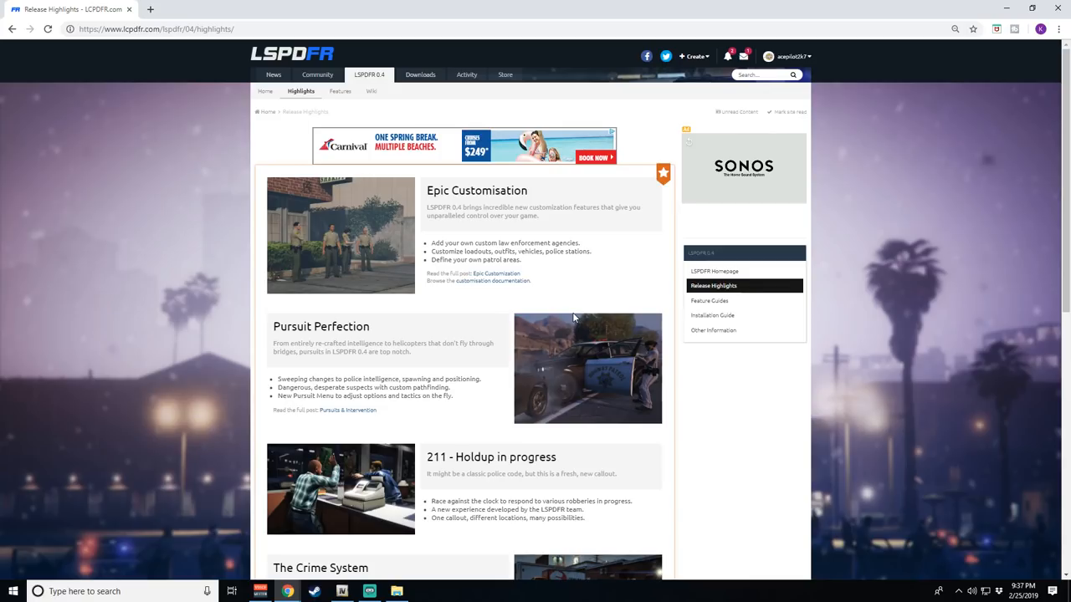
mouse_move(505, 291)
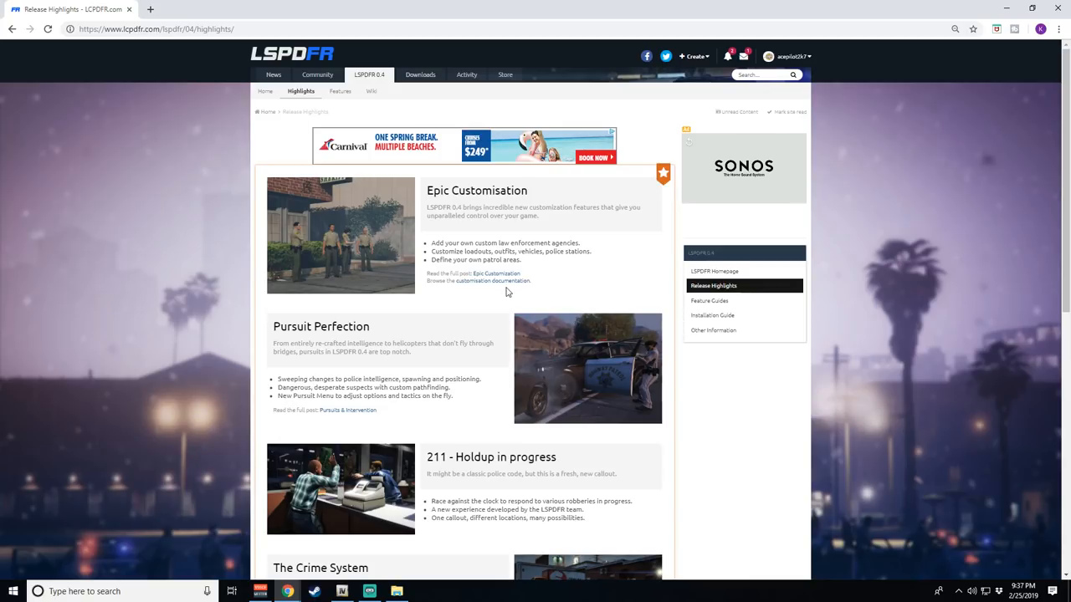
Go to the site's Downloads section and browse the GTA V Scripts & Plugins category.
scroll(down, 3)
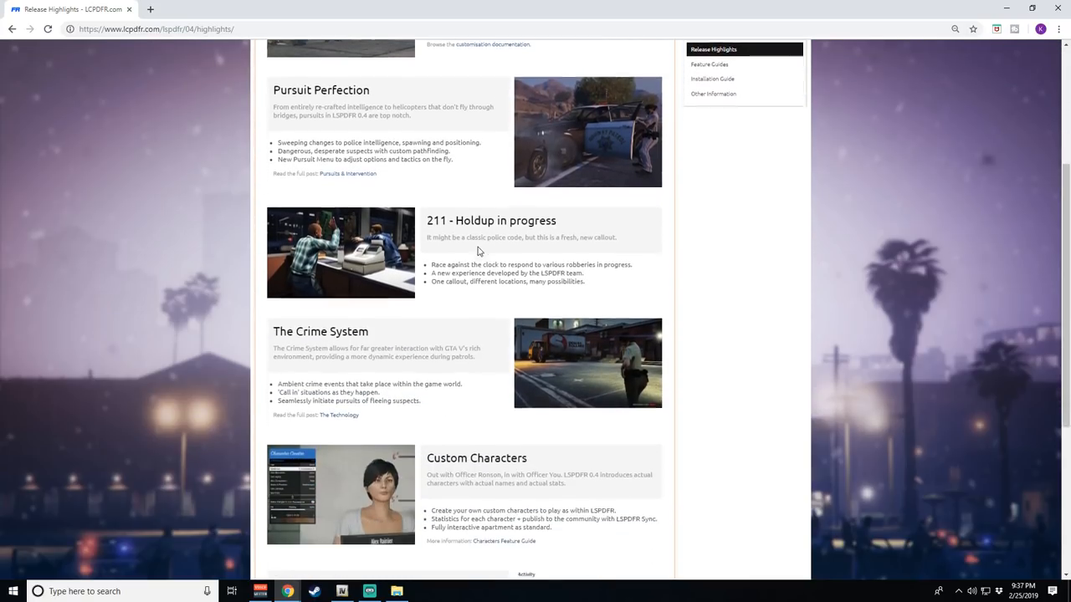
scroll(down, 3)
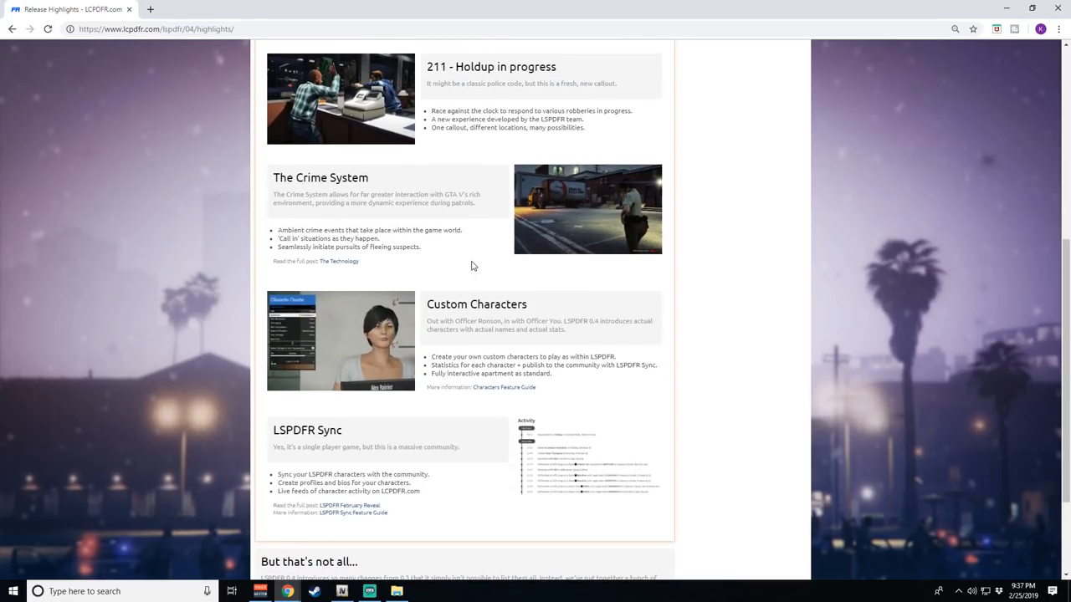
scroll(up, 3)
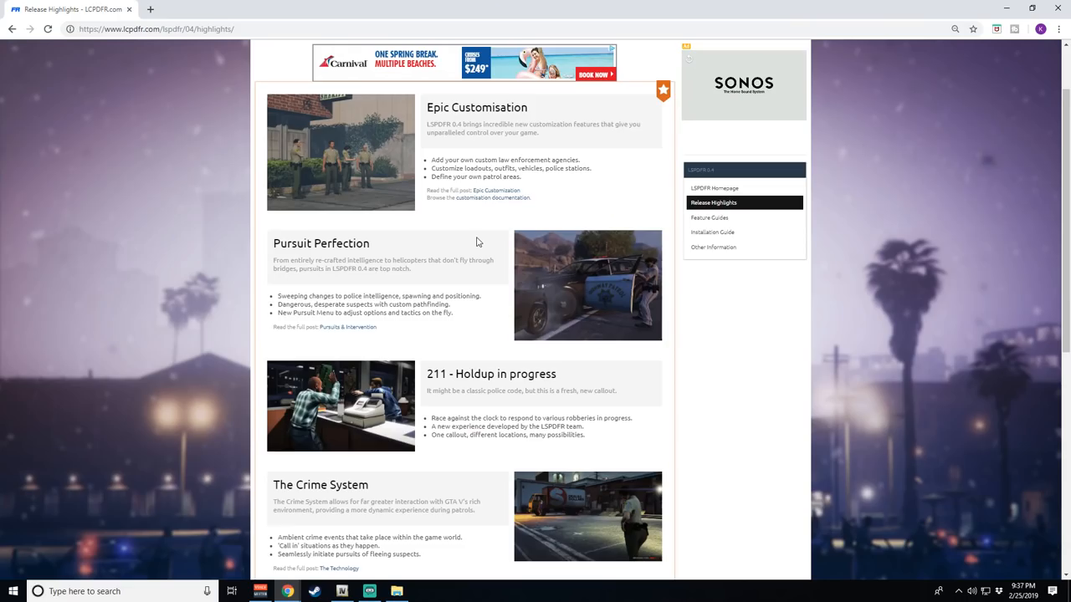
scroll(up, 3)
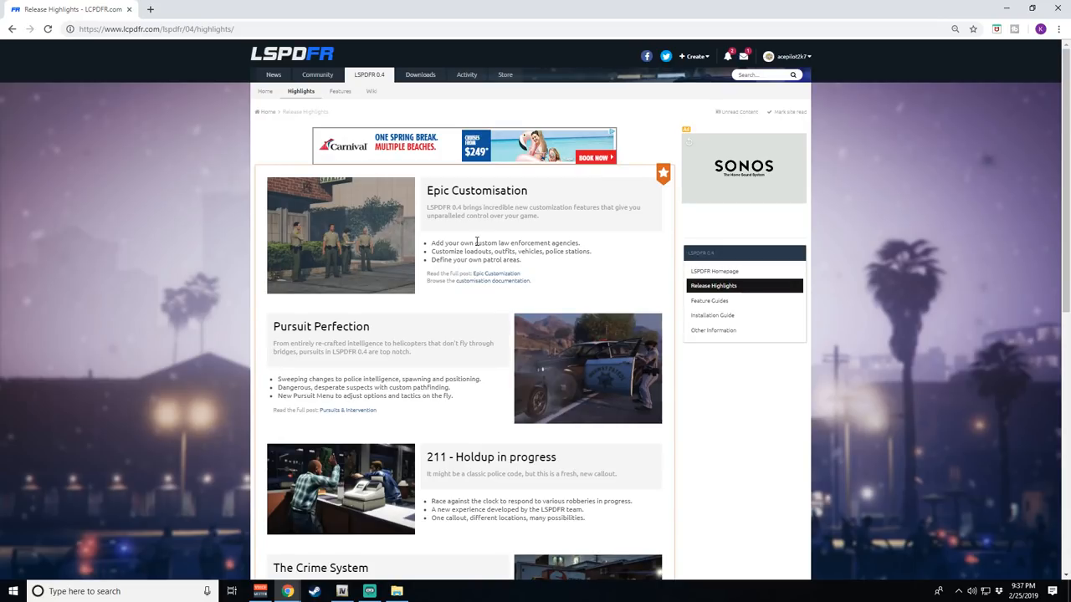
mouse_move(341, 72)
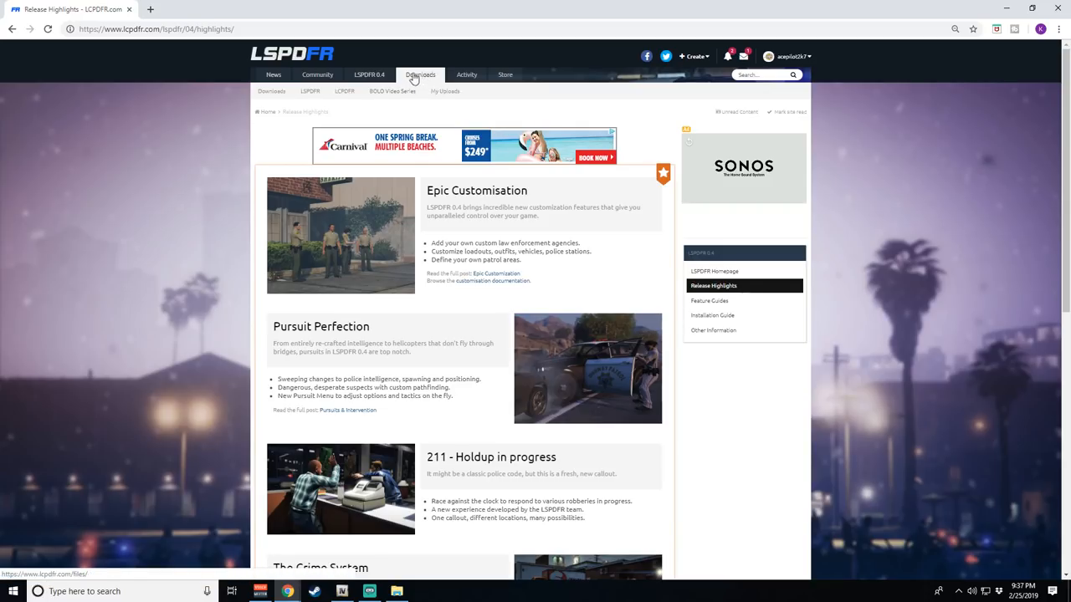
click(420, 74)
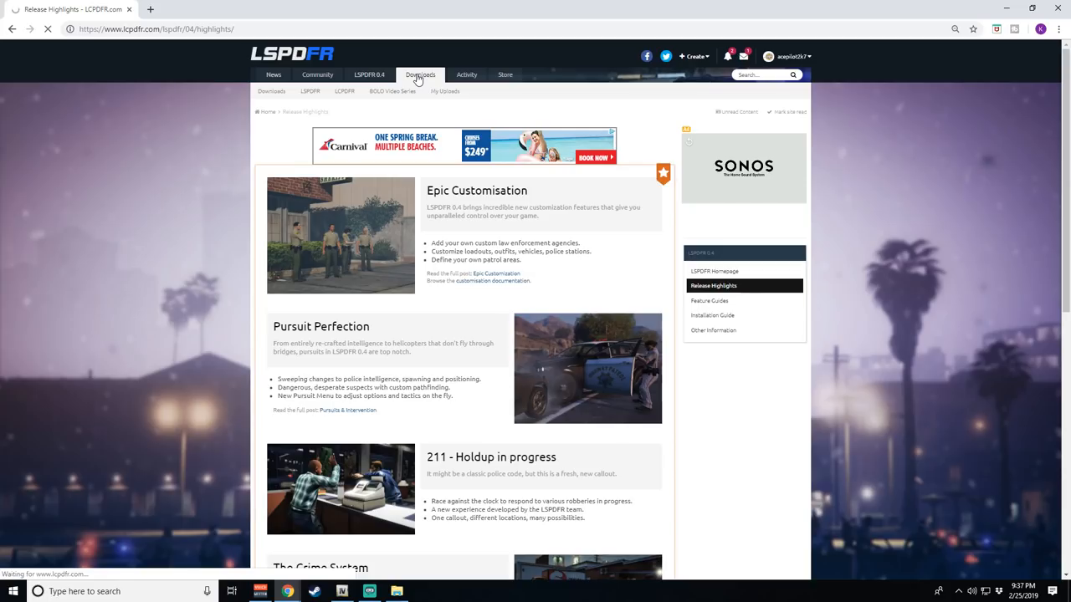
click(418, 73)
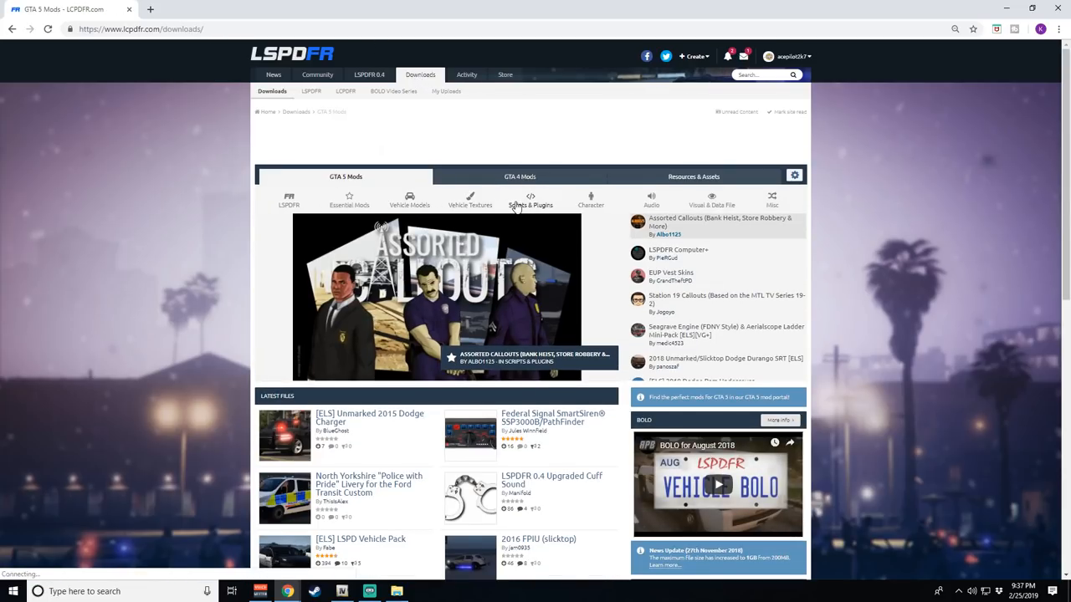
click(530, 201)
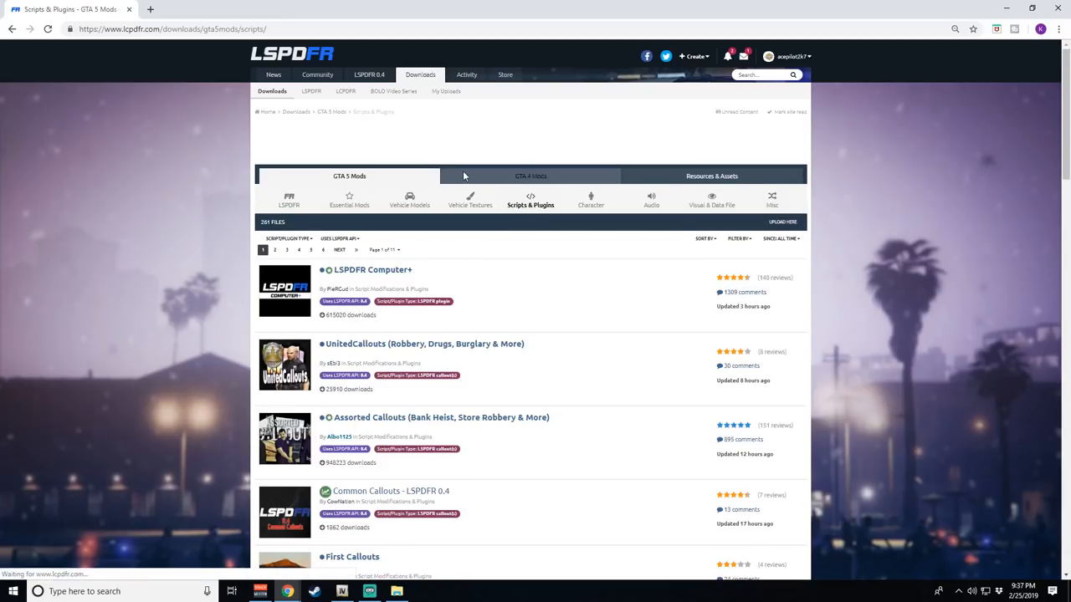
Filter the plugins list to show only mods made for LSPDFR 0.4.
click(342, 305)
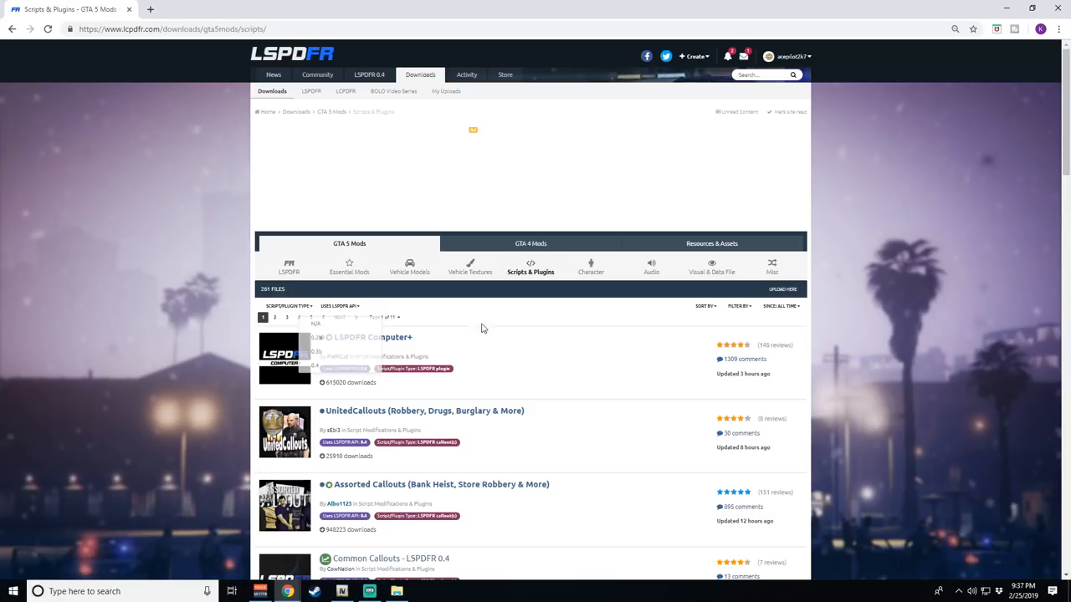
click(338, 305)
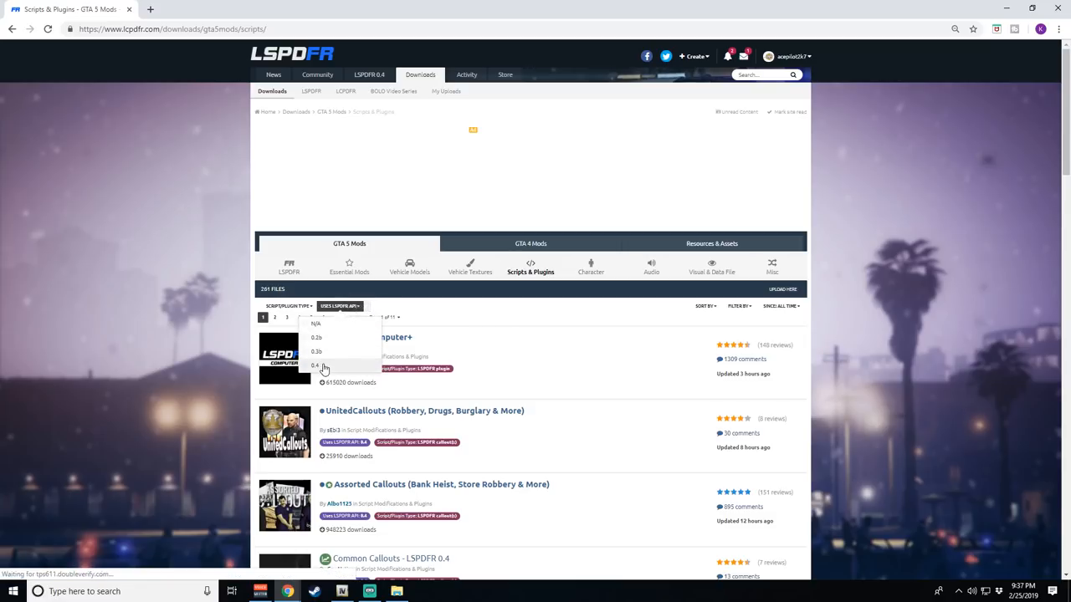
click(316, 367)
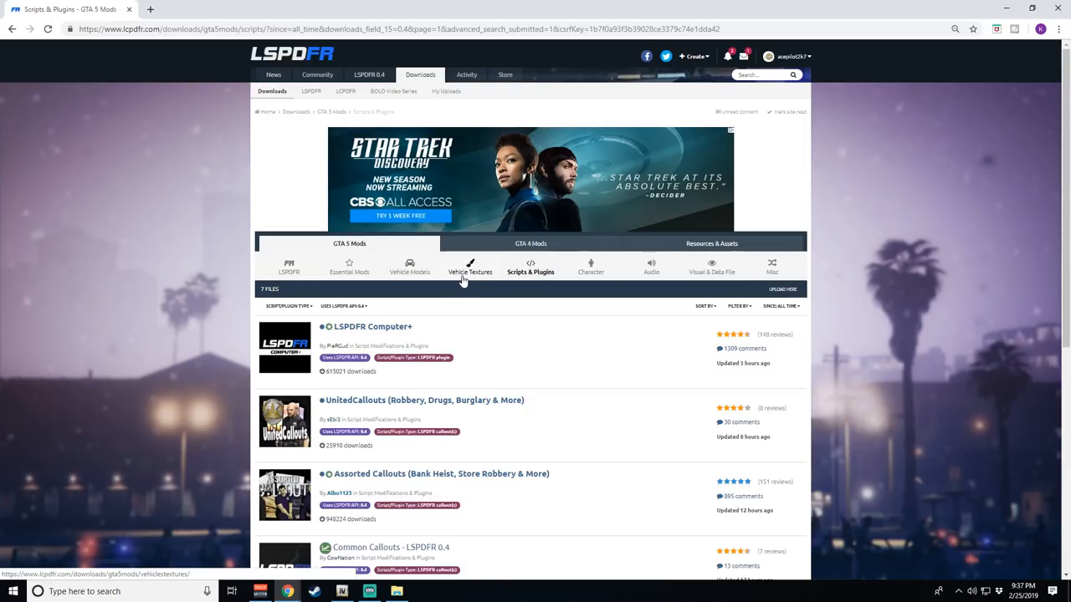
mouse_move(442, 334)
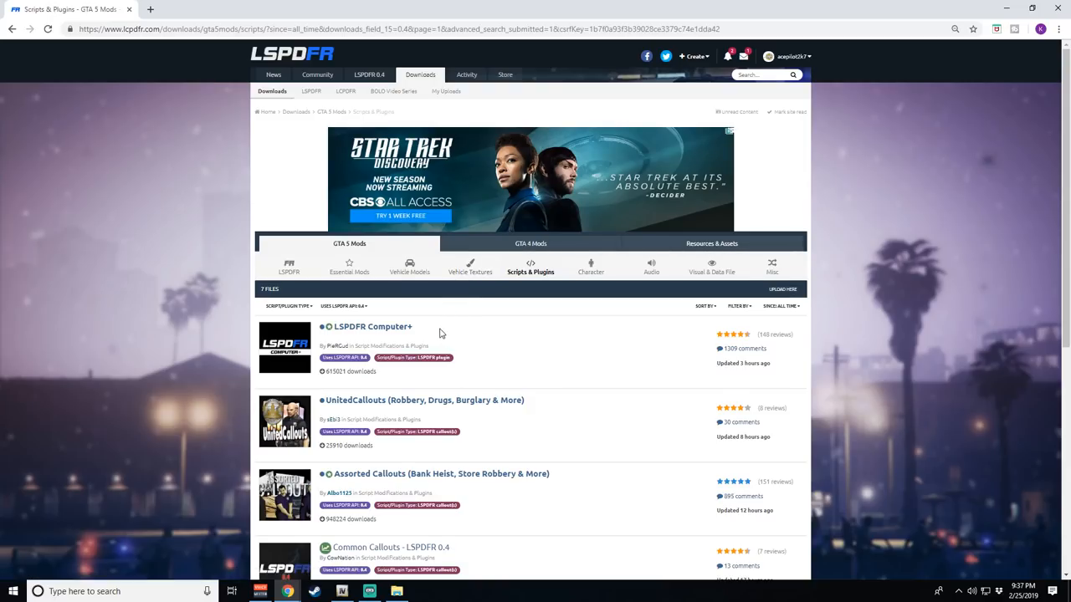
scroll(down, 3)
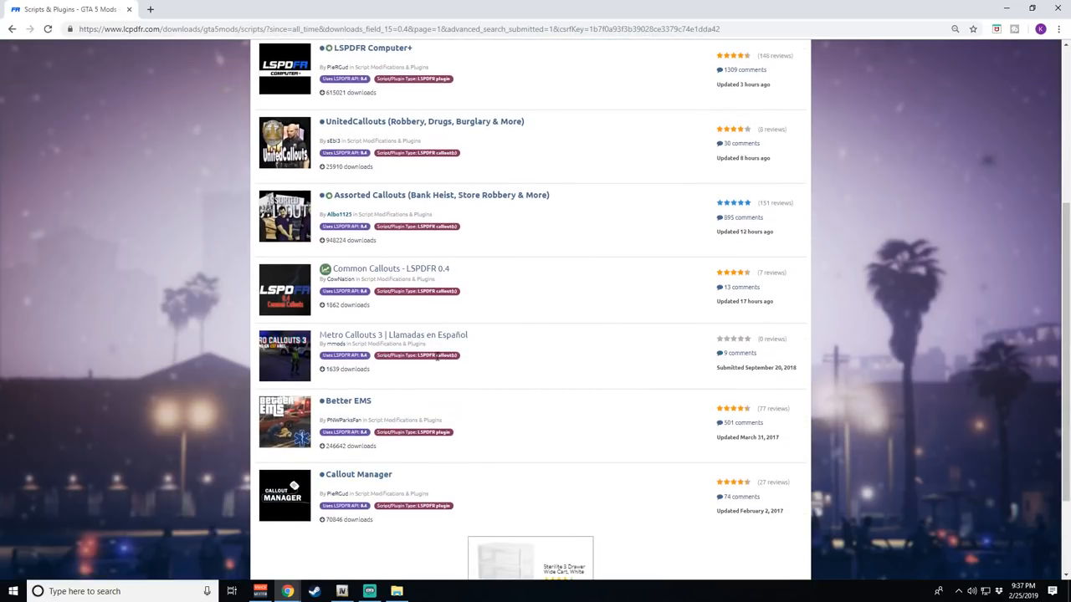
scroll(up, 3)
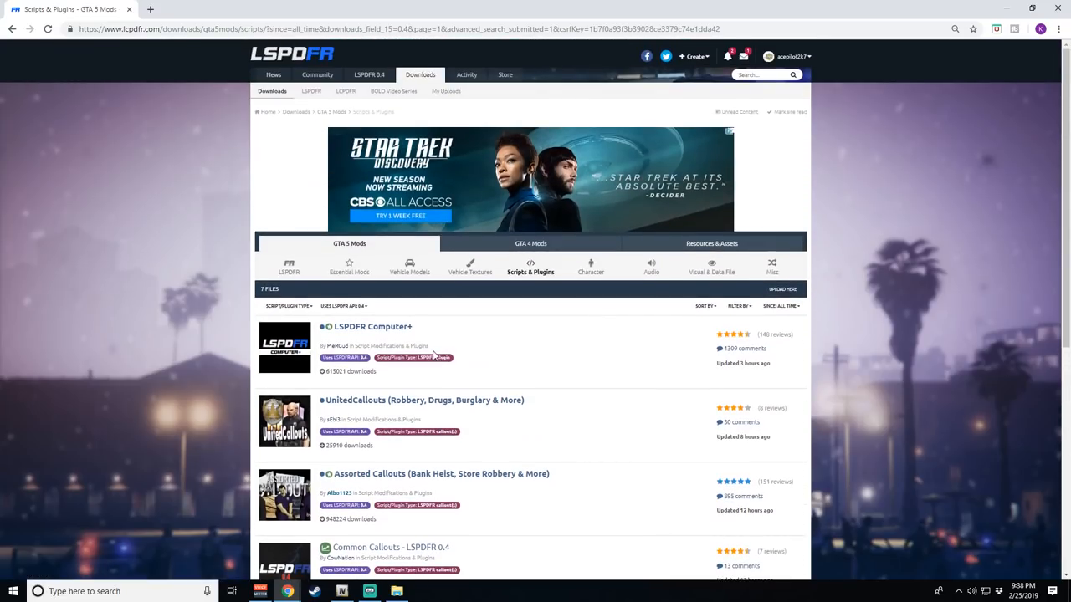
mouse_move(706, 371)
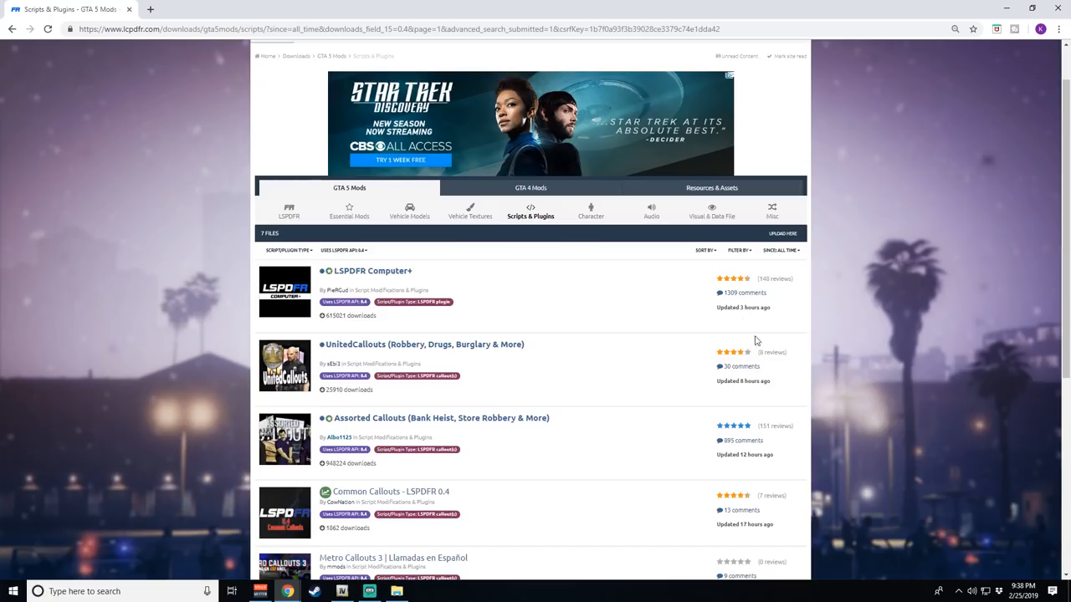
scroll(down, 3)
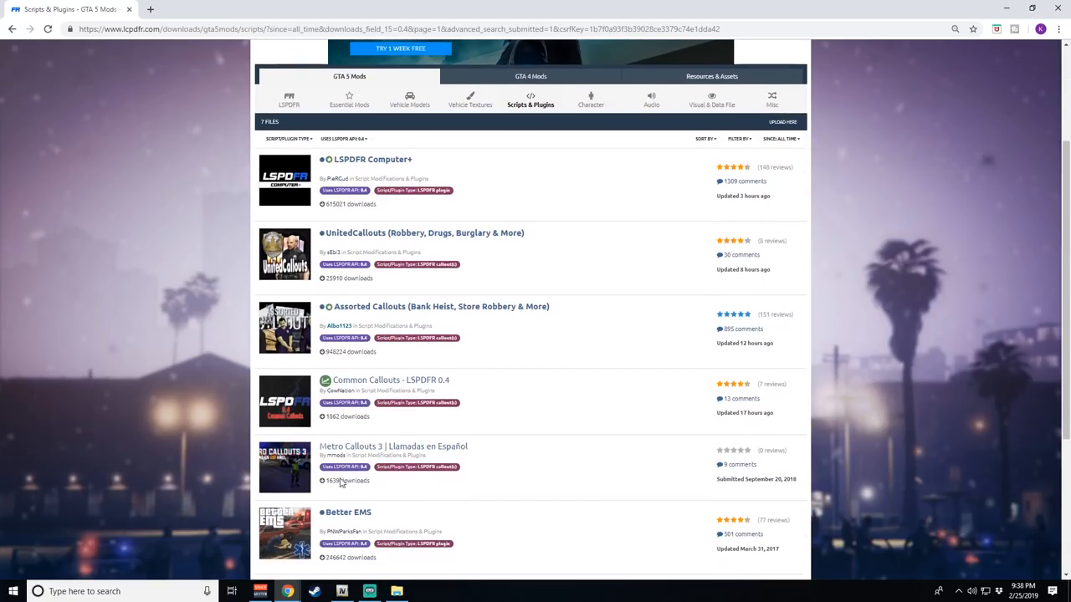
mouse_move(773, 482)
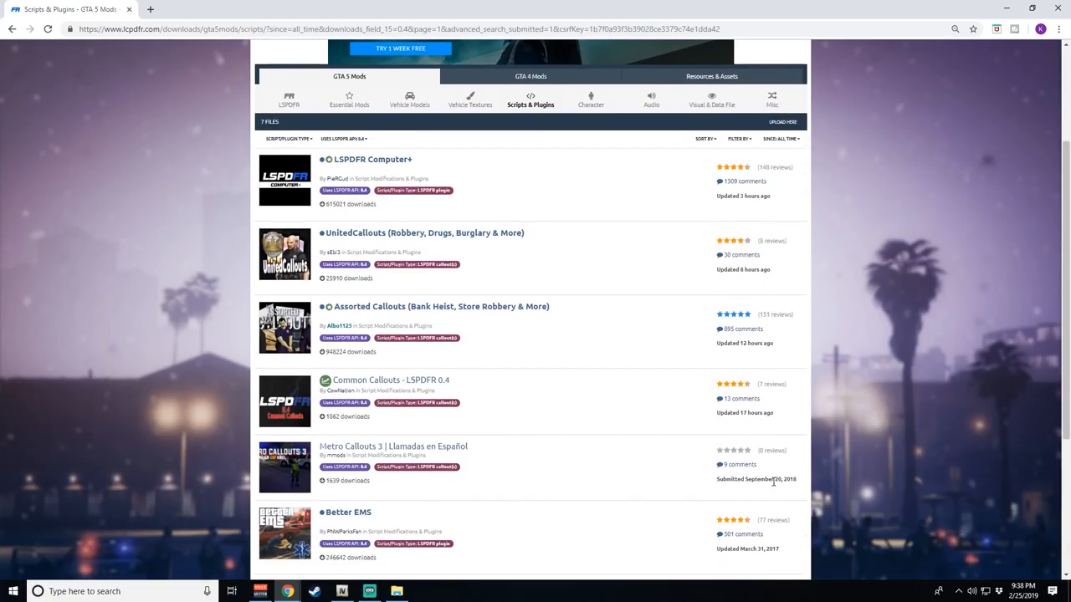
scroll(down, 3)
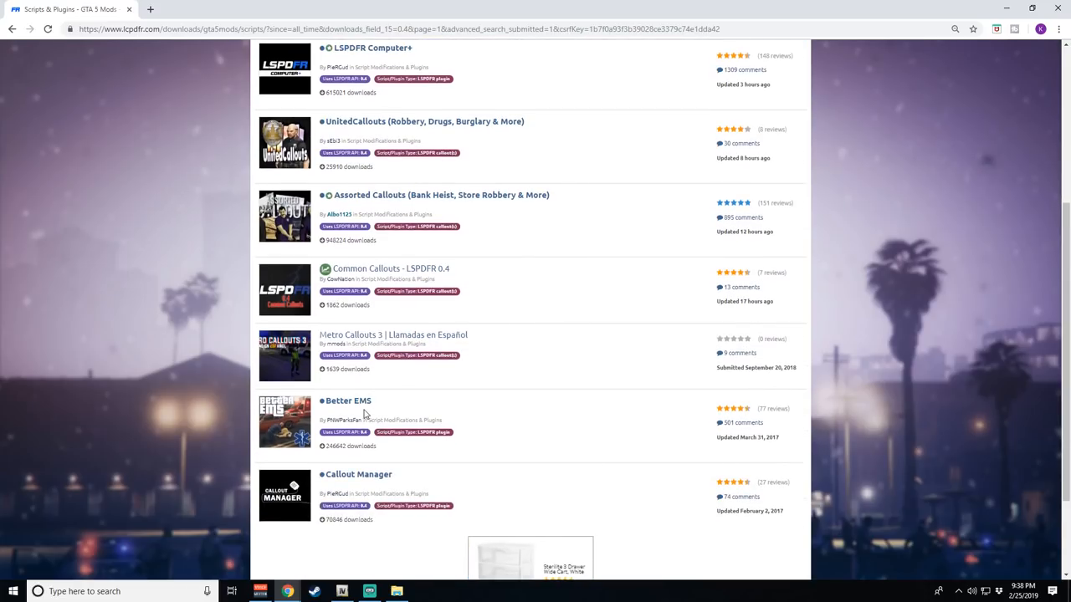
scroll(up, 3)
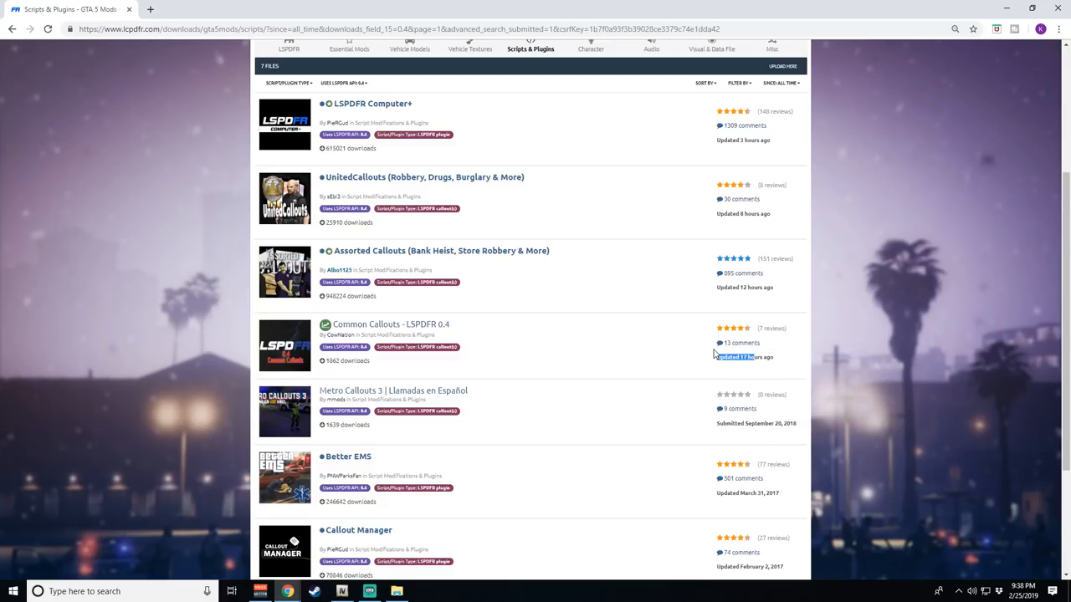
mouse_move(391, 324)
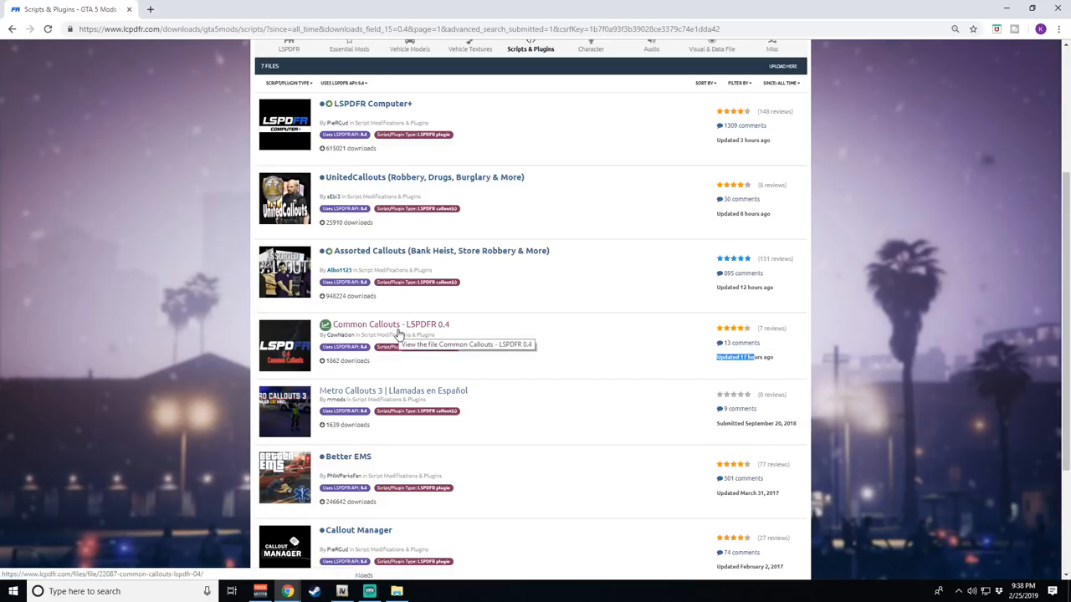
mouse_move(438, 326)
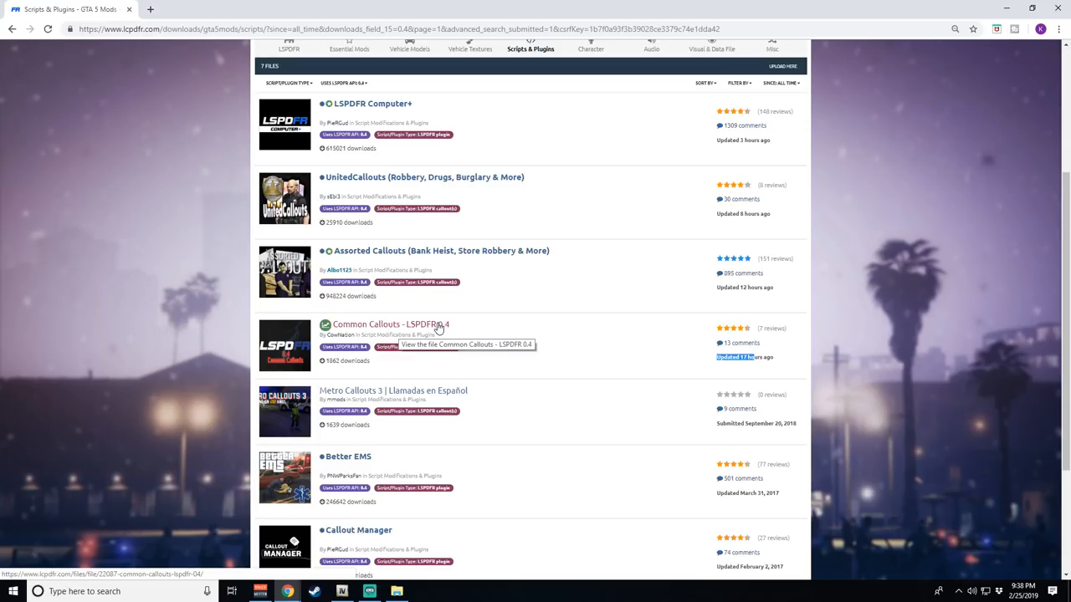
mouse_move(542, 157)
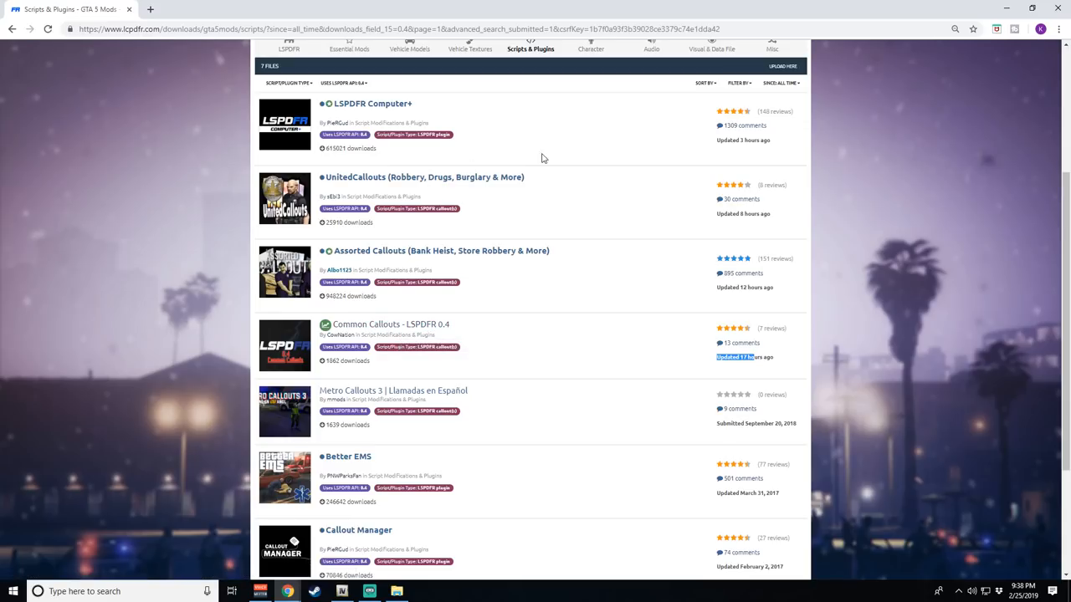
mouse_move(545, 201)
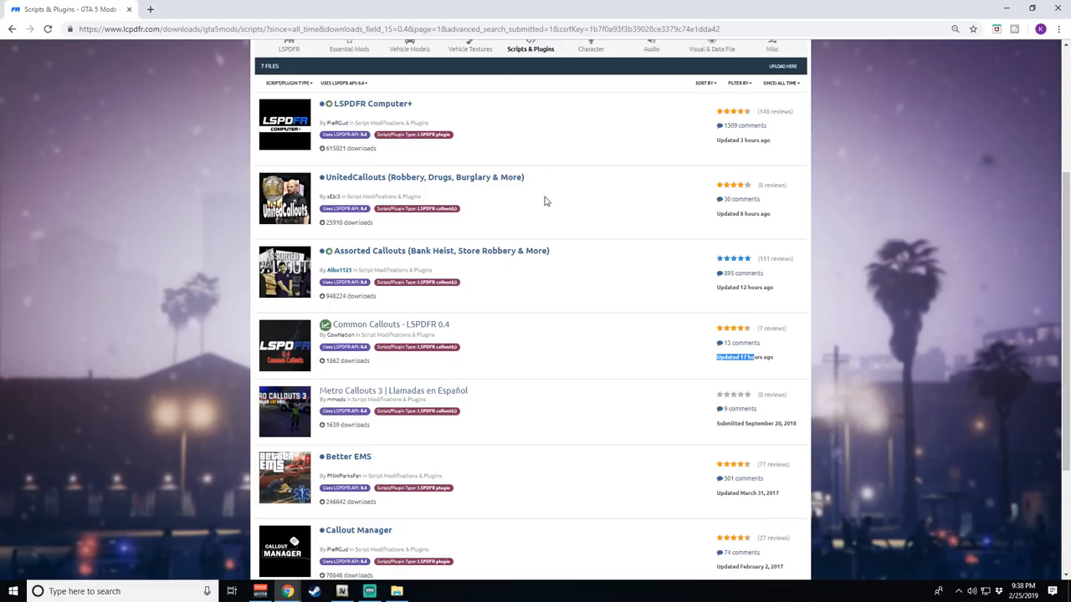
mouse_move(358, 166)
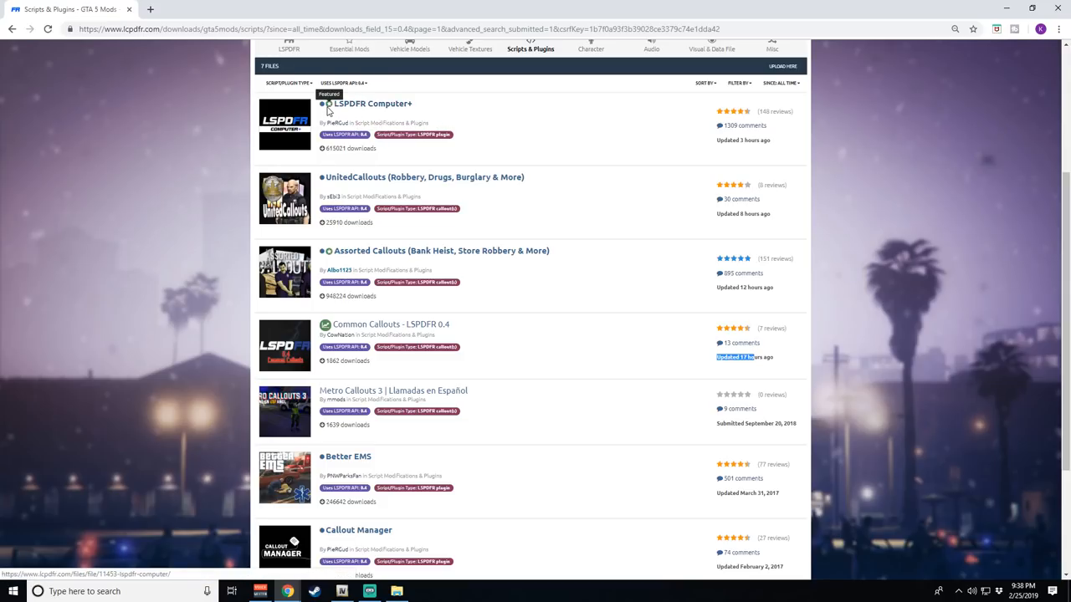
mouse_move(387, 124)
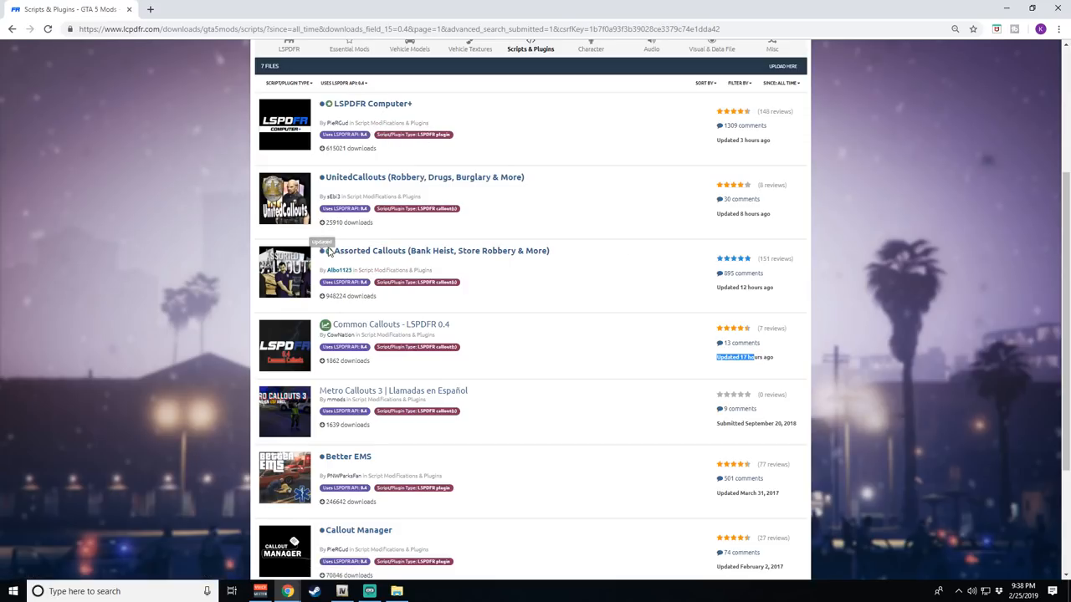
mouse_move(499, 291)
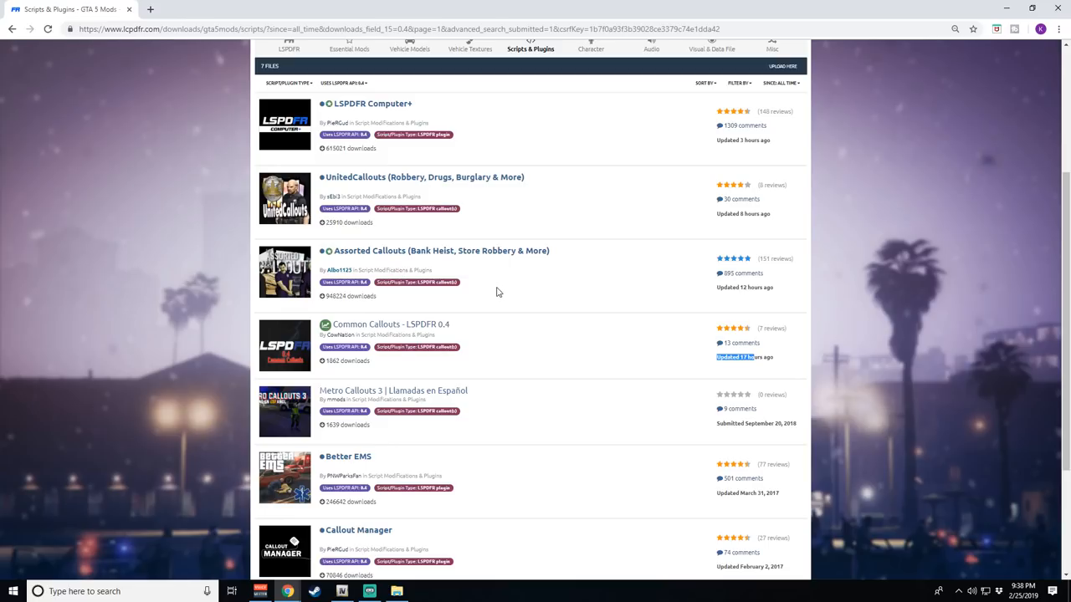
mouse_move(355, 270)
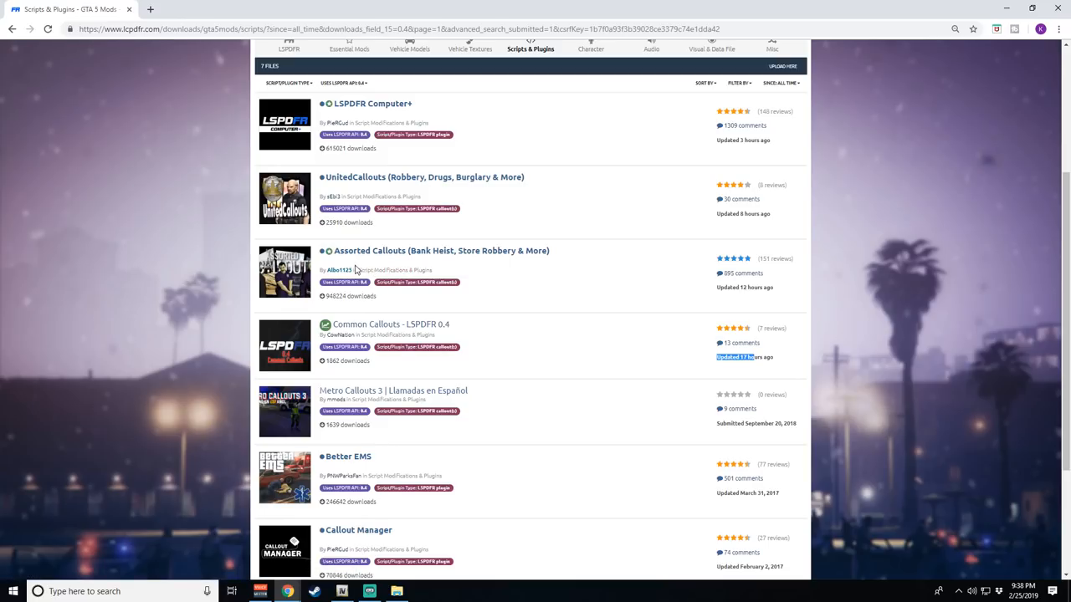
mouse_move(489, 346)
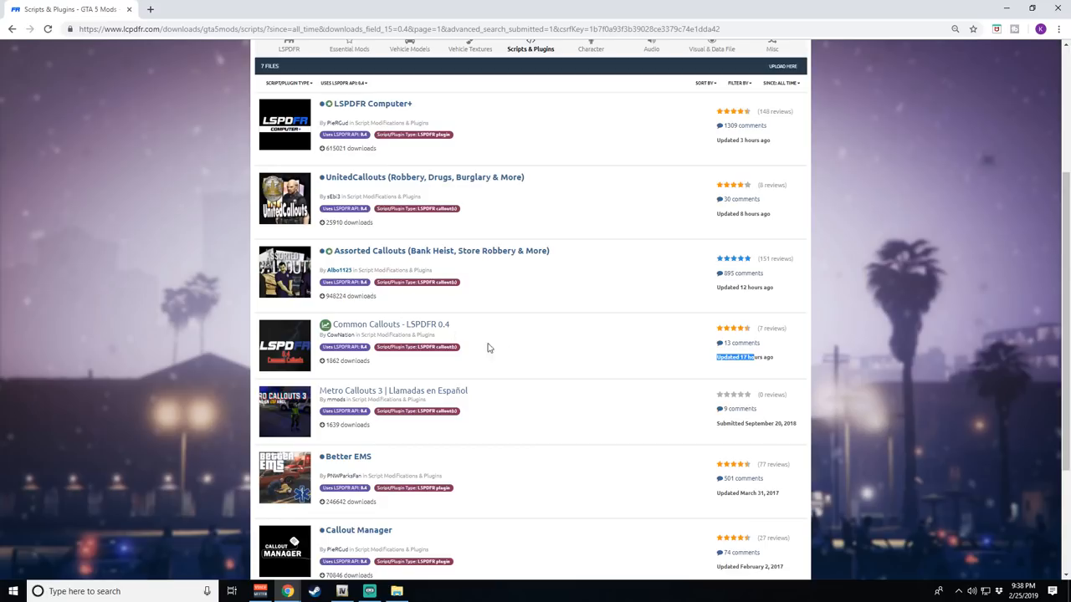
mouse_move(633, 251)
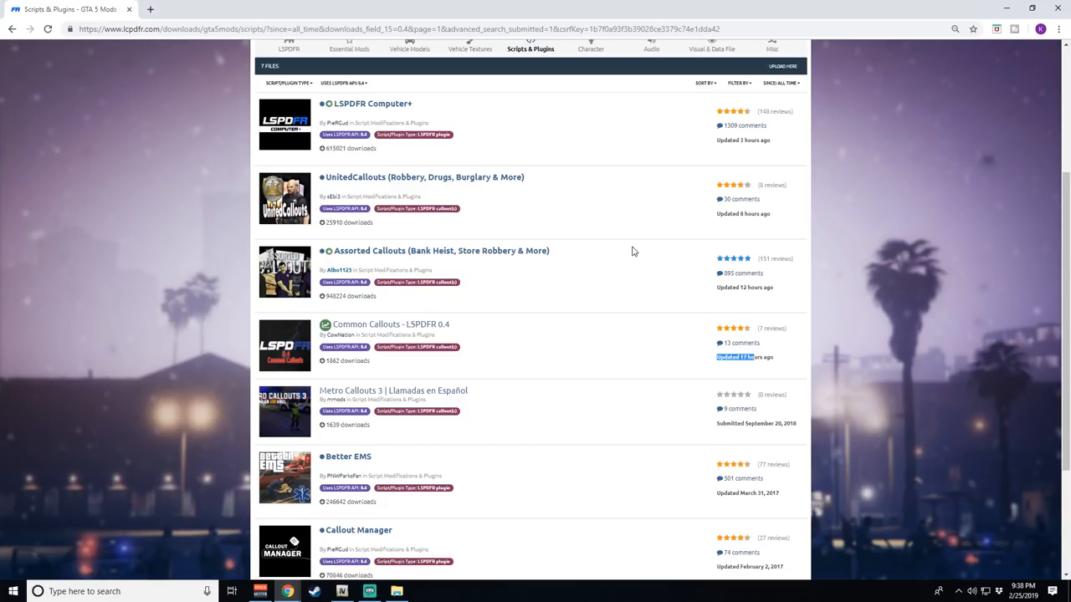
mouse_move(334, 341)
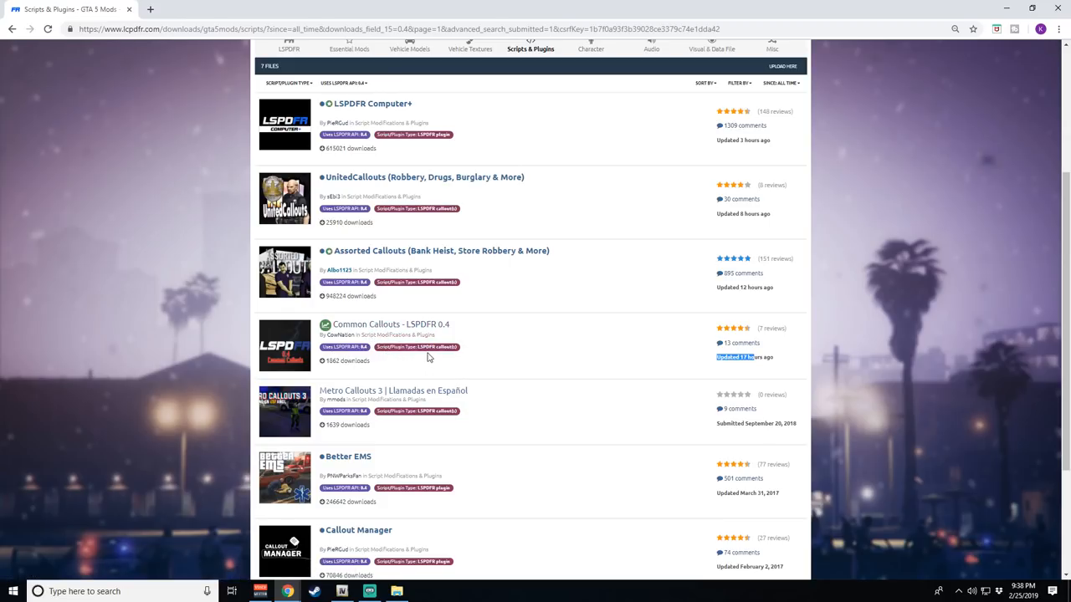
mouse_move(443, 315)
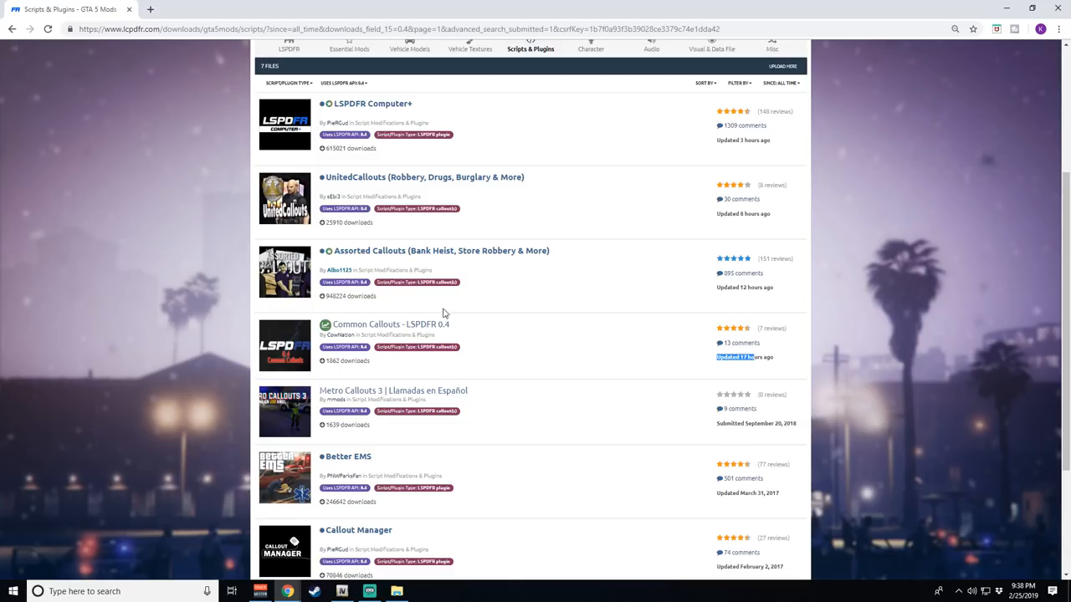
scroll(down, 3)
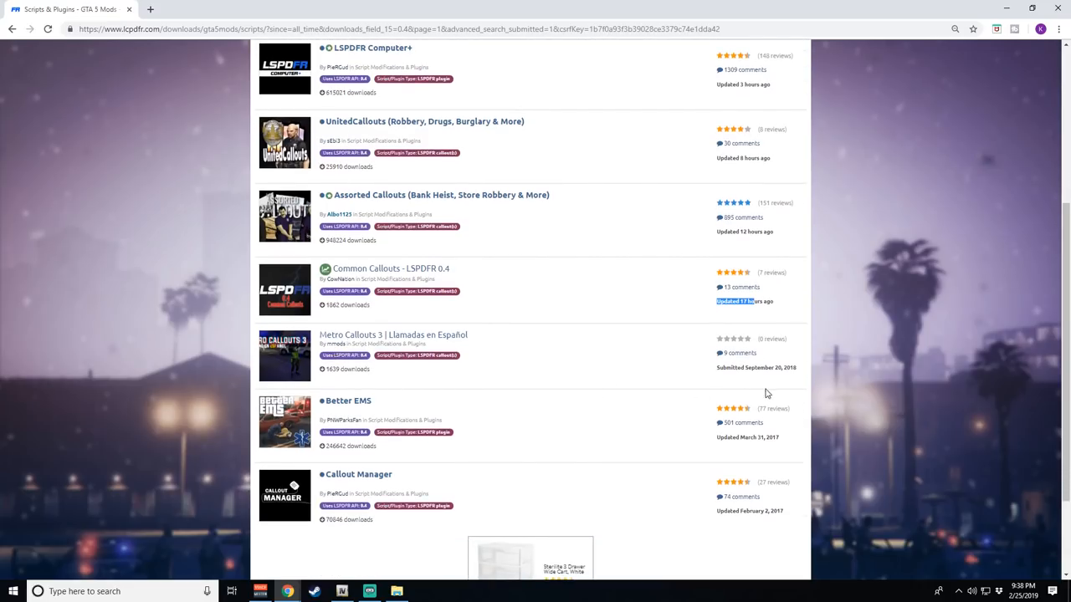
mouse_move(342, 364)
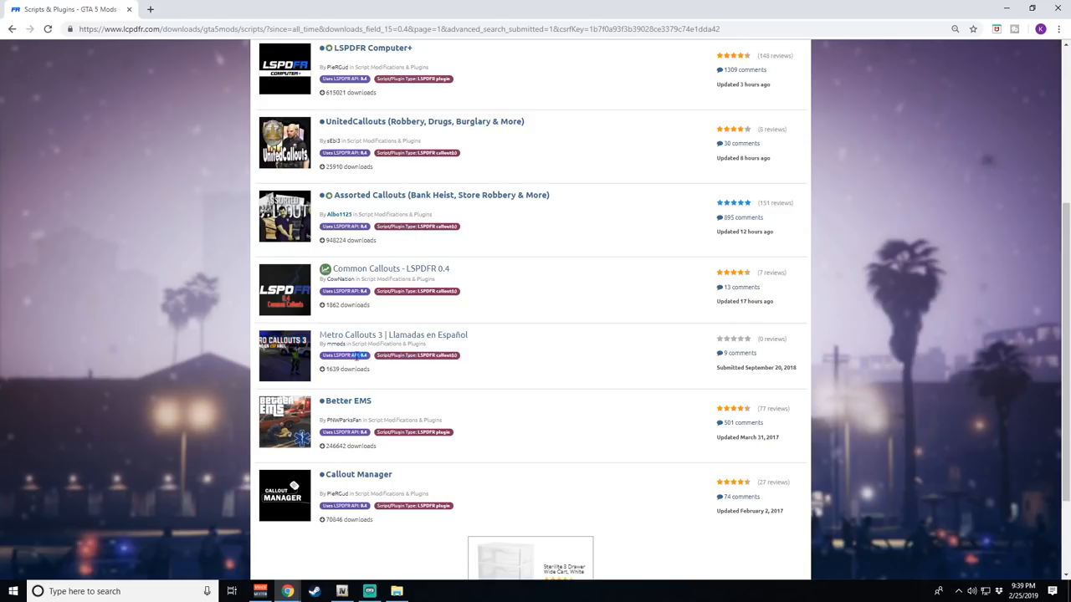
mouse_move(391, 355)
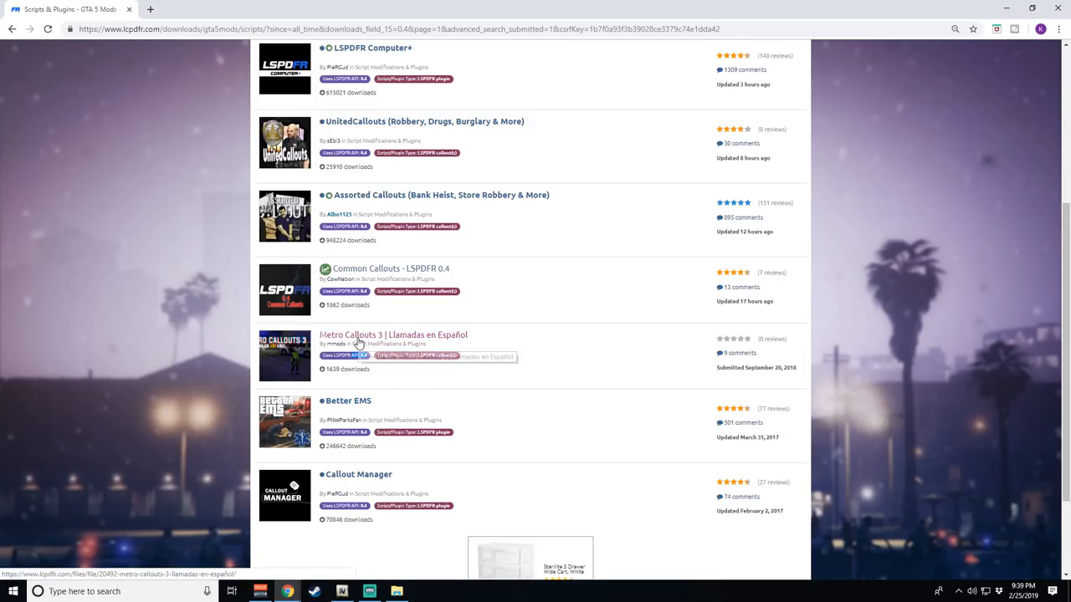
mouse_move(393, 344)
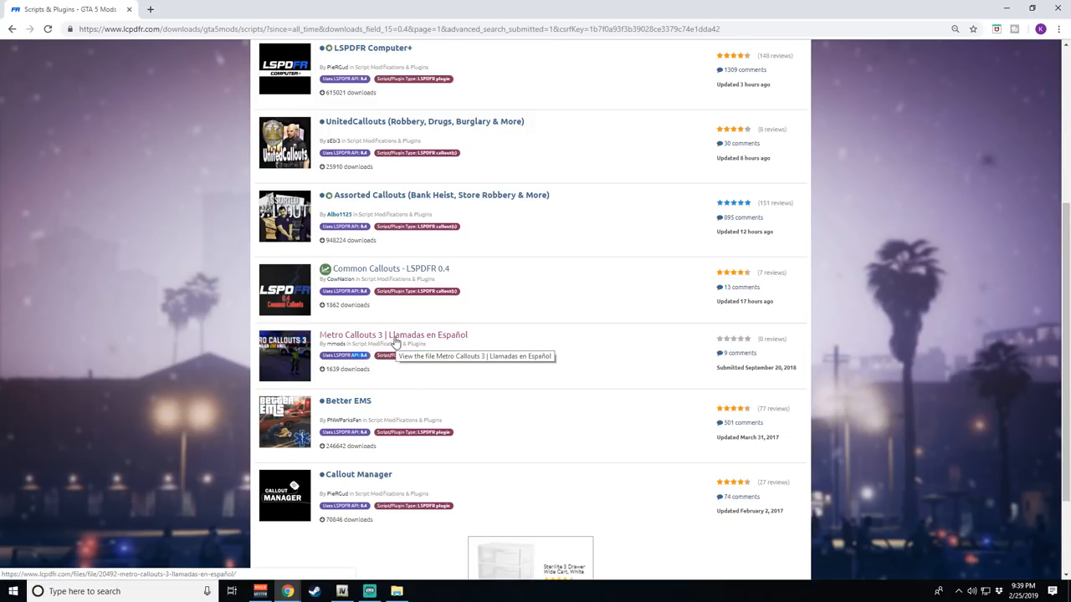
View the Metro Callouts 3 file page and read its callout description, including the Dead body callout.
click(391, 335)
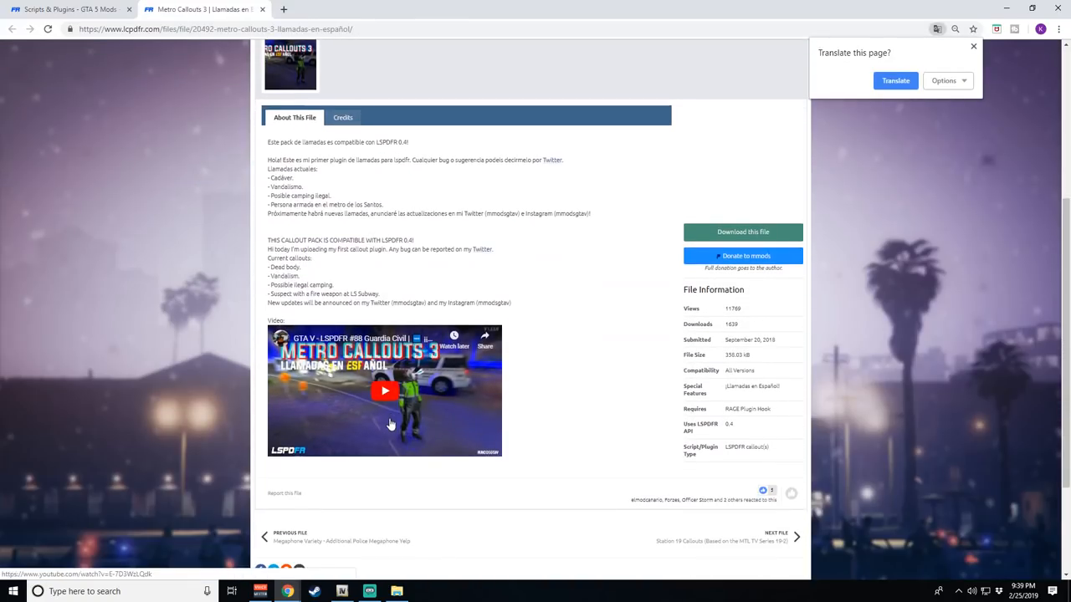
scroll(up, 3)
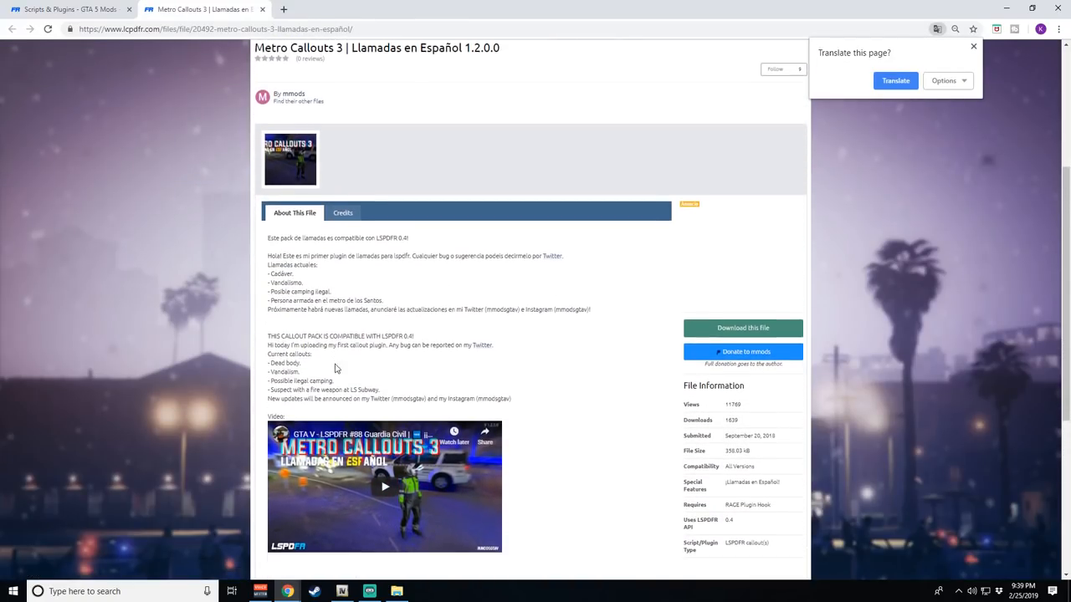
scroll(down, 3)
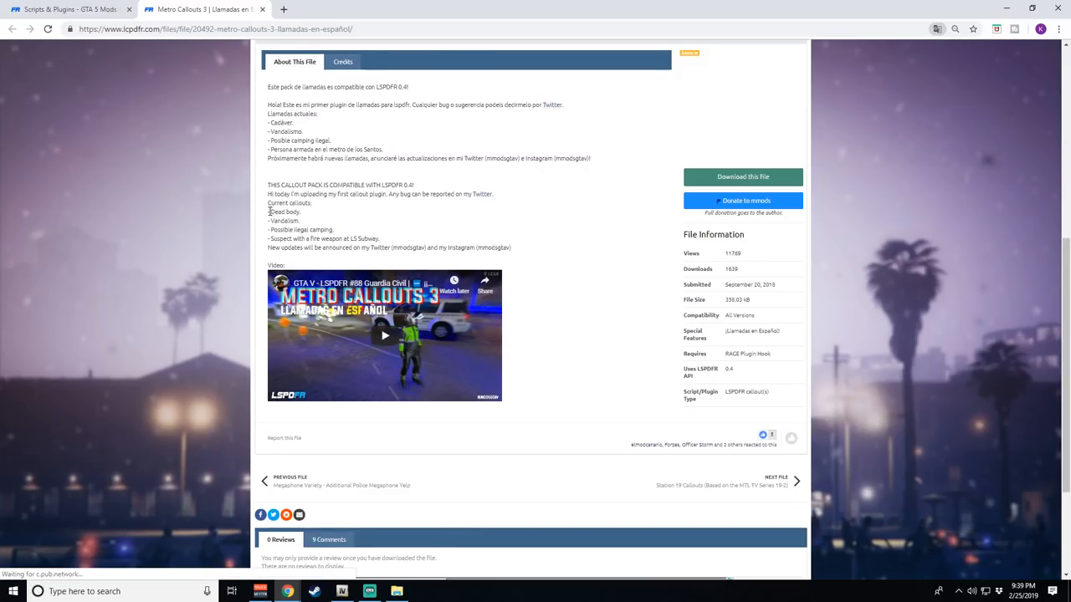
double_click(283, 210)
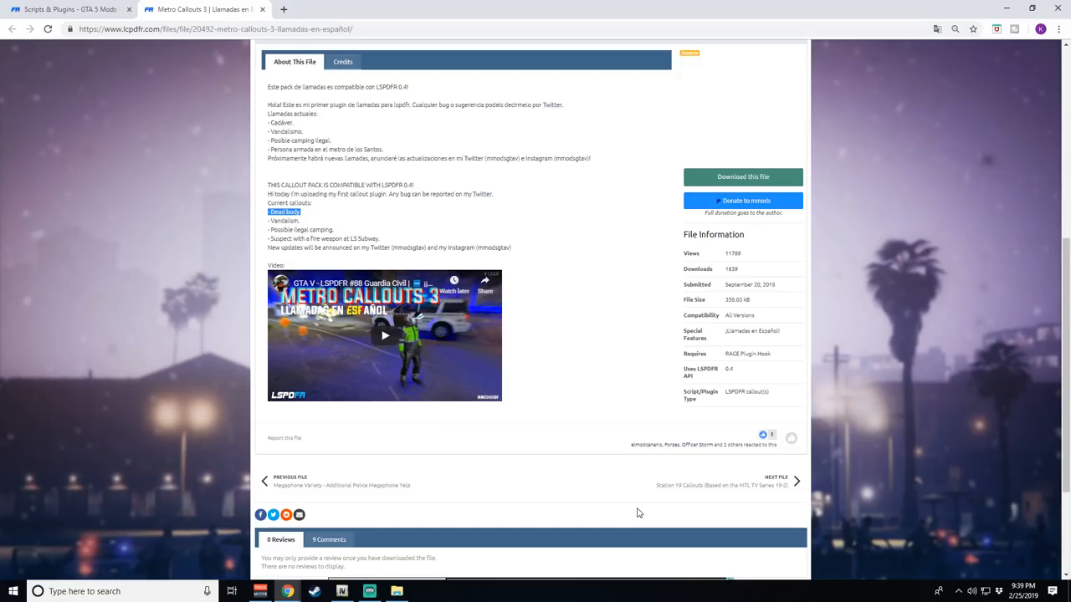
scroll(up, 3)
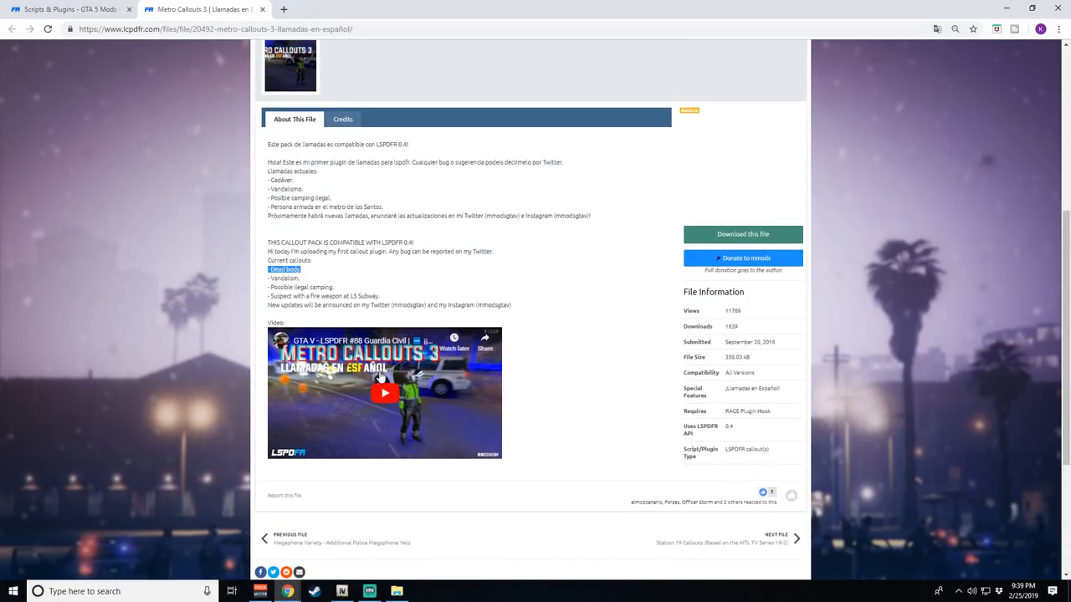
mouse_move(760, 335)
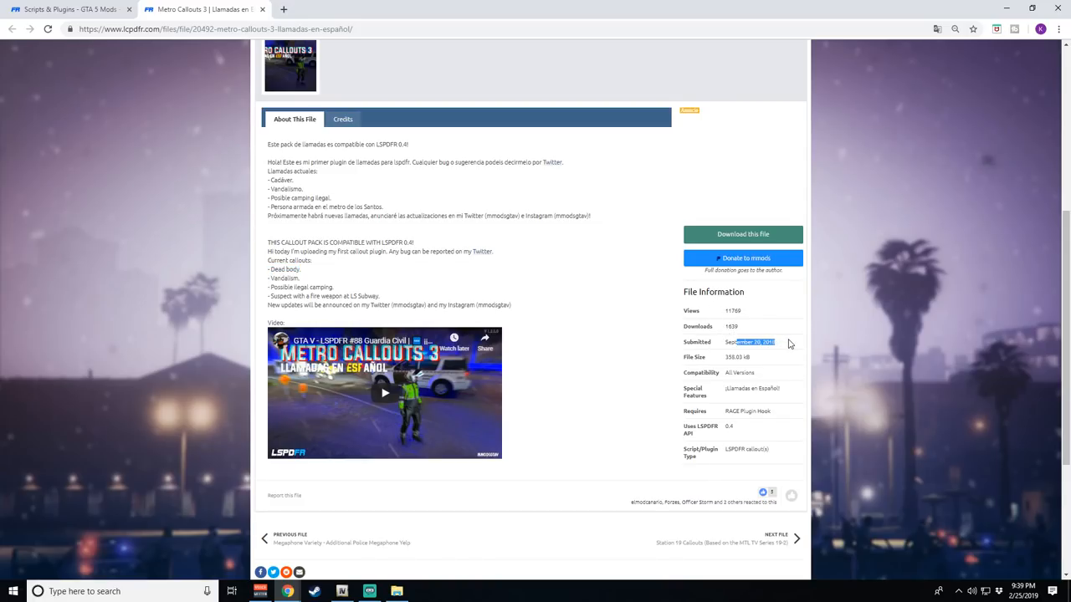
scroll(up, 3)
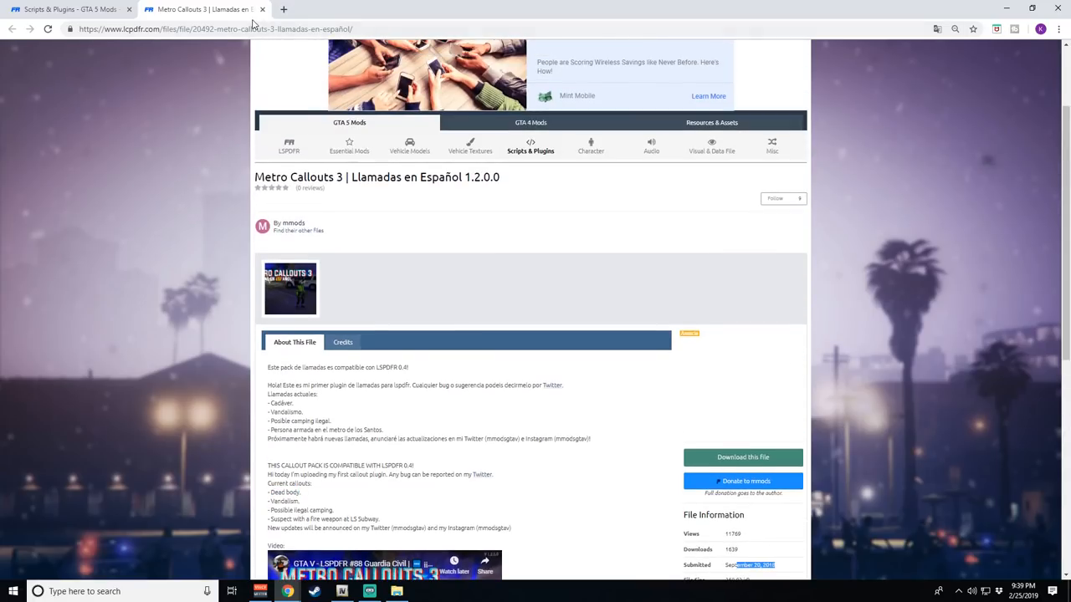
mouse_move(282, 10)
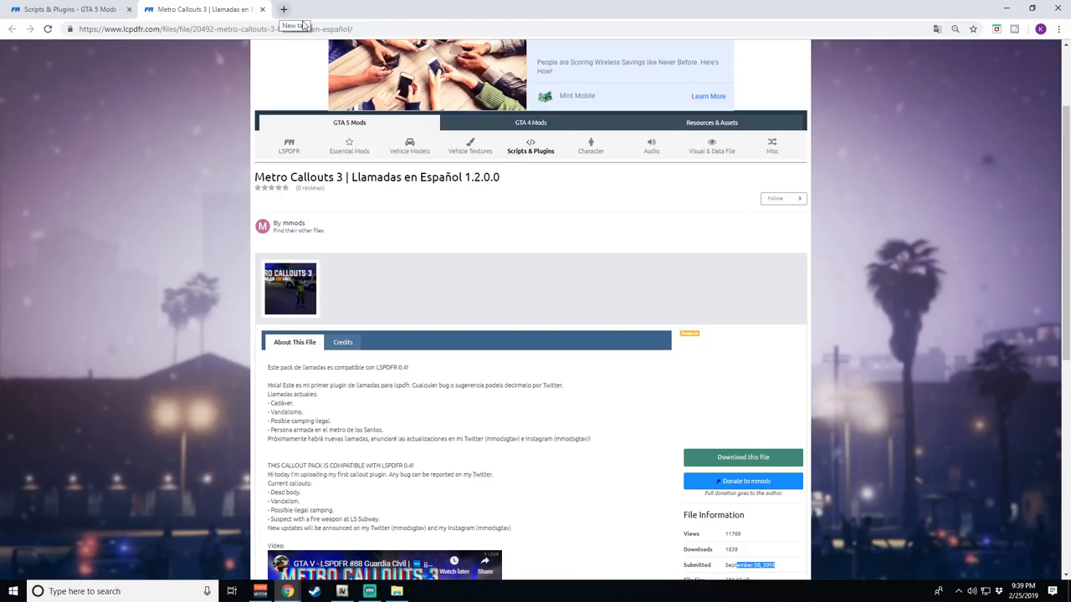
scroll(down, 3)
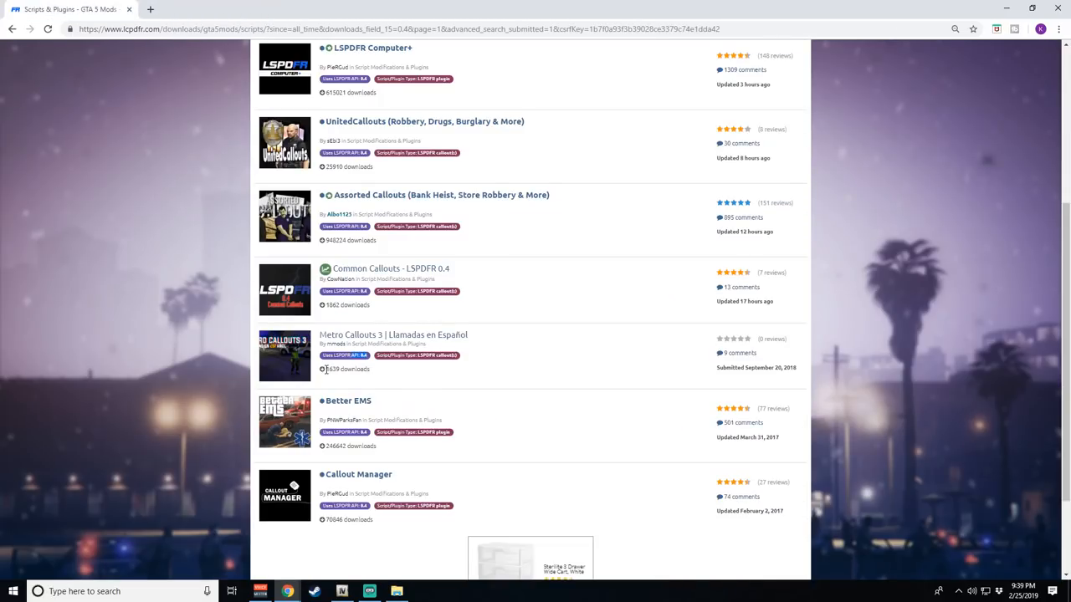
mouse_move(746, 445)
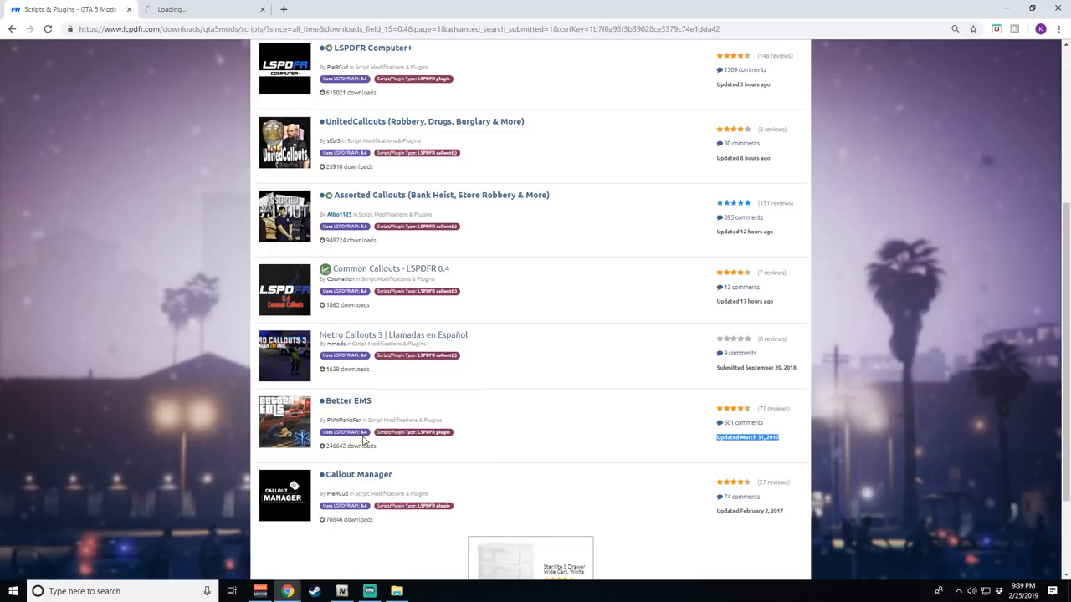
Open Better EMS in a background tab, look through the file list, then view the Better EMS page.
click(348, 401)
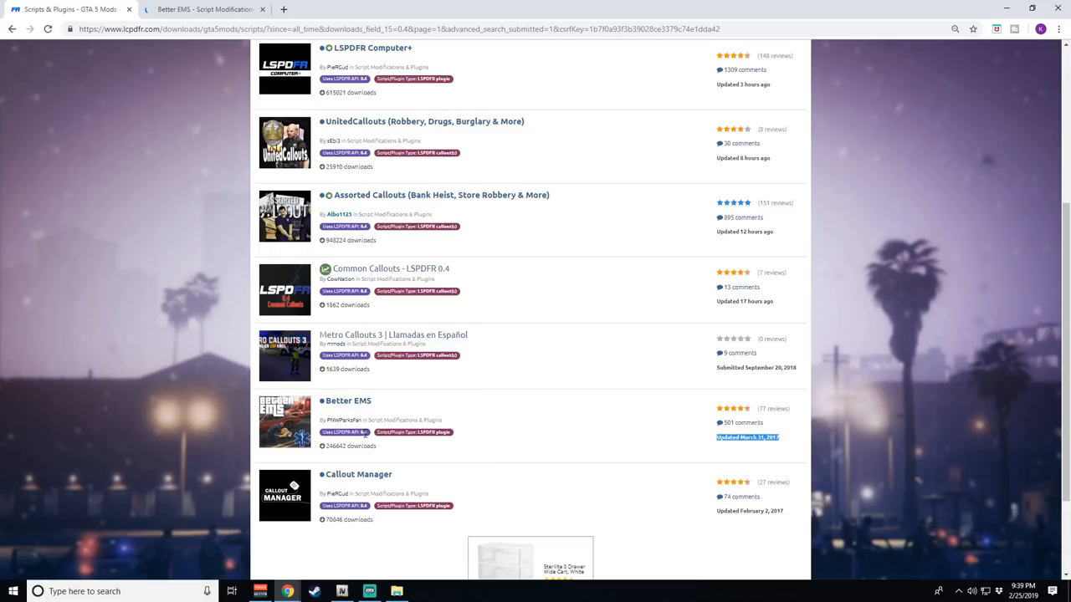
scroll(up, 3)
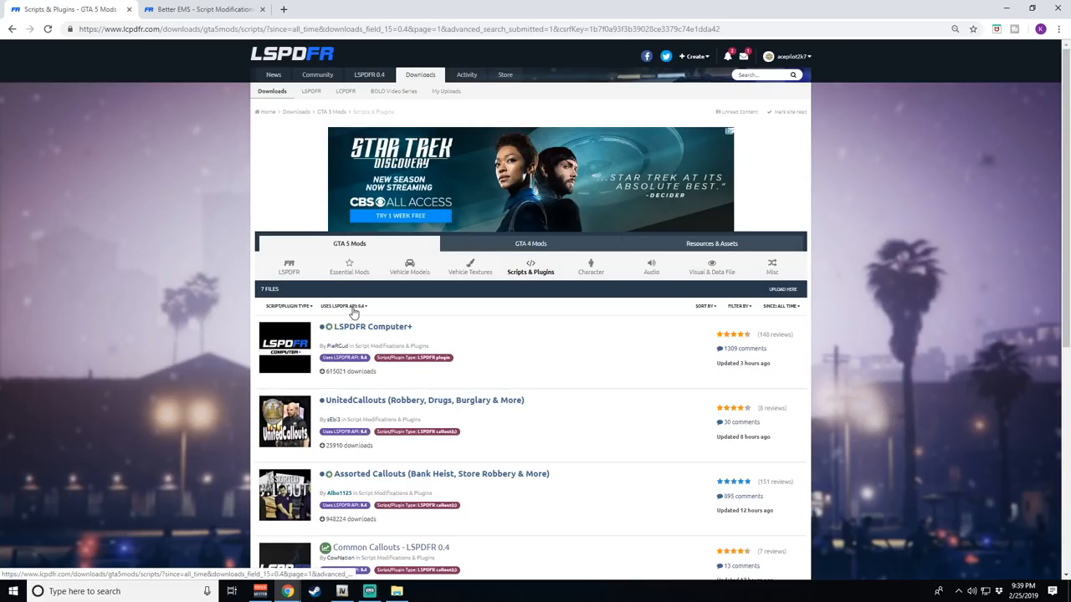
mouse_move(783, 392)
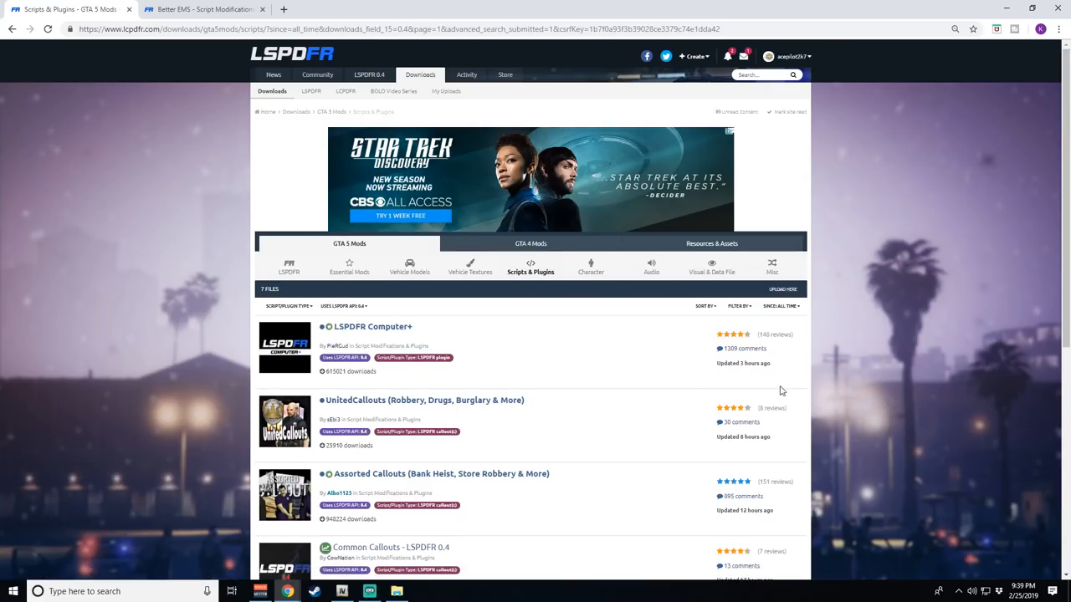
scroll(down, 3)
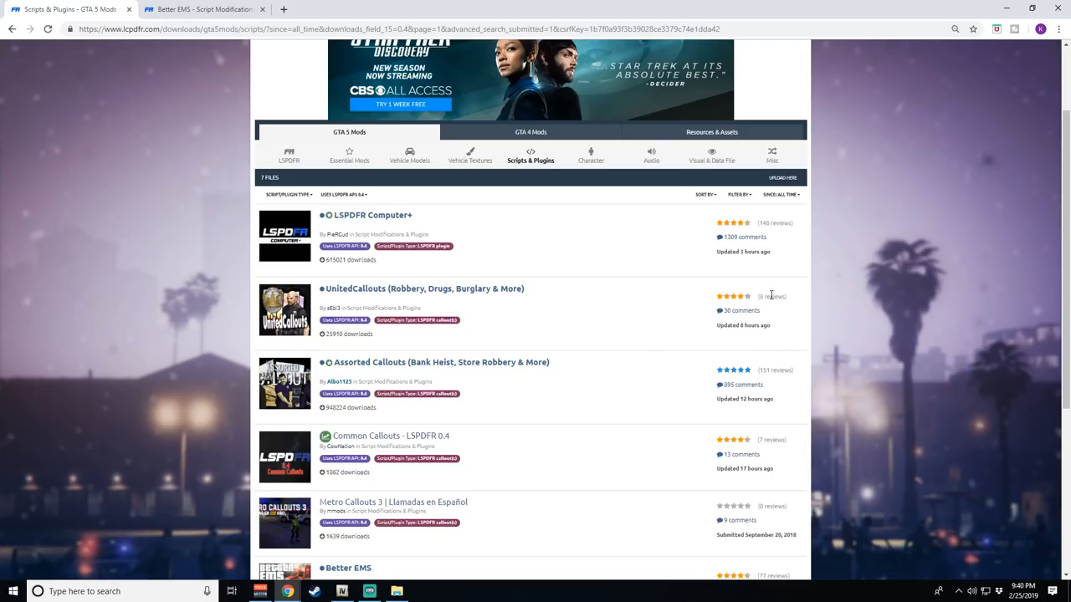
scroll(down, 3)
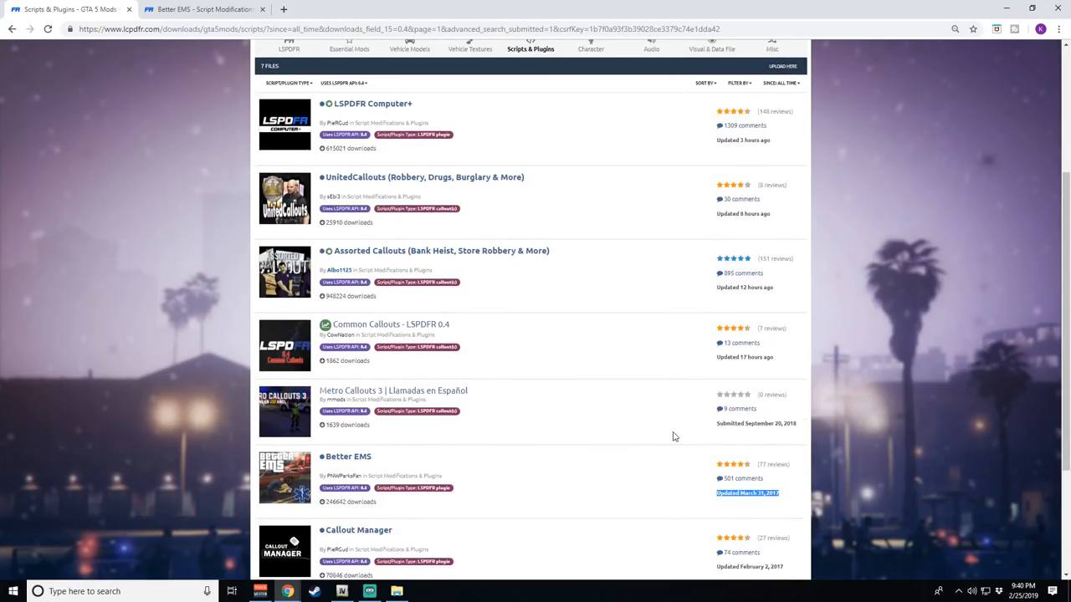
scroll(down, 3)
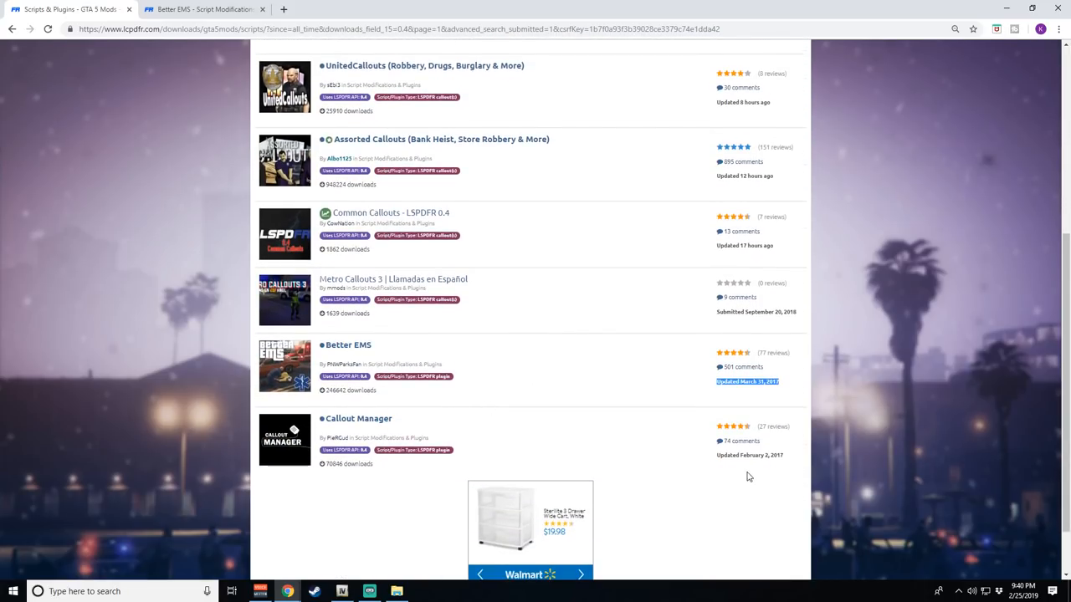
scroll(up, 3)
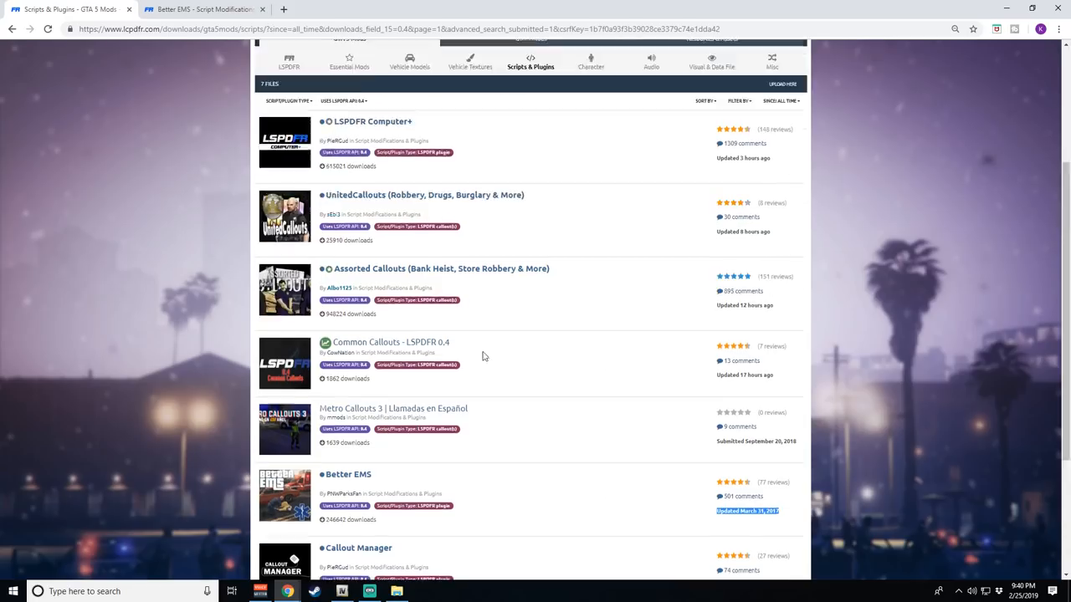
scroll(up, 3)
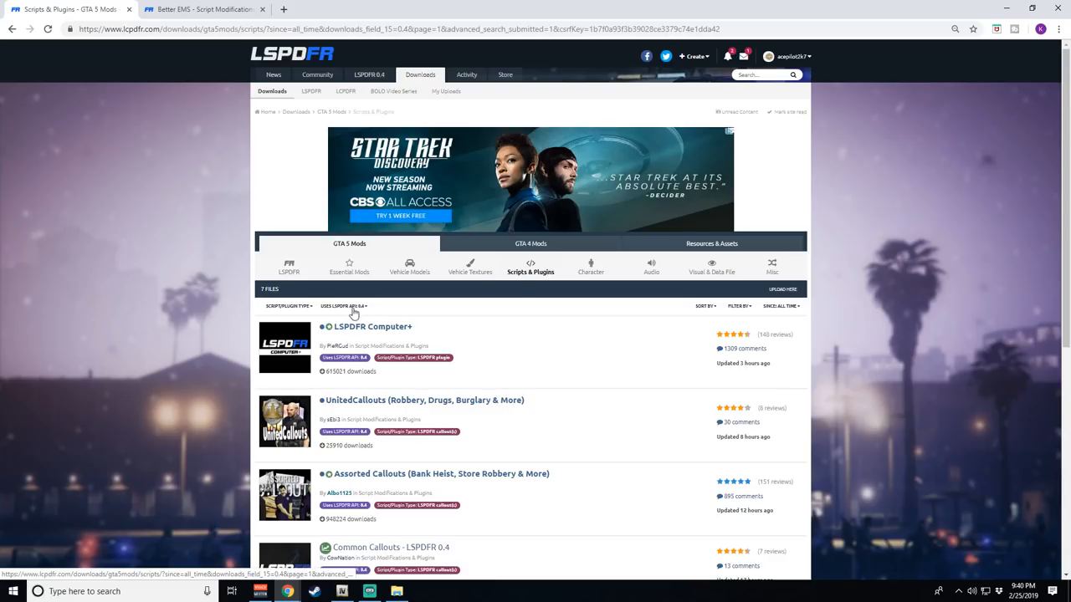
scroll(down, 3)
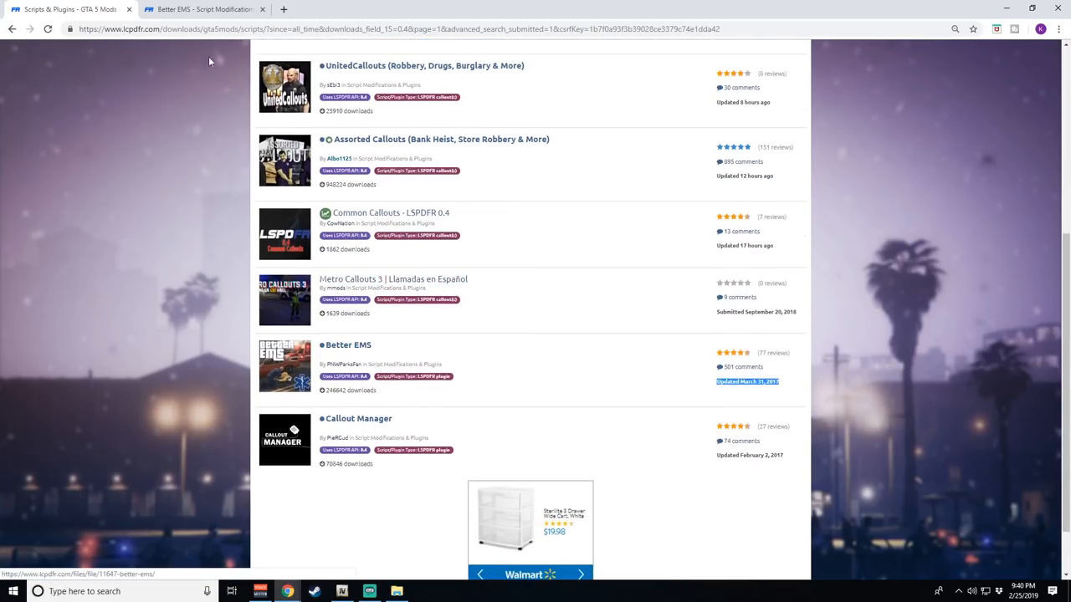
click(348, 345)
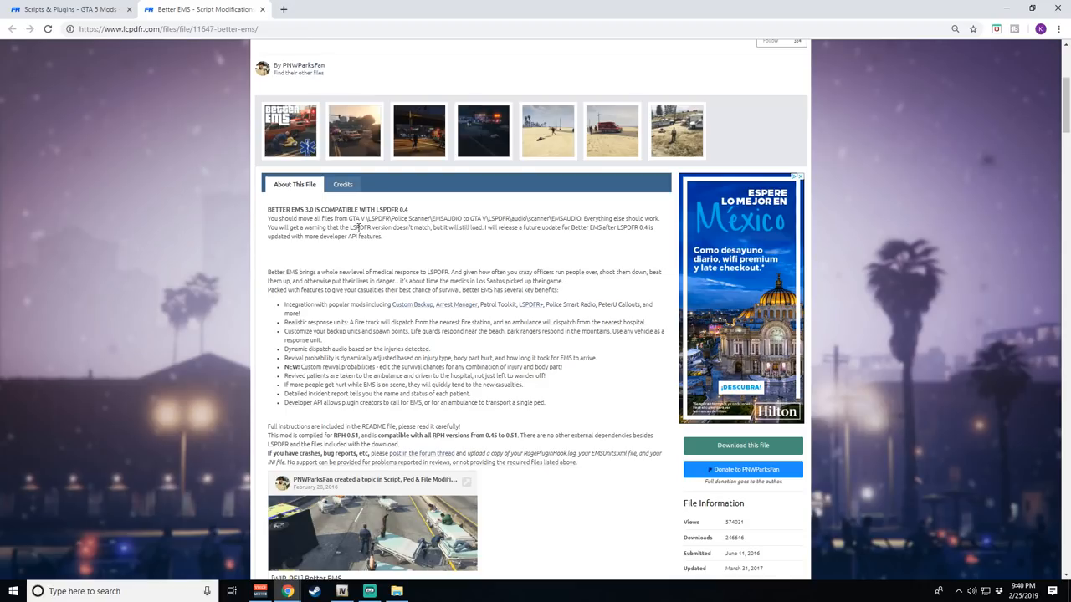
Highlight Better EMS's LSPDFR 0.4 compatibility notice and read down the page.
click(797, 177)
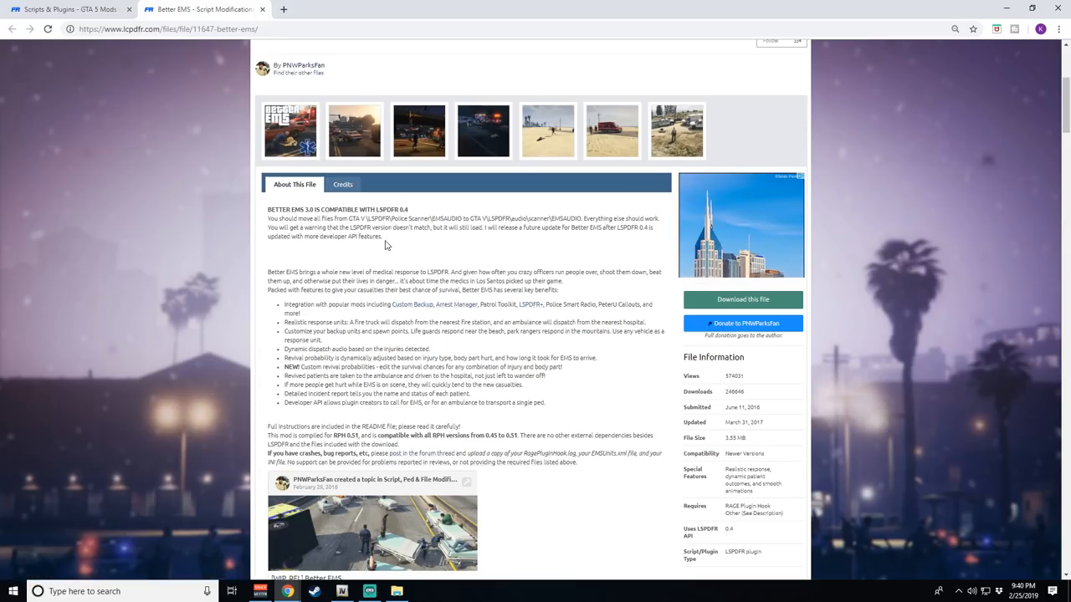
drag(266, 209, 383, 238)
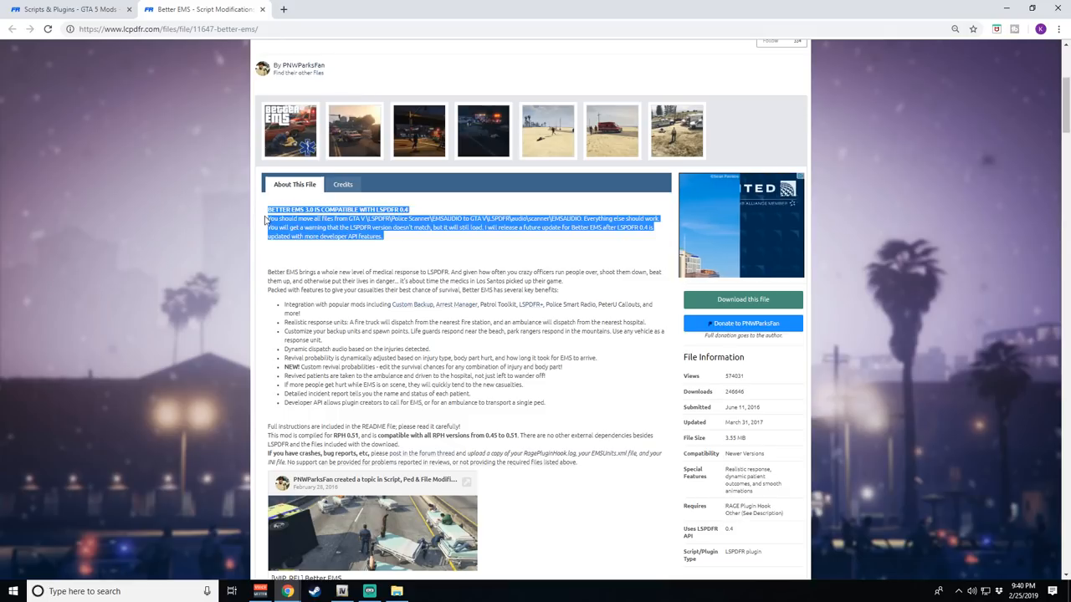
scroll(down, 3)
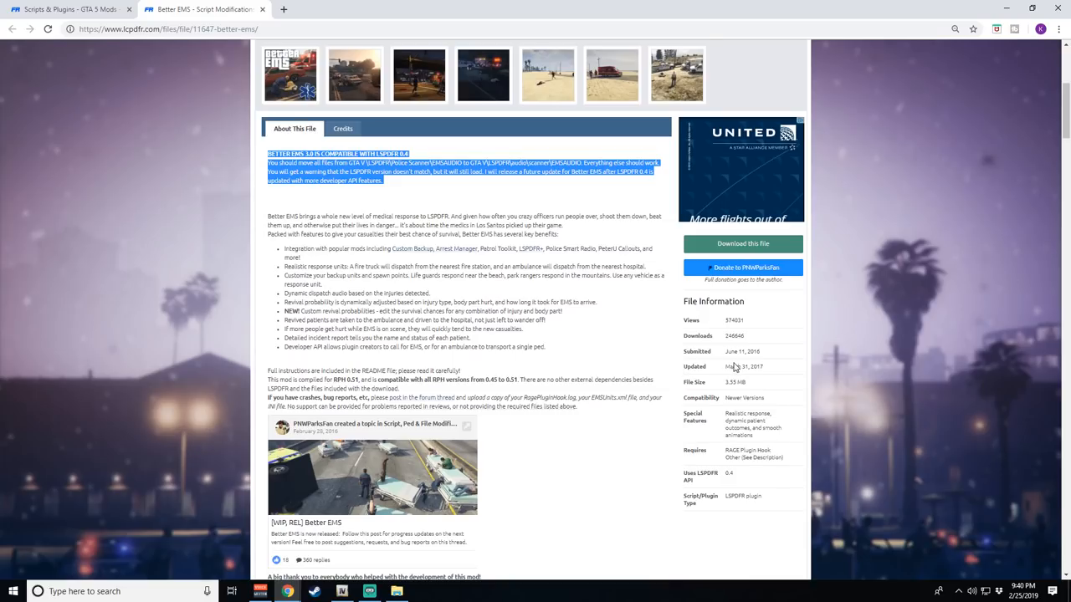
mouse_move(746, 425)
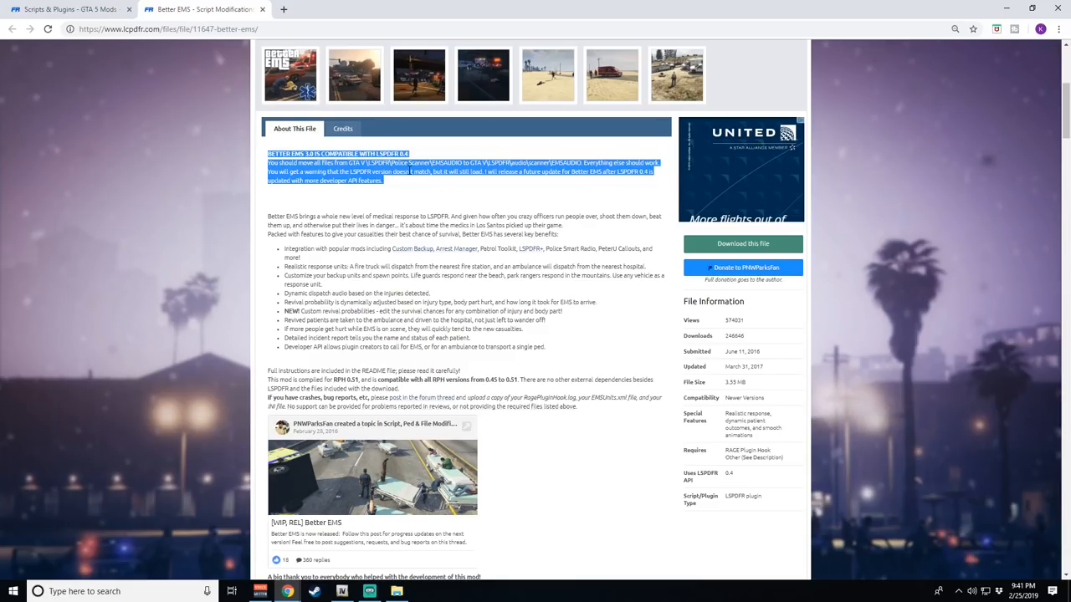
mouse_move(157, 105)
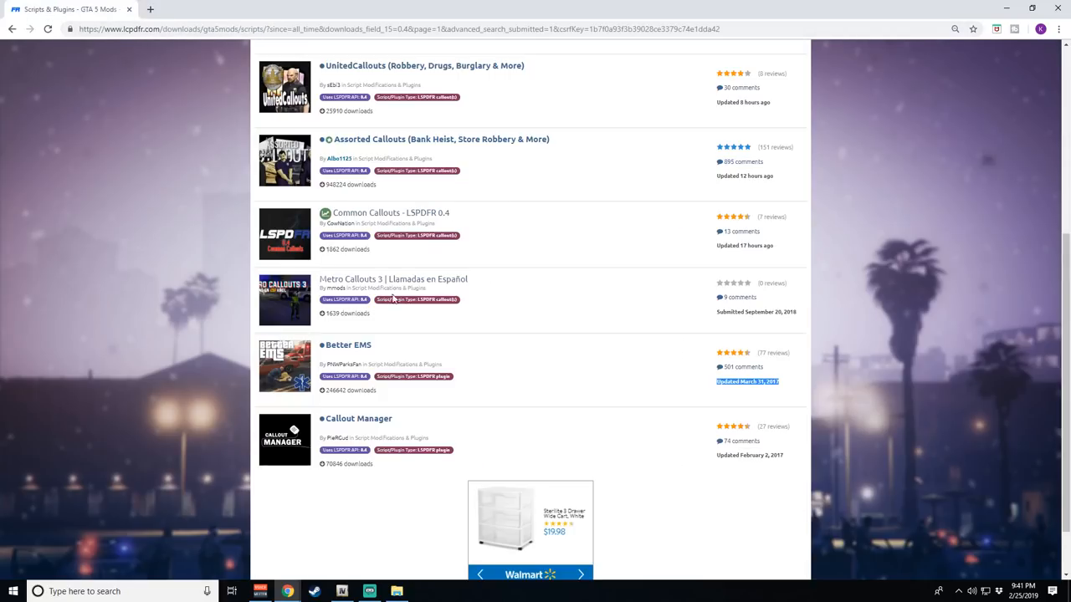
Open Callout Manager in a new tab, then return to the Scripts & Plugins listing.
right_click(358, 418)
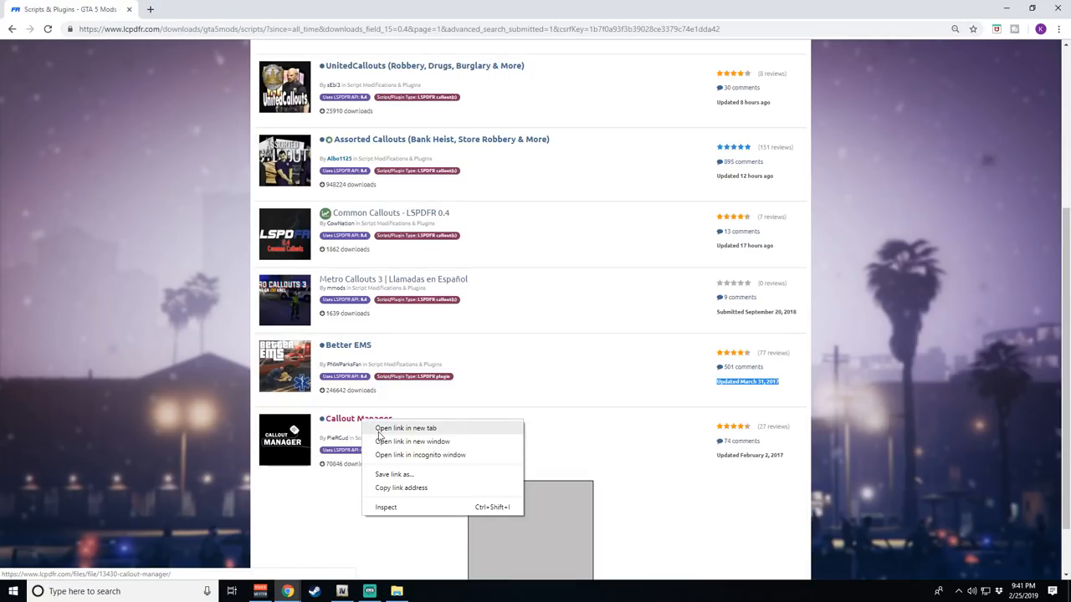
click(405, 429)
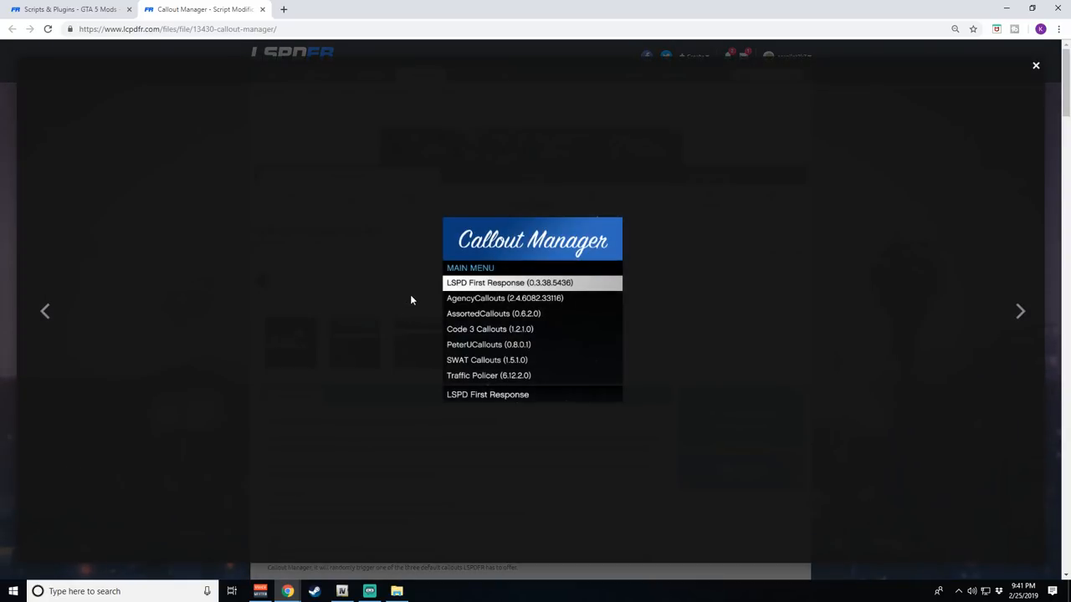
mouse_move(487, 242)
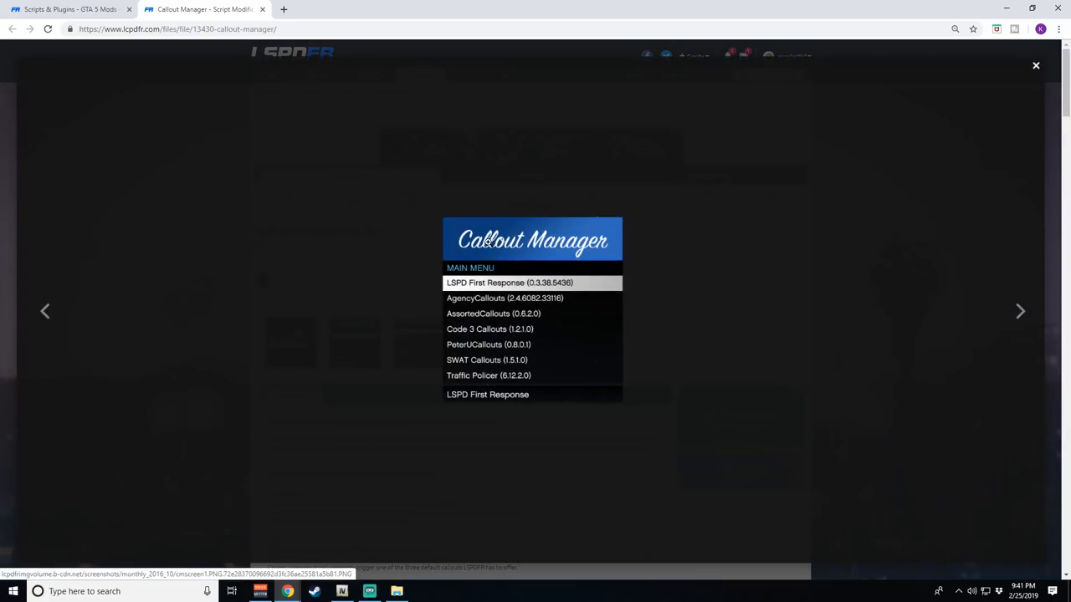
mouse_move(479, 342)
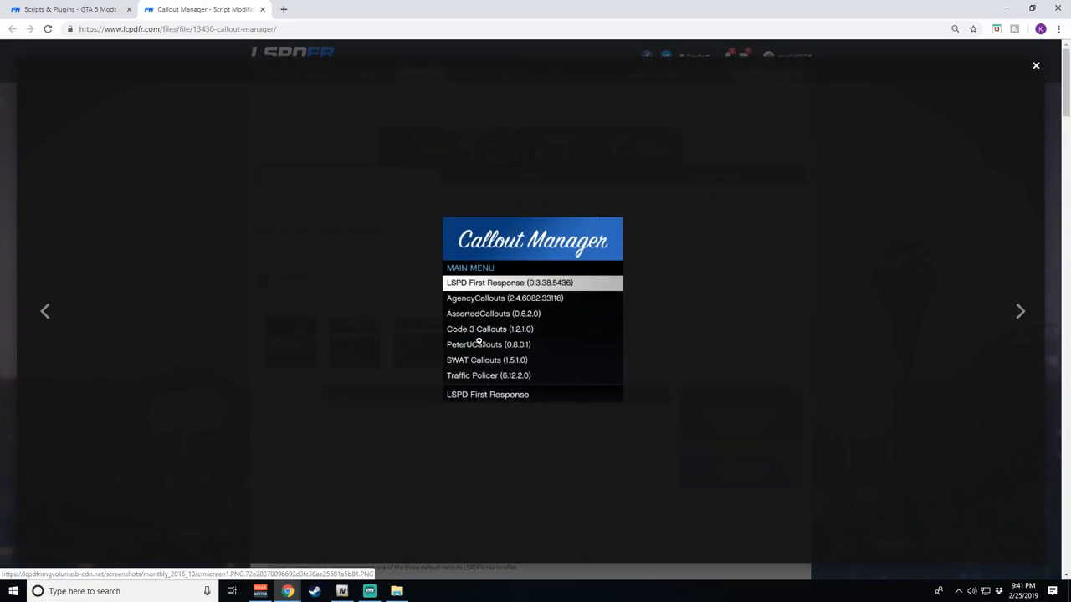
mouse_move(482, 378)
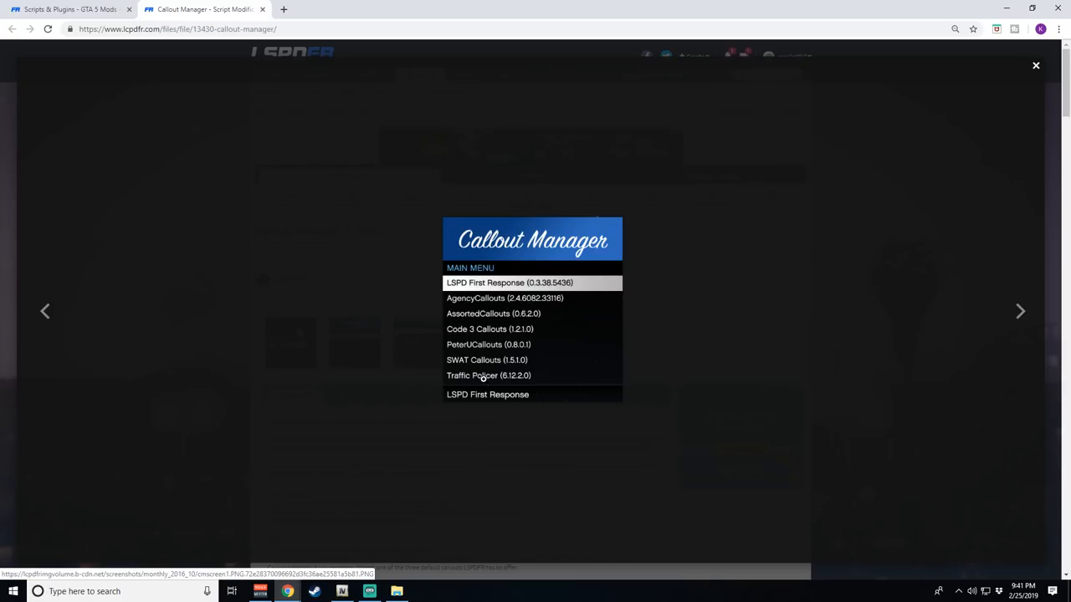
mouse_move(302, 309)
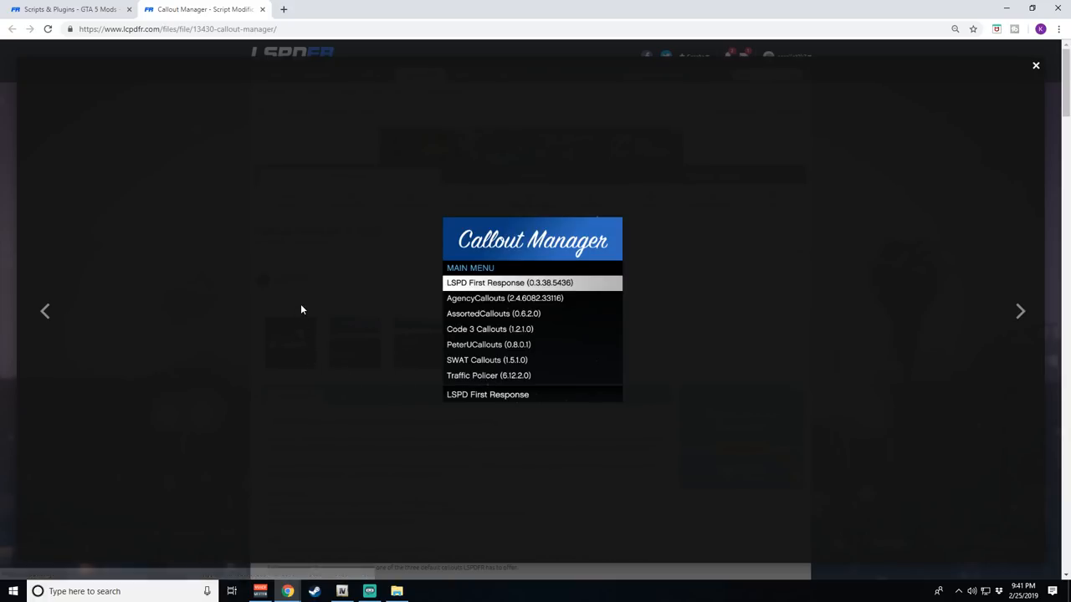
click(1035, 65)
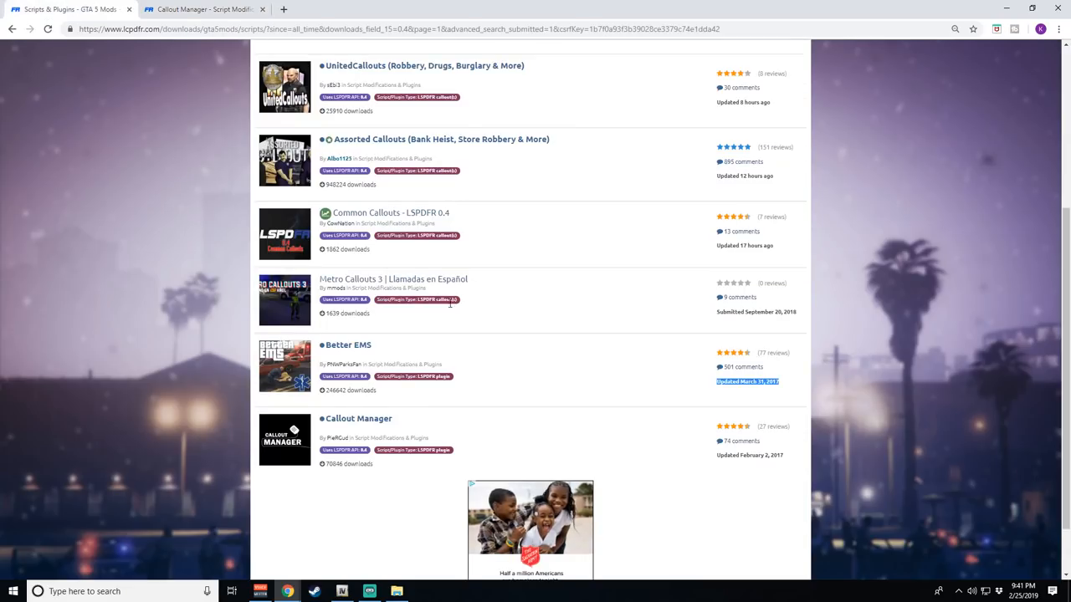
scroll(up, 3)
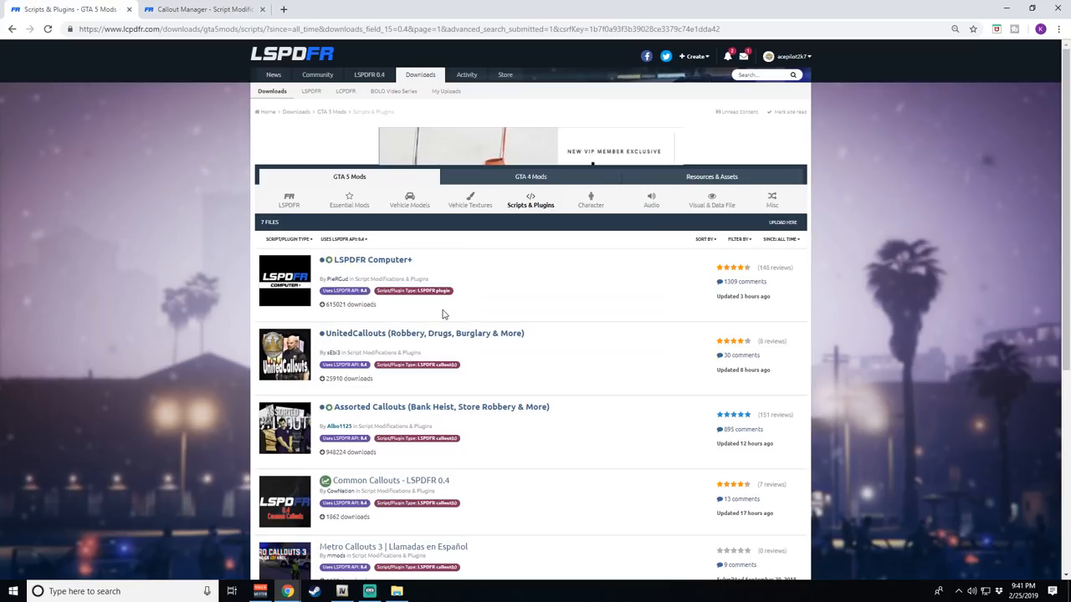
scroll(down, 3)
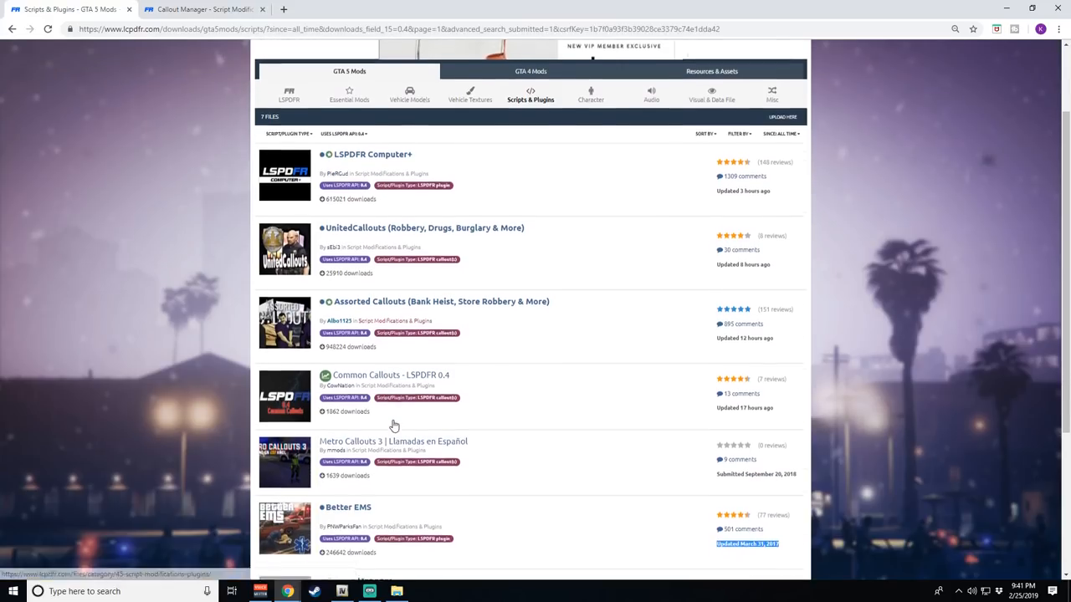
scroll(down, 3)
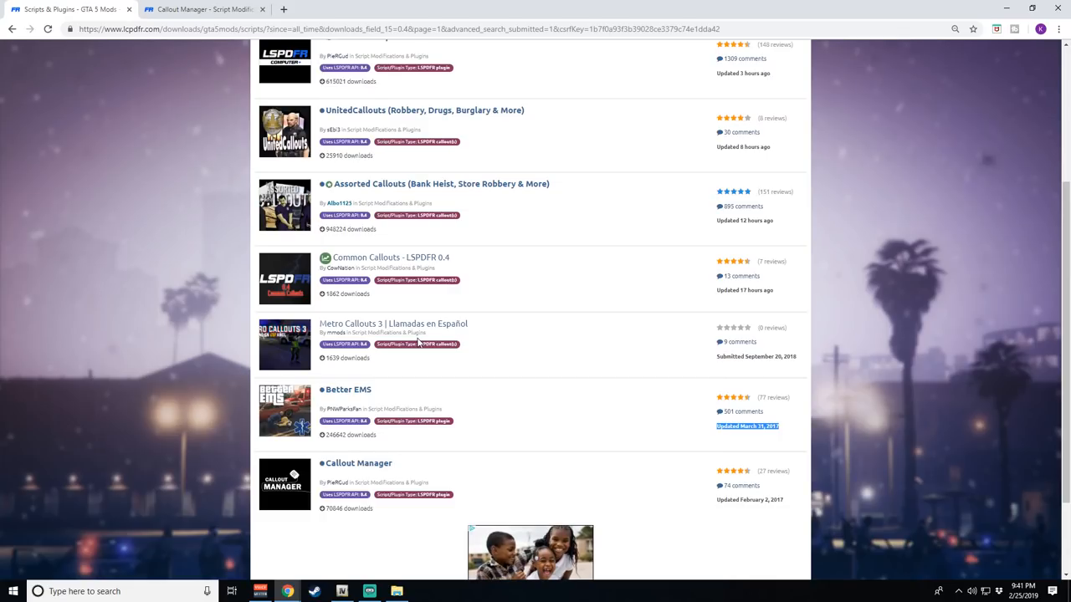
scroll(up, 3)
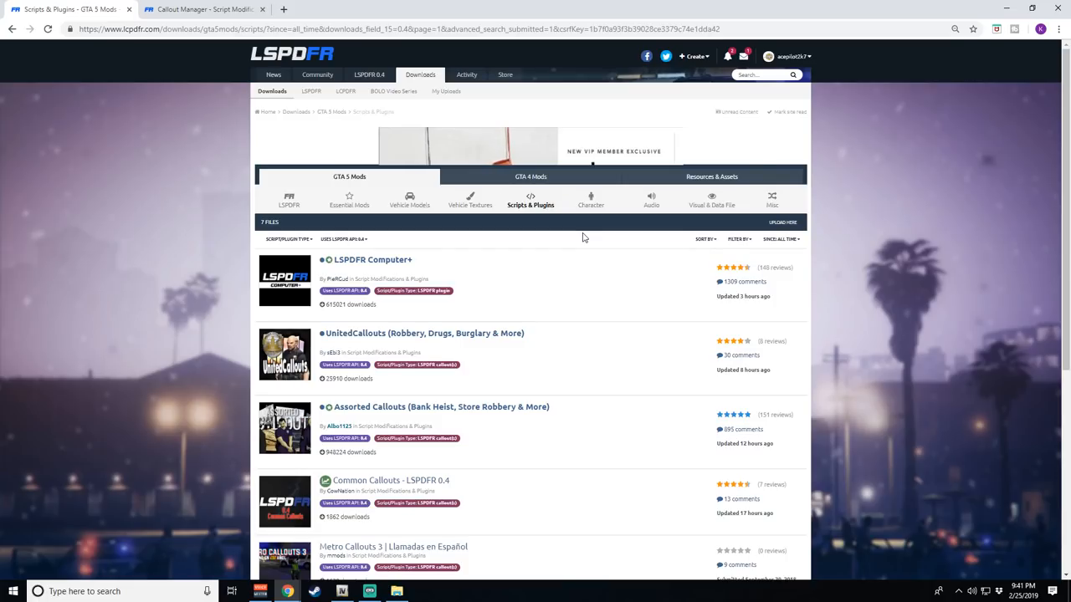
mouse_move(711, 201)
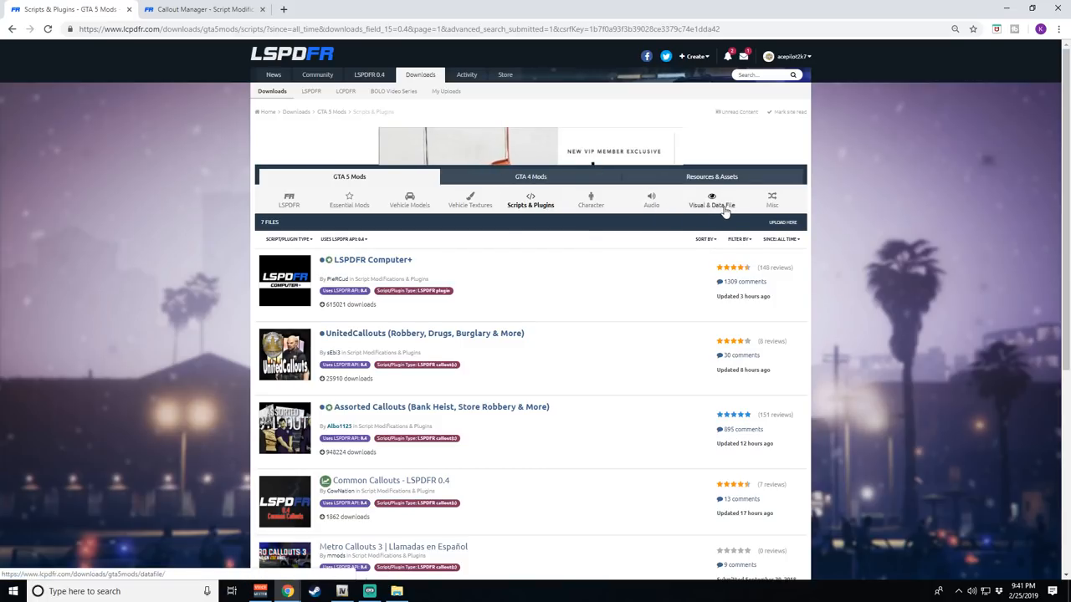
Browse the Misc mods category and view the EUP Outfit Settings for LSPDFR 0.4 file page.
click(771, 200)
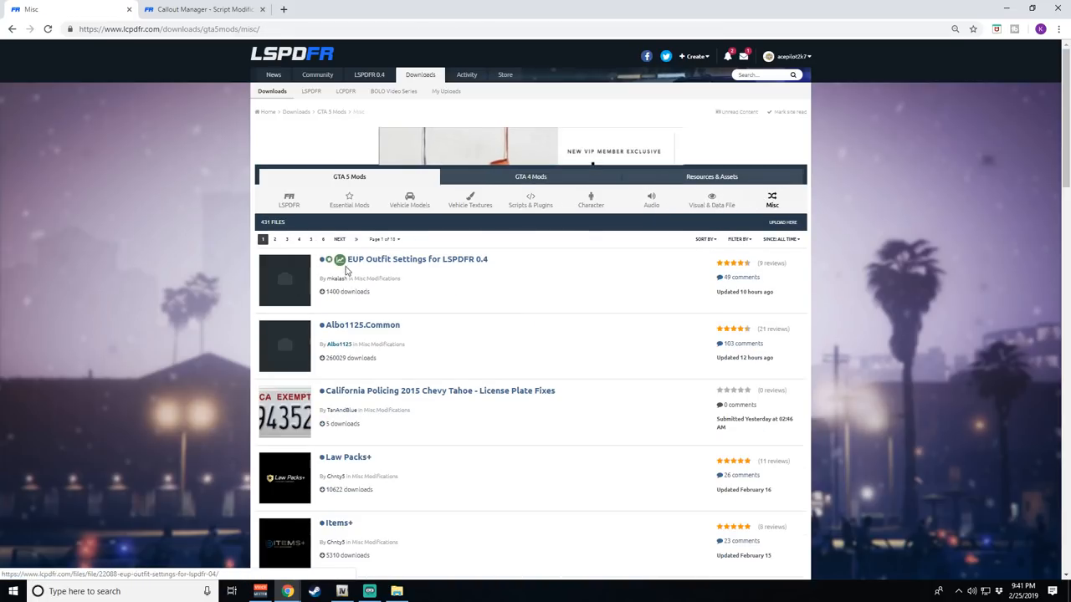
mouse_move(371, 268)
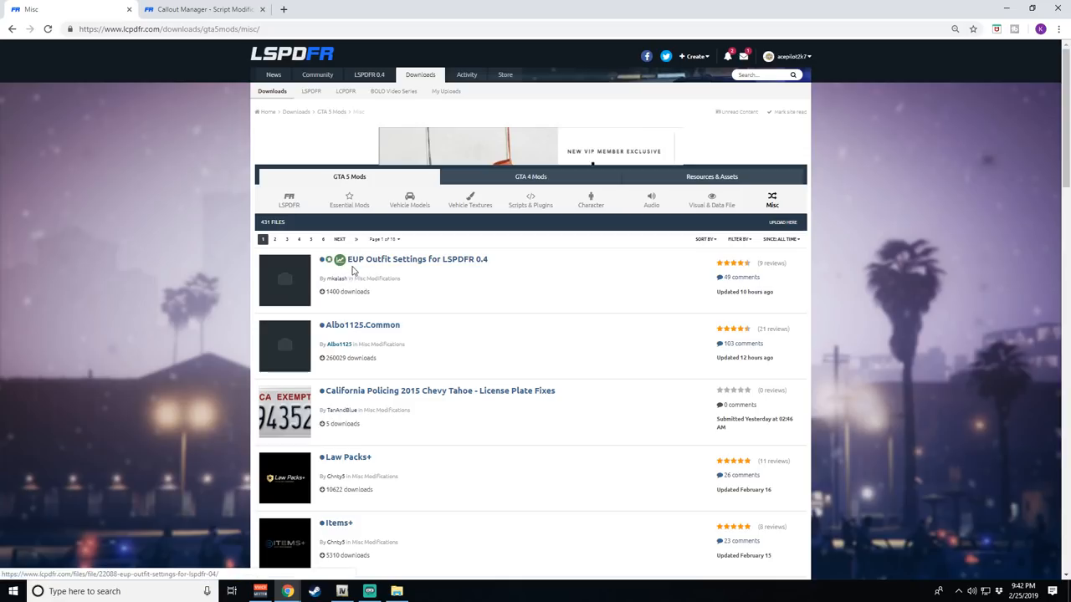
mouse_move(473, 277)
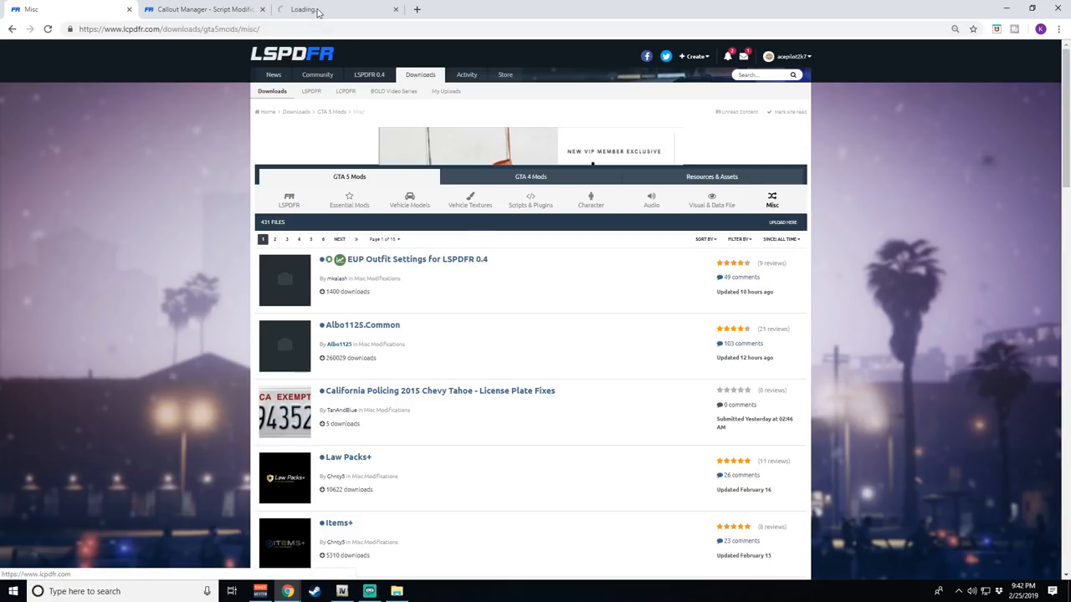
click(416, 258)
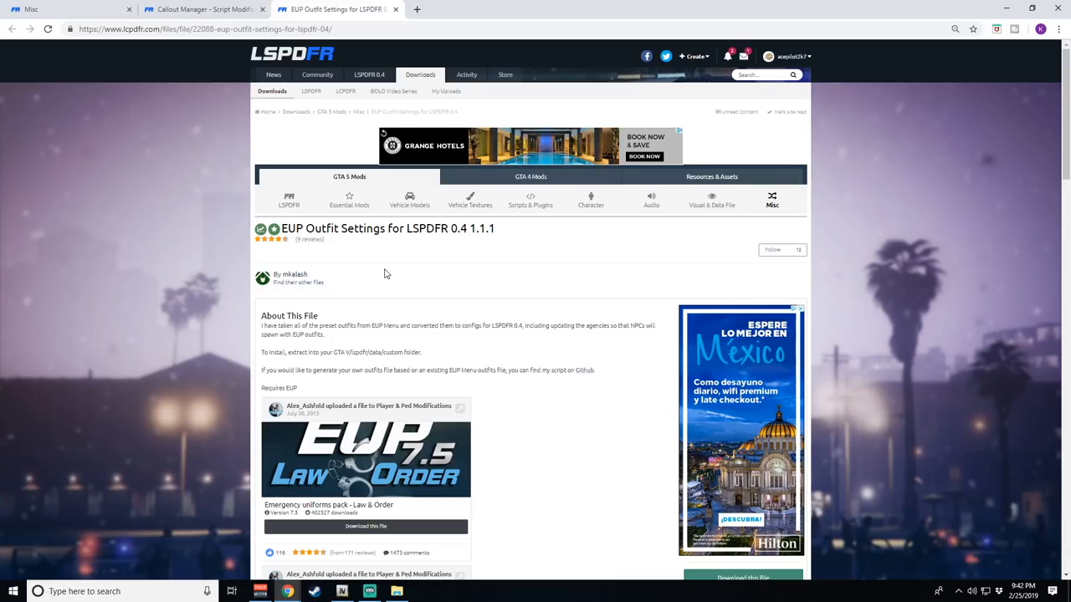
Read through the EUP Outfit Settings description and user reviews.
scroll(up, 3)
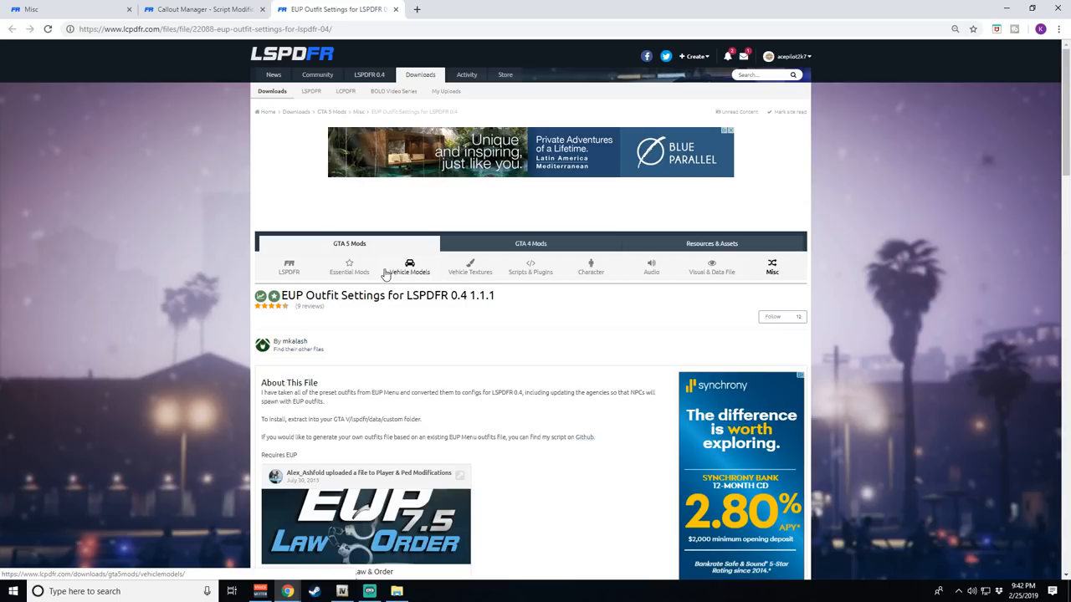
mouse_move(408, 297)
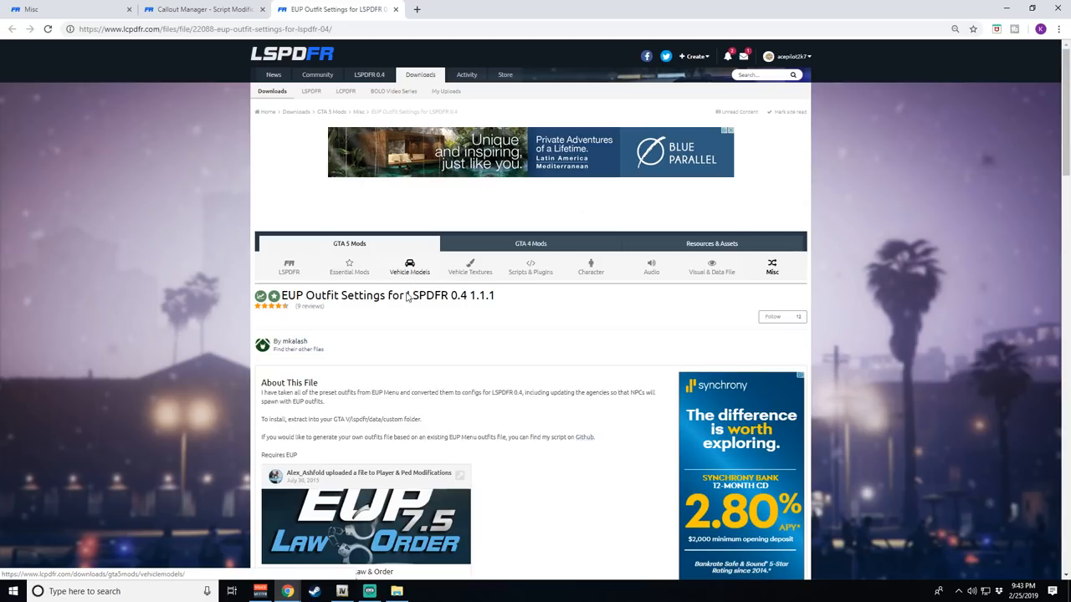
mouse_move(248, 288)
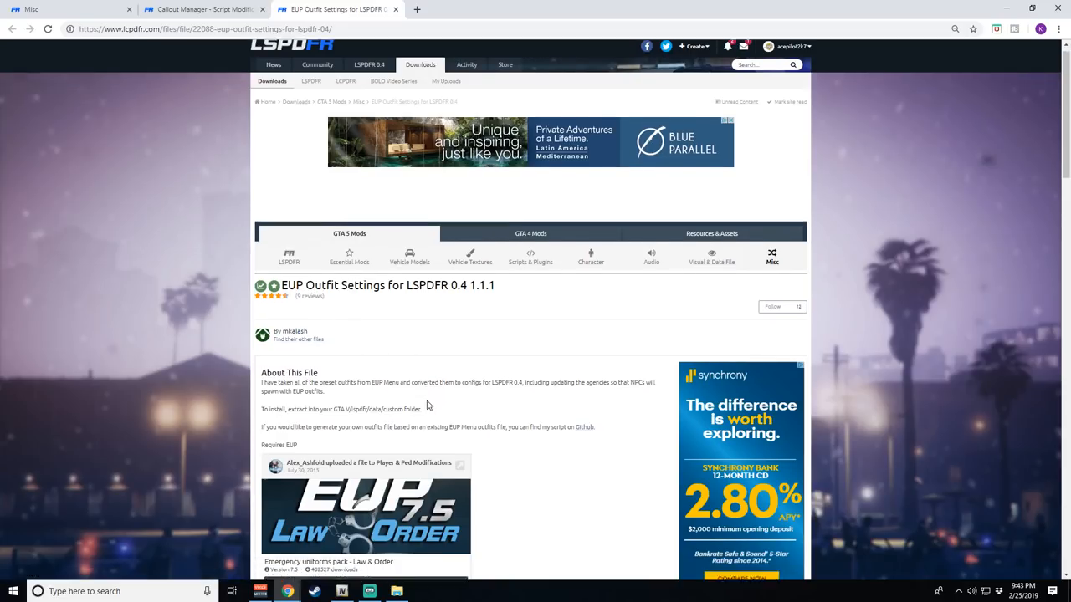
scroll(down, 3)
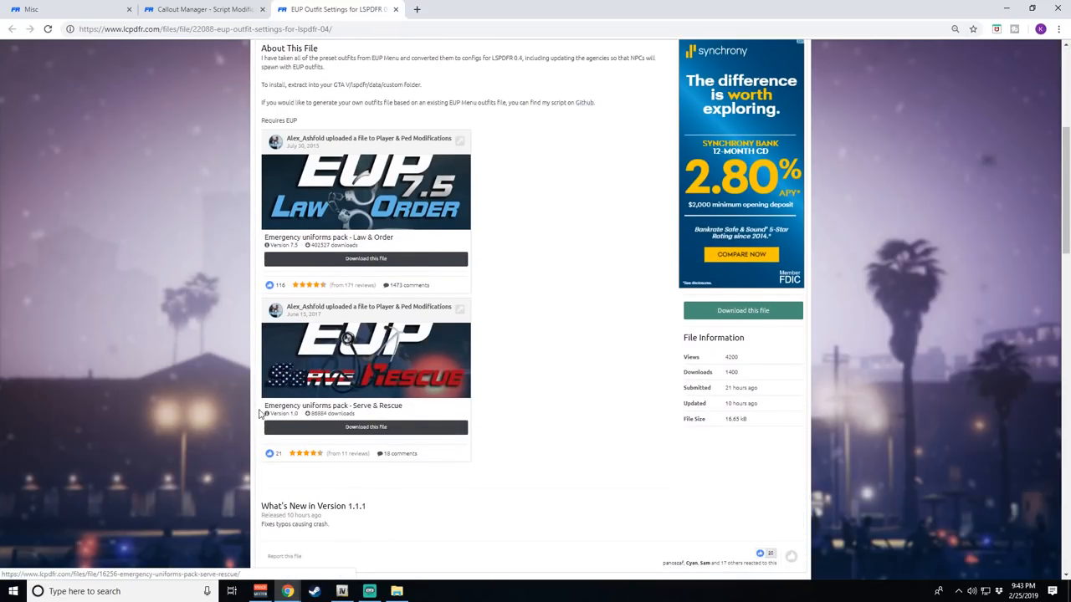
scroll(down, 3)
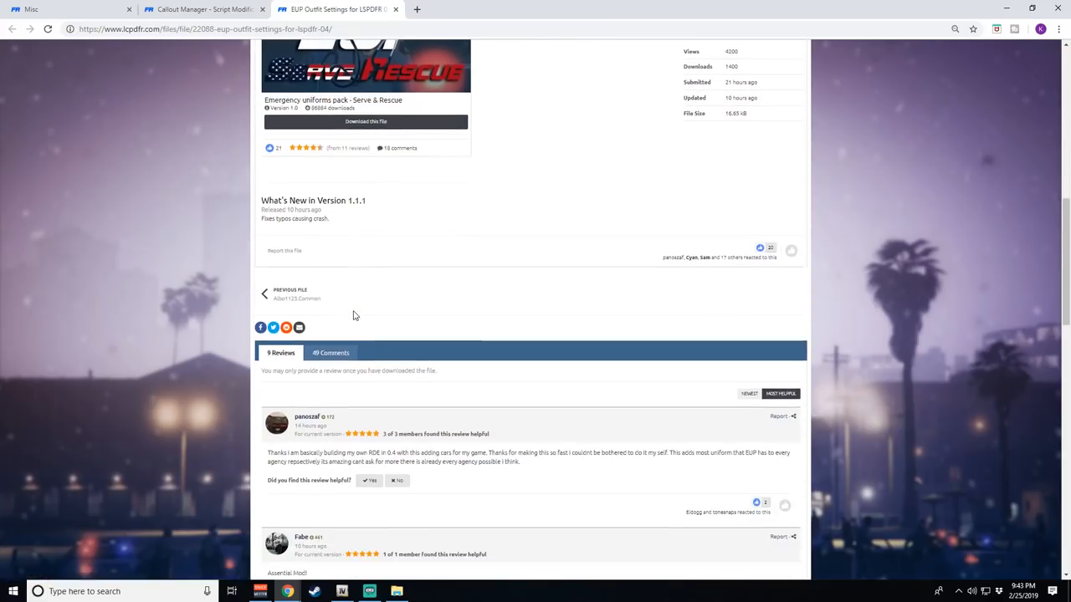
scroll(down, 3)
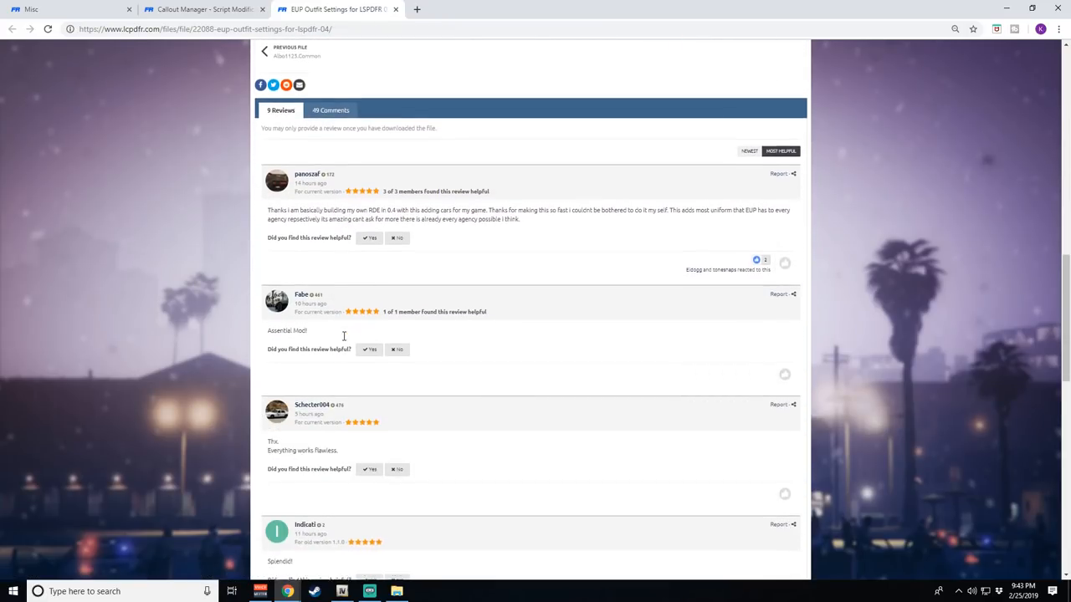
scroll(up, 3)
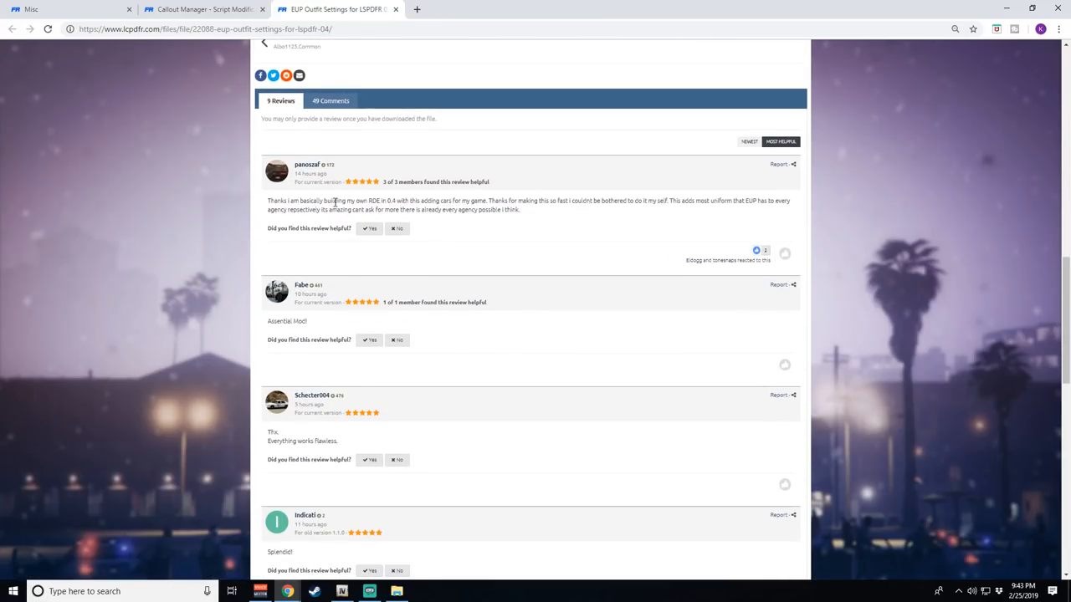
scroll(down, 3)
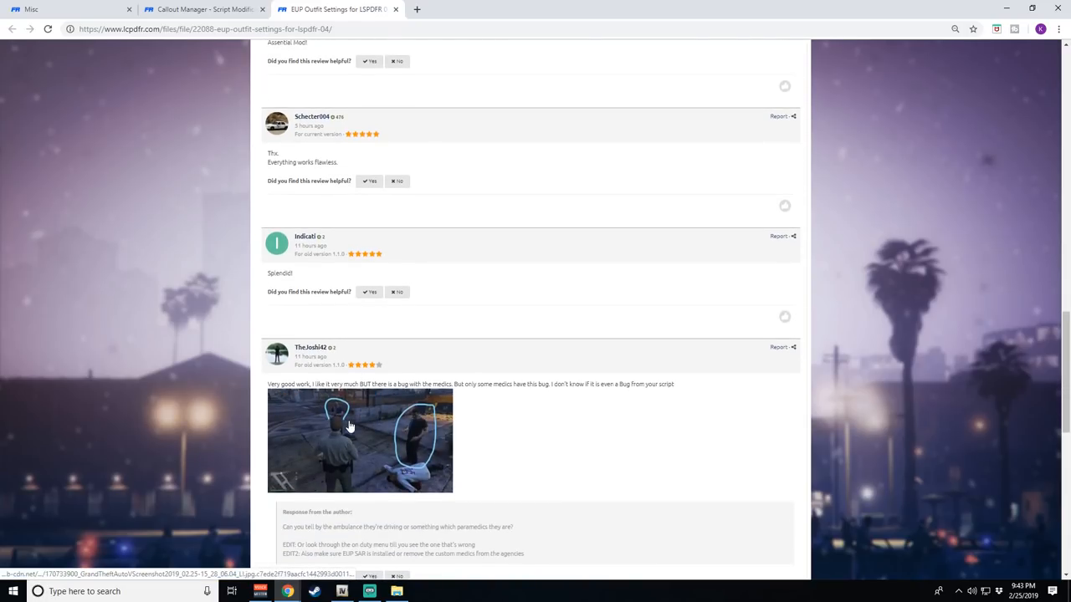
scroll(down, 3)
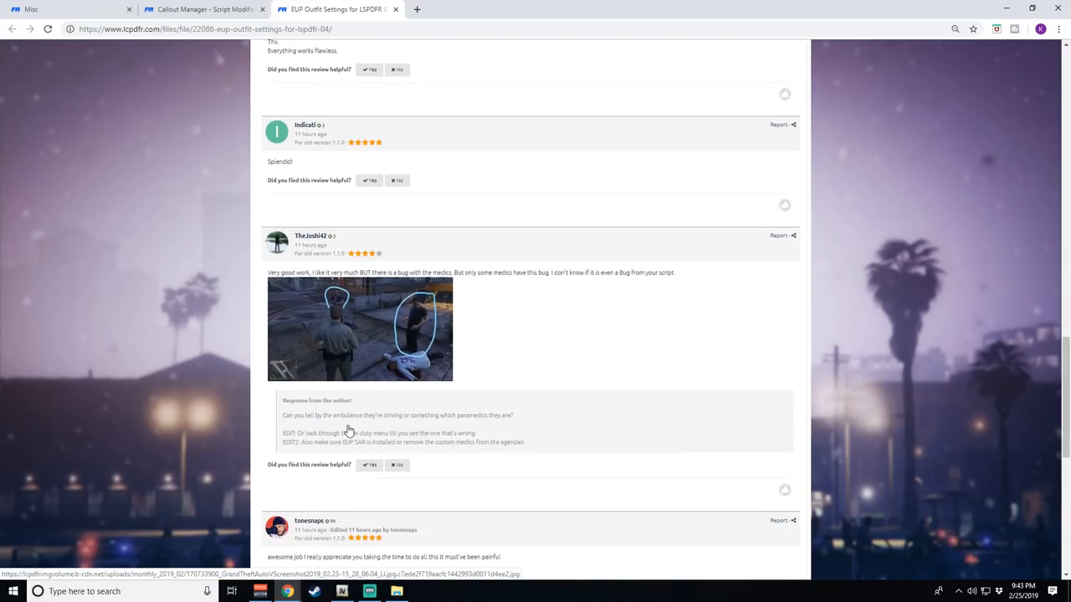
scroll(down, 3)
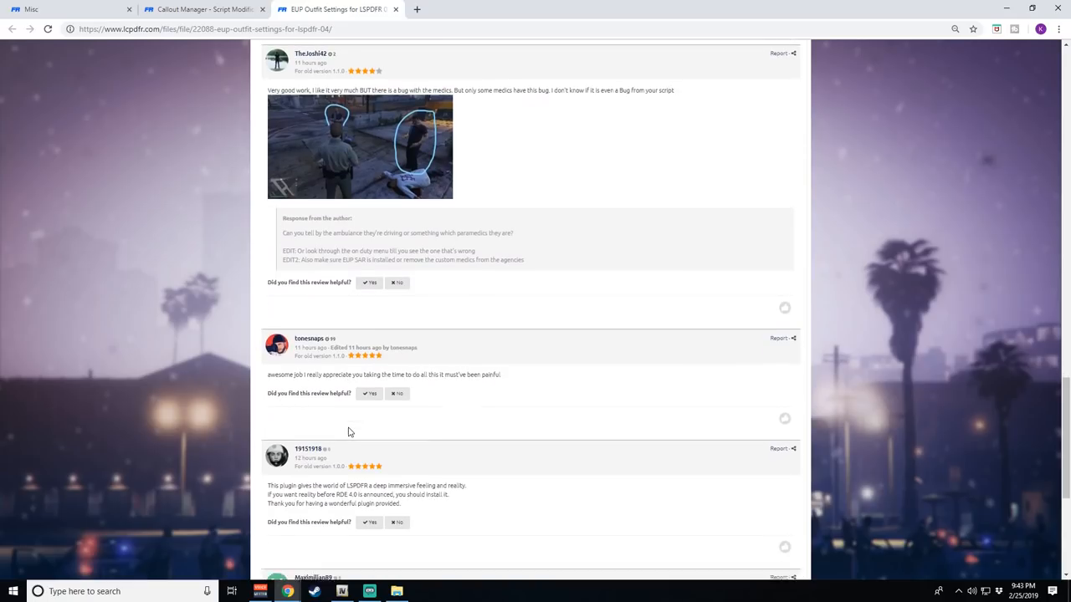
scroll(down, 3)
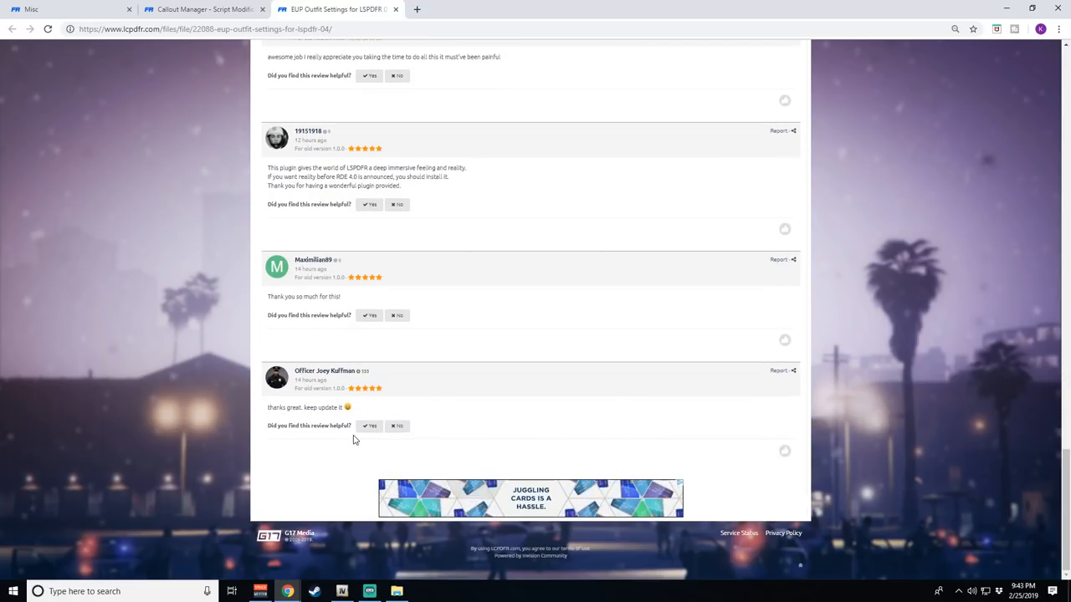
scroll(up, 3)
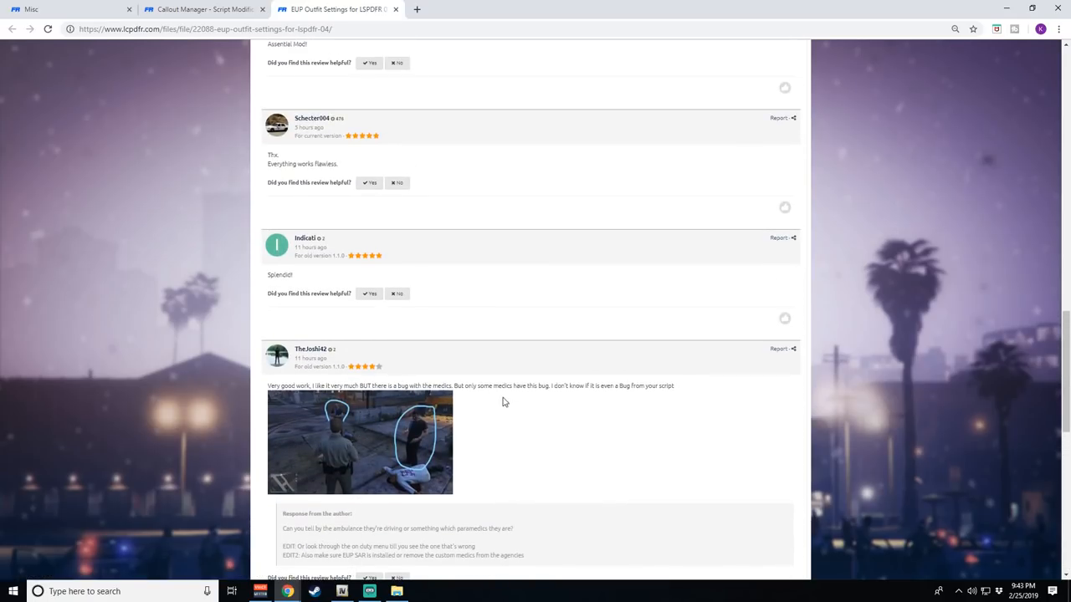
scroll(up, 3)
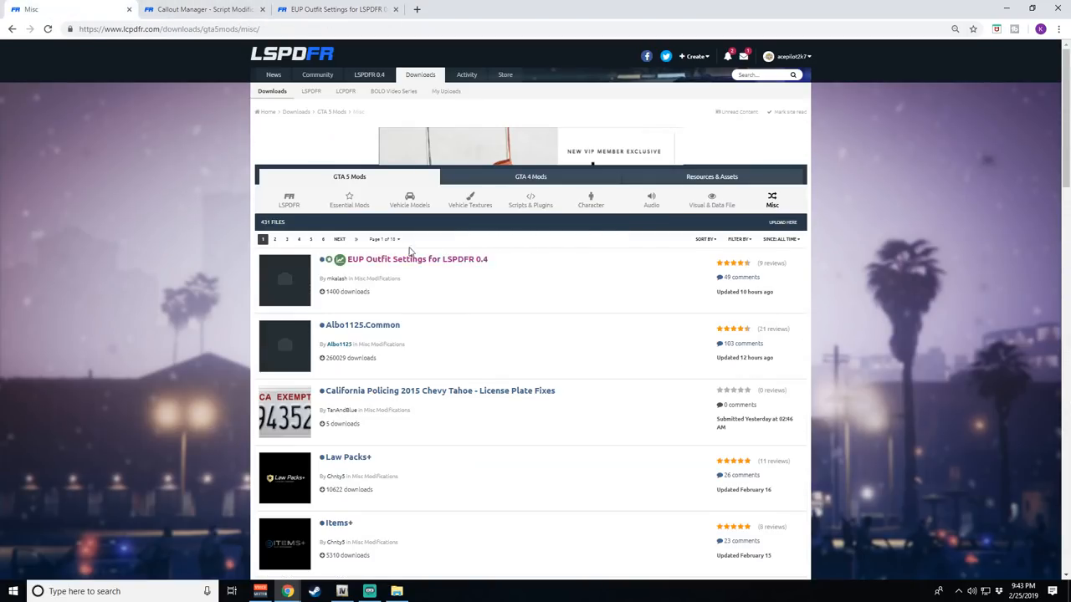
View the Albo1125.Common 6.6.3.0 file page from the Misc listing.
scroll(down, 3)
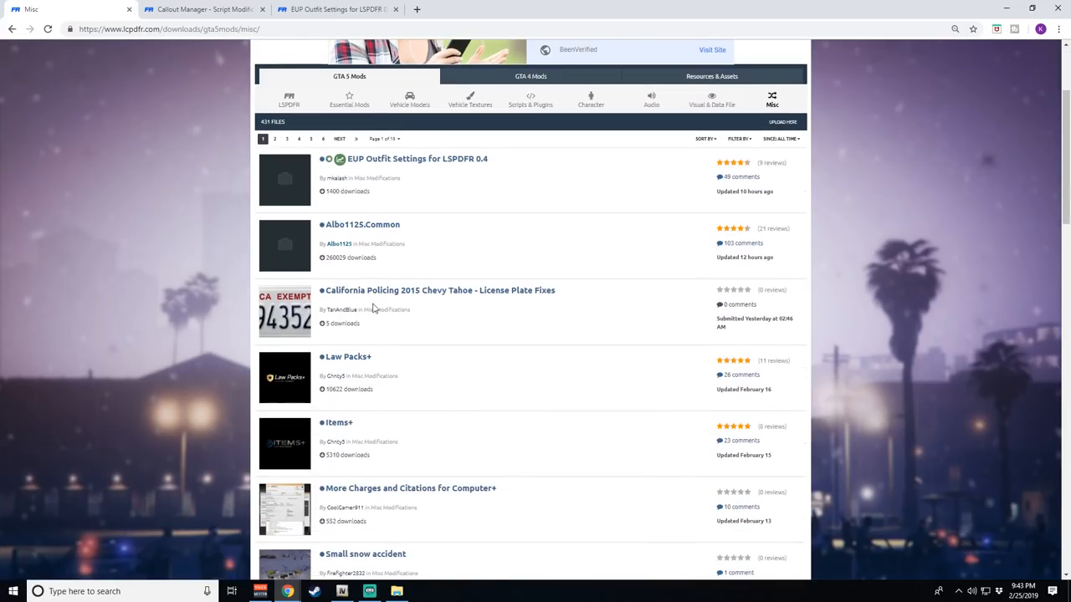
mouse_move(430, 234)
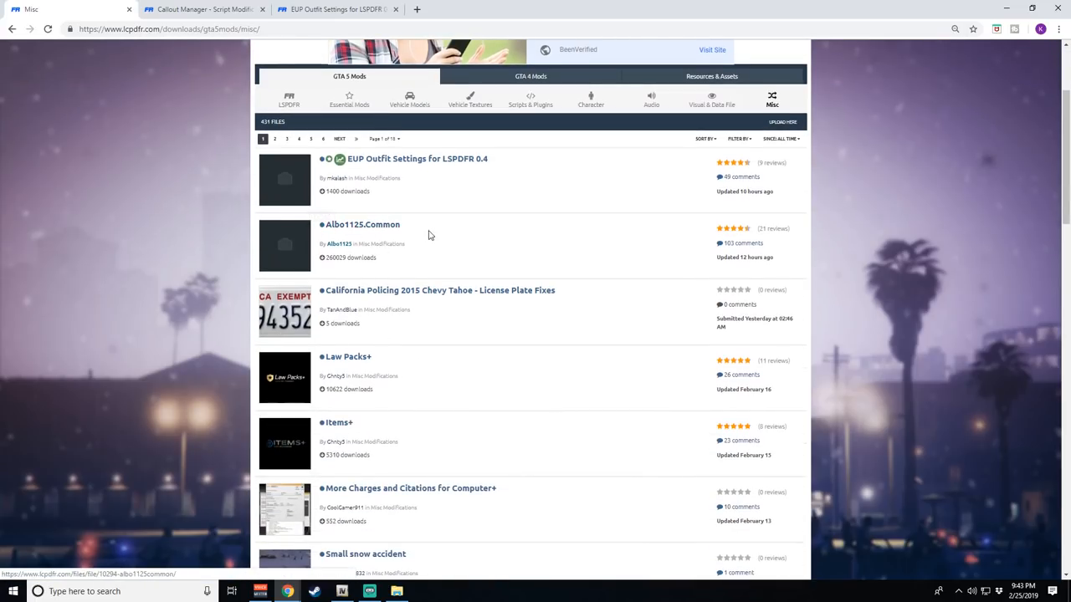
mouse_move(361, 231)
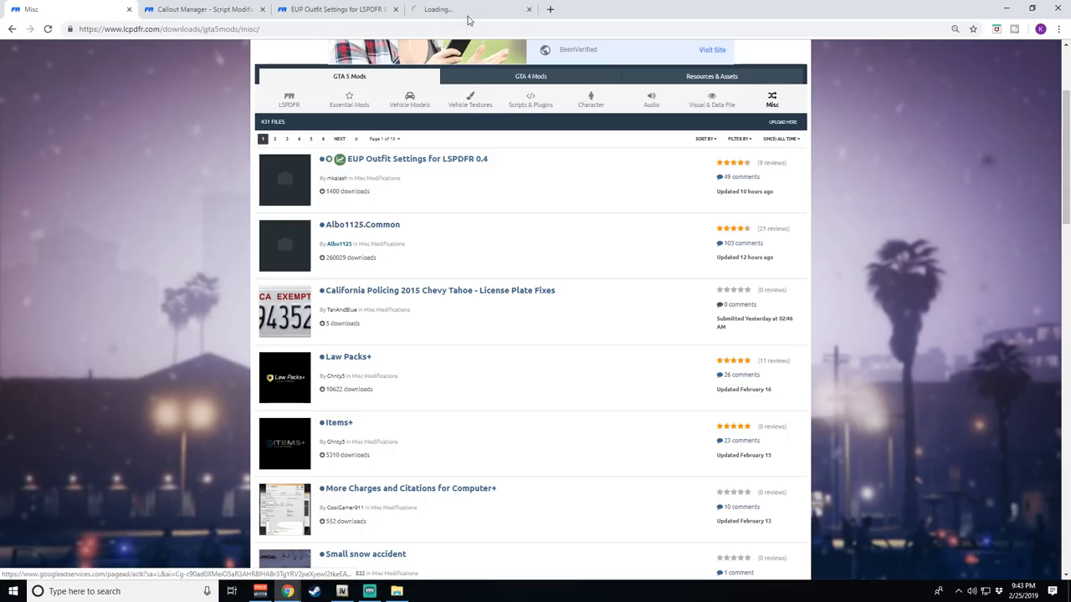
click(361, 224)
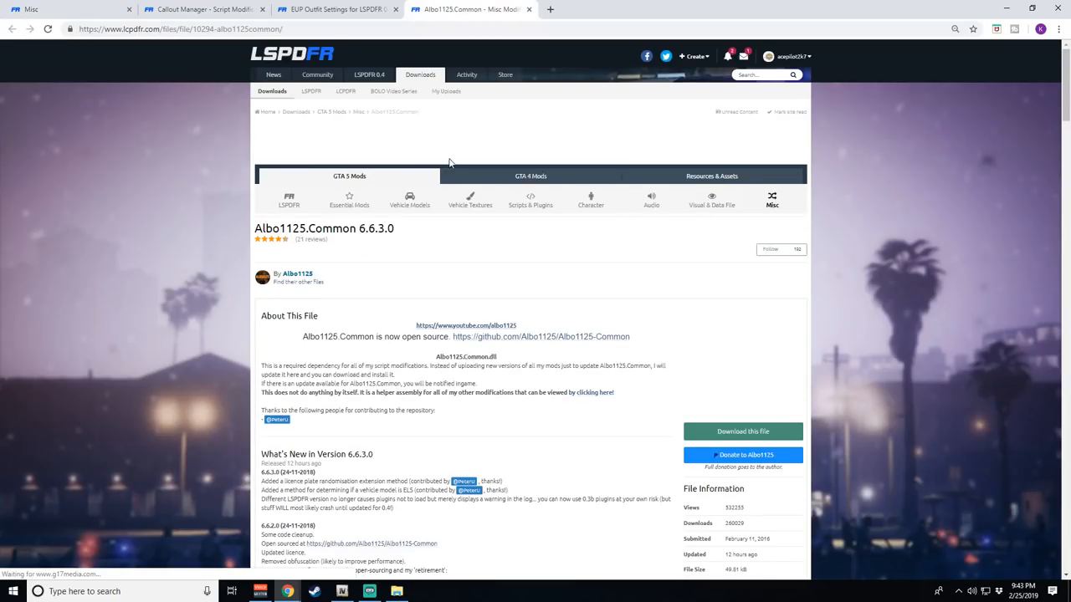
mouse_move(334, 335)
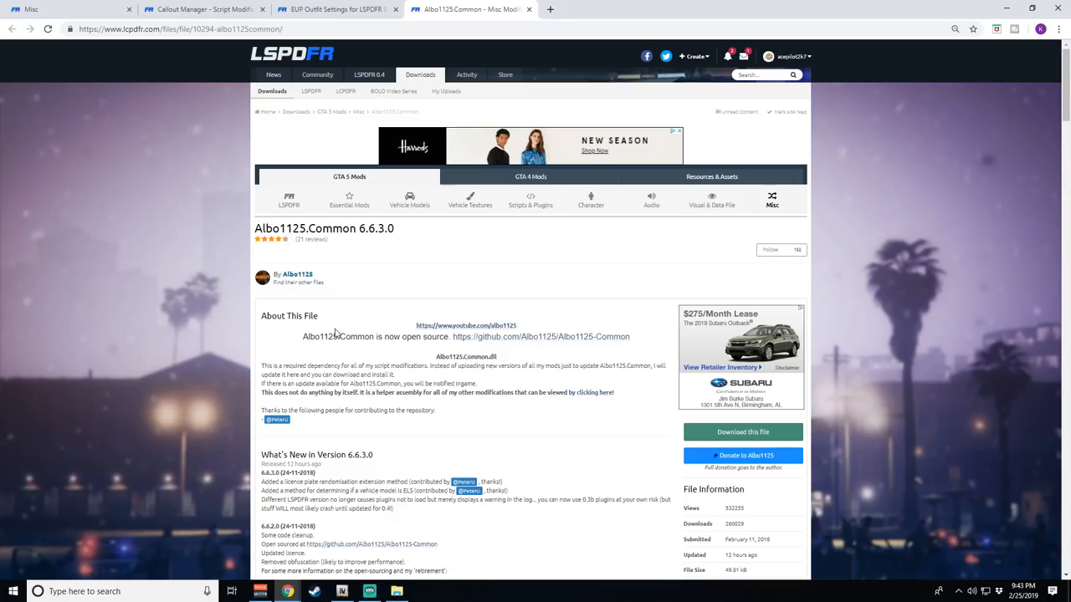
mouse_move(480, 433)
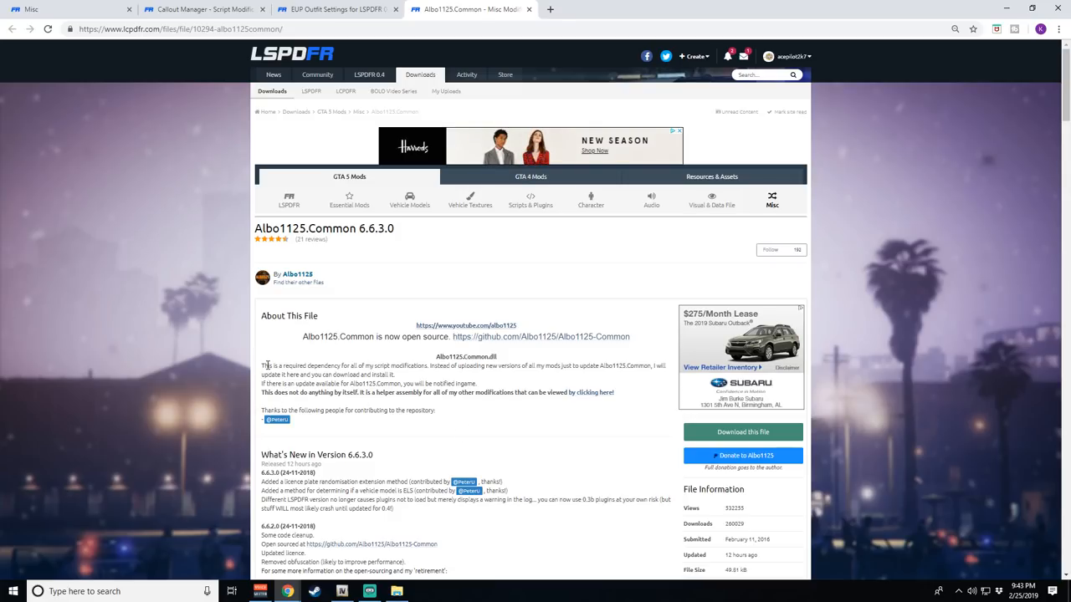
mouse_move(623, 368)
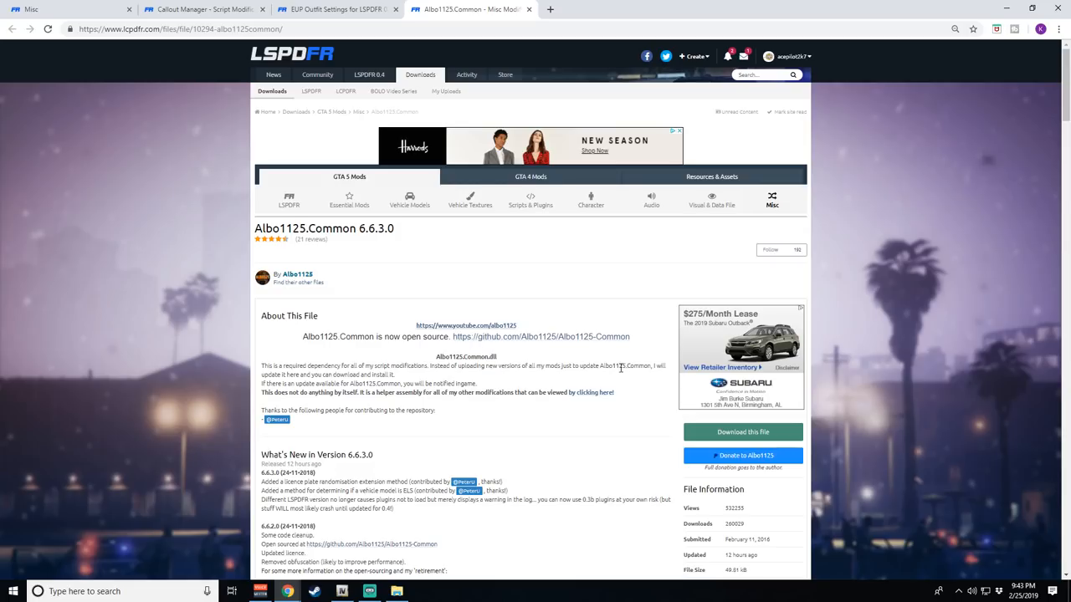
mouse_move(288, 392)
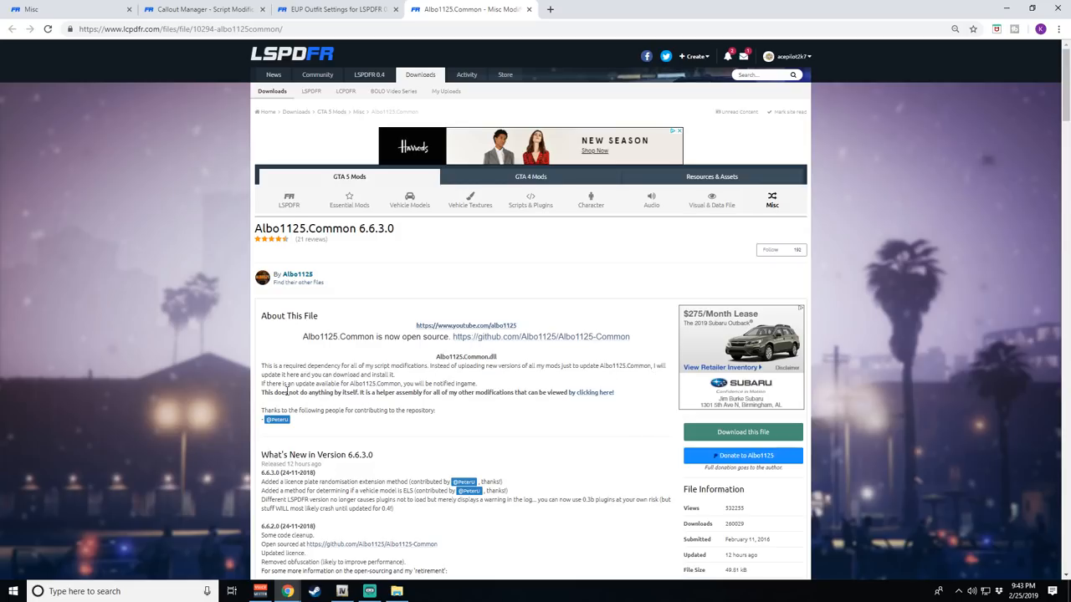
Read the Albo1125.Common changelog note about version mismatches only logging a warning.
scroll(down, 3)
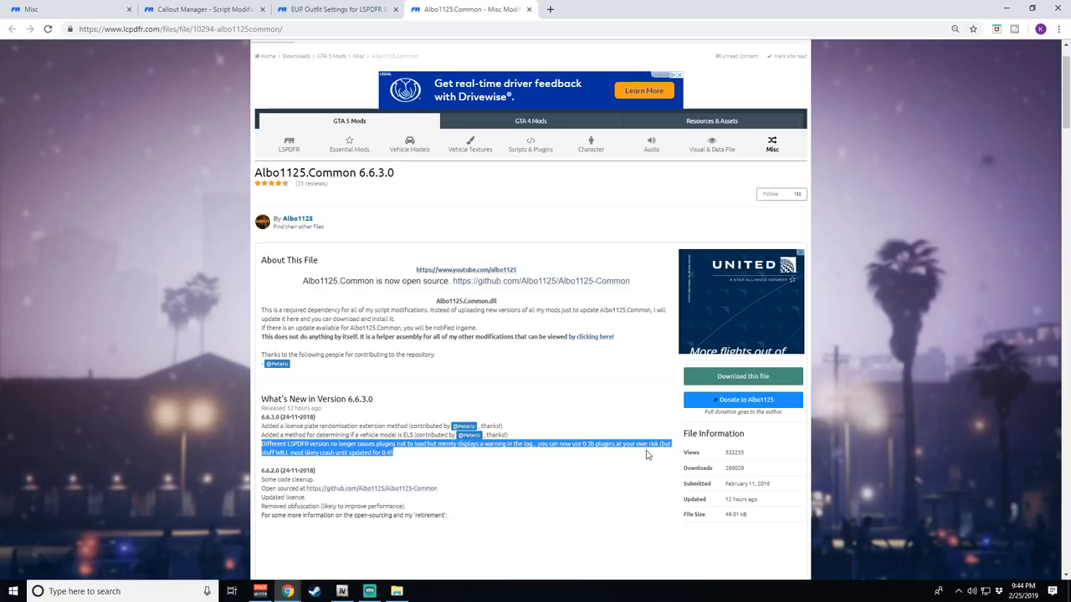
mouse_move(331, 383)
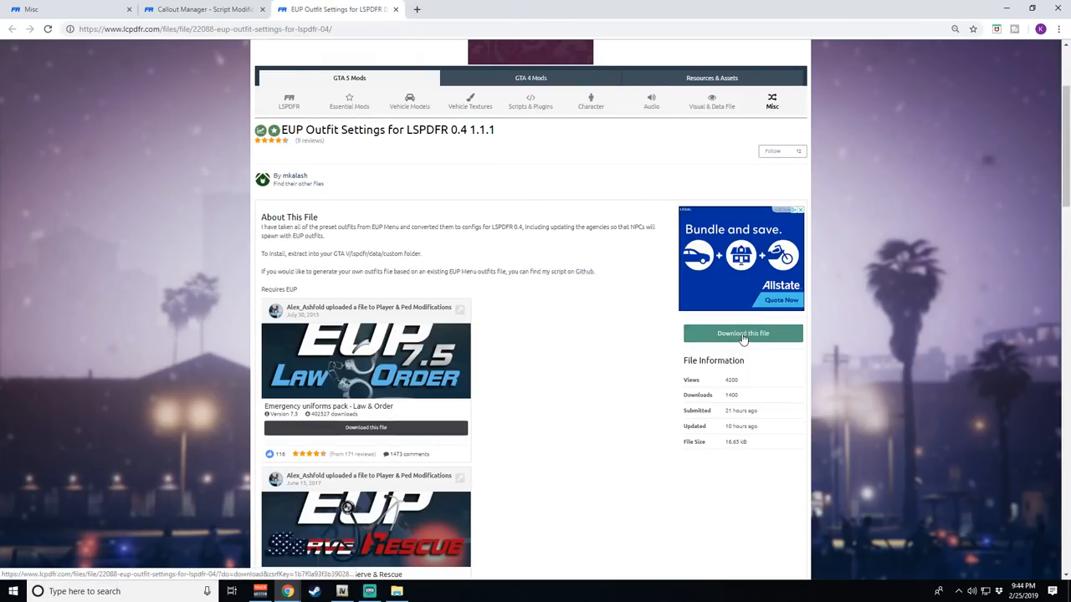
Download EUP Outfit Settings as eup_settings.zip and close its page.
click(743, 333)
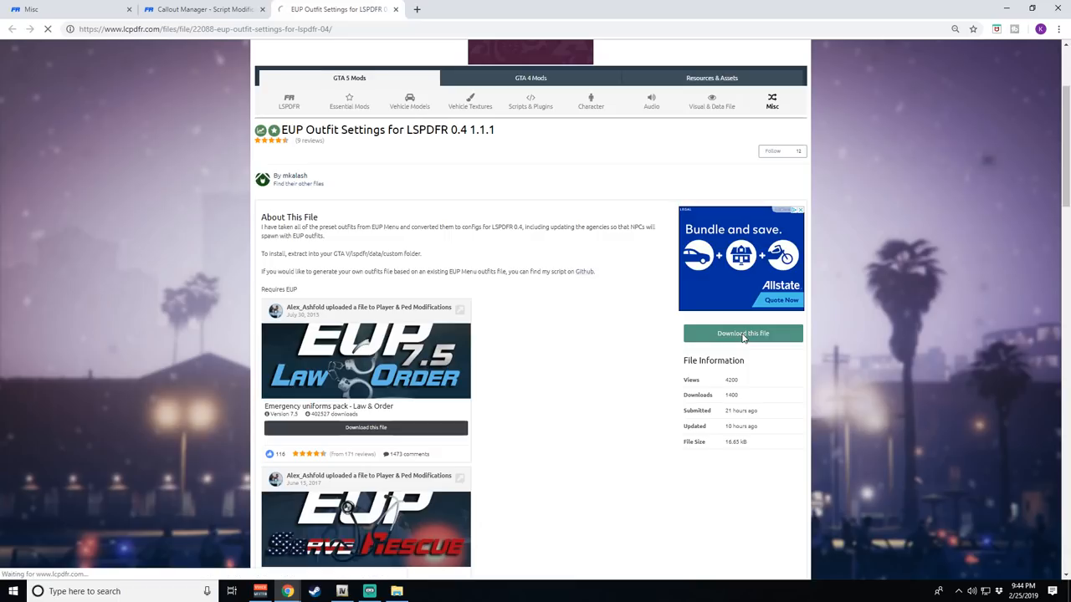
click(743, 333)
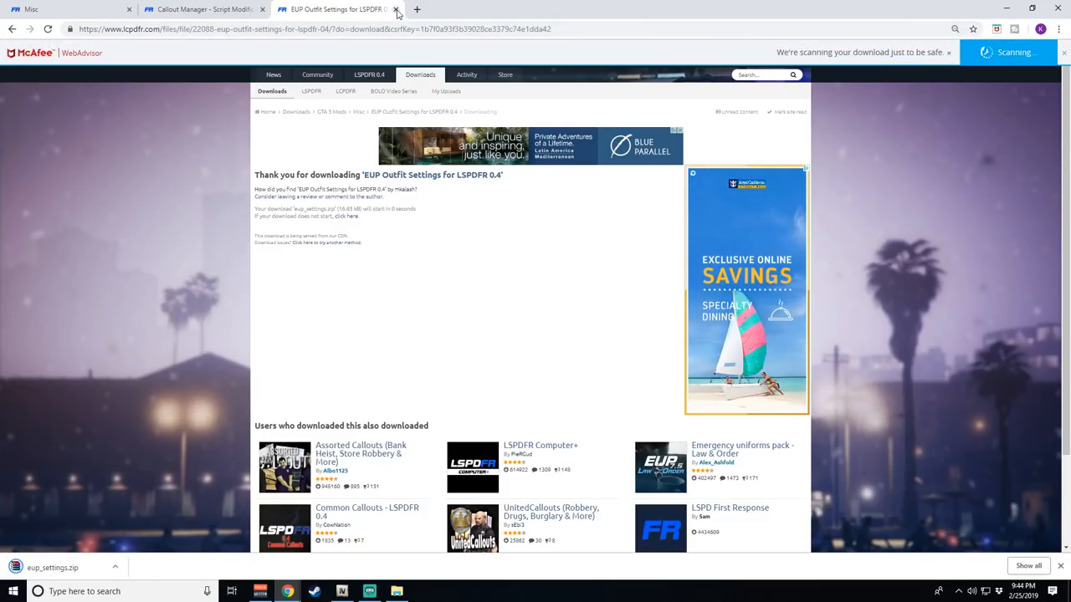
click(395, 10)
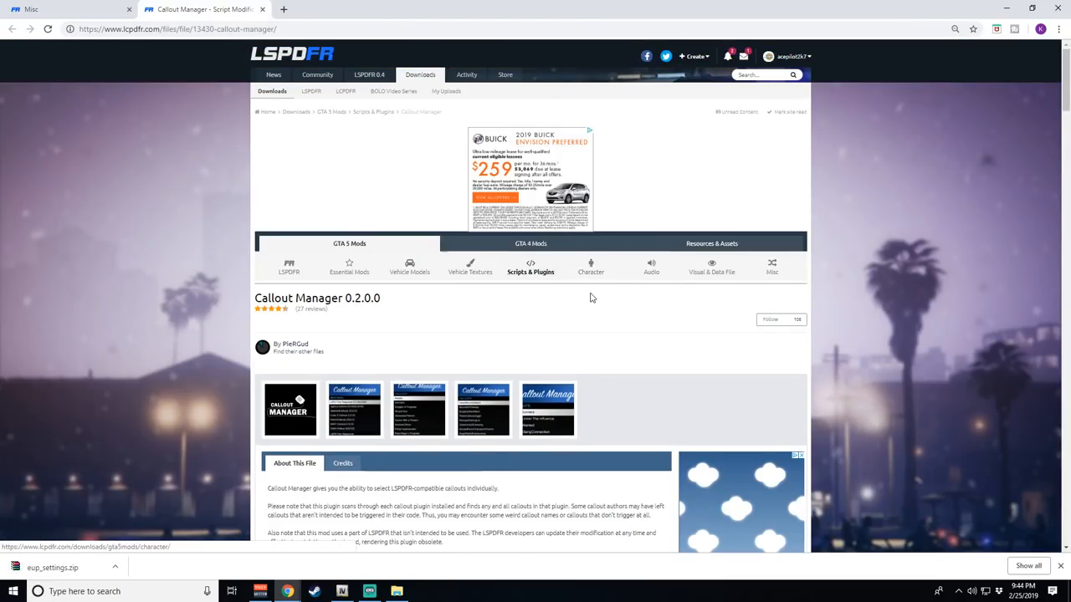
mouse_move(651, 268)
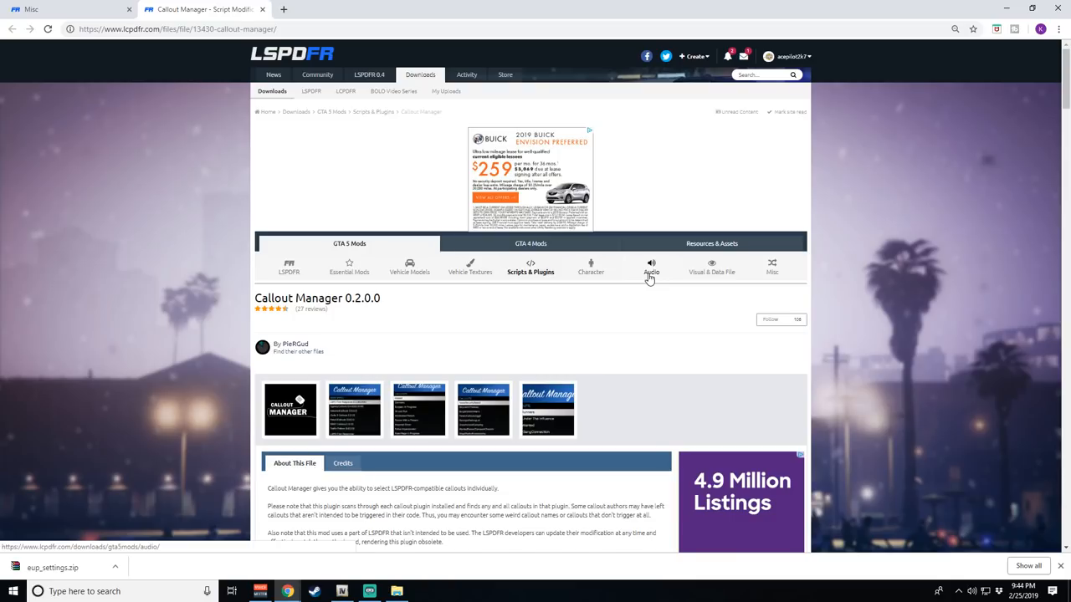
Show the Audio category of GTA 5 mods, which lists the cuff sound mods.
click(651, 268)
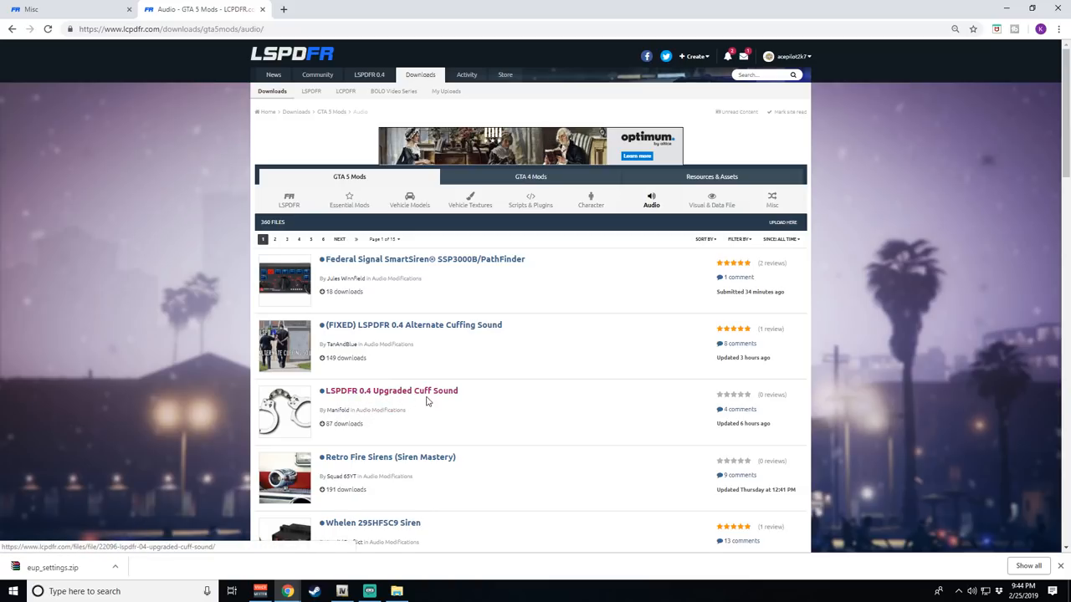
Bring up the LSPDFR 0.4 Upgraded Cuff Sound 0.5.0 page in its own tab.
middle_click(392, 391)
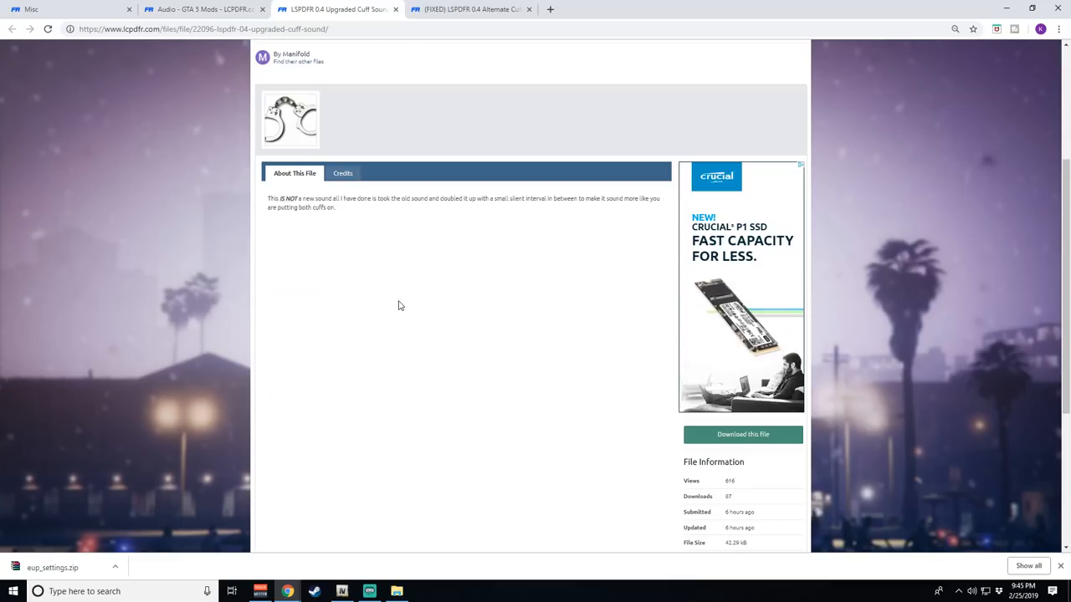
mouse_move(375, 216)
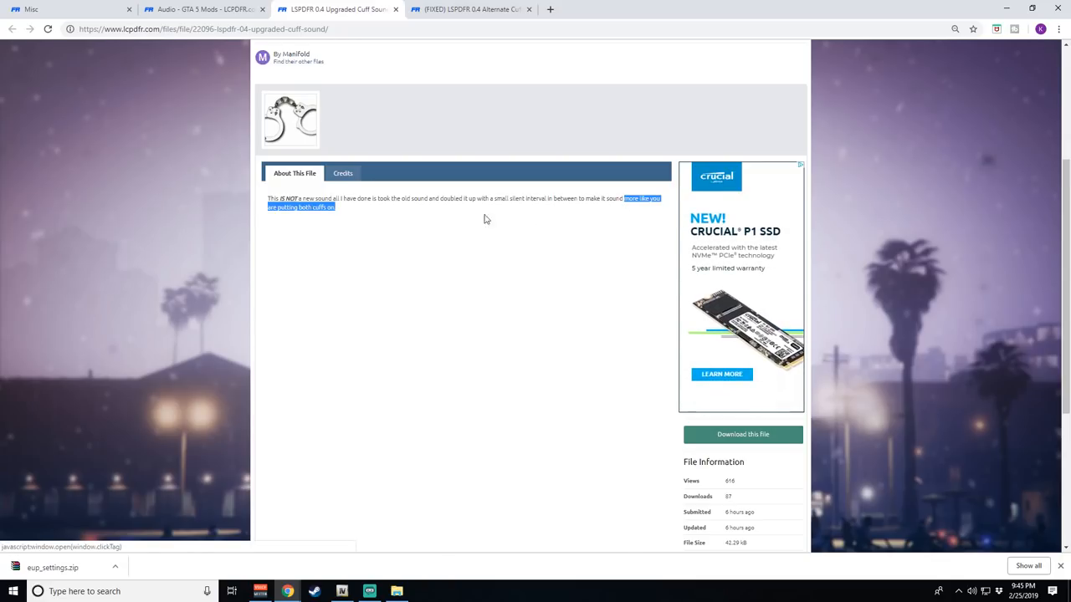
scroll(up, 3)
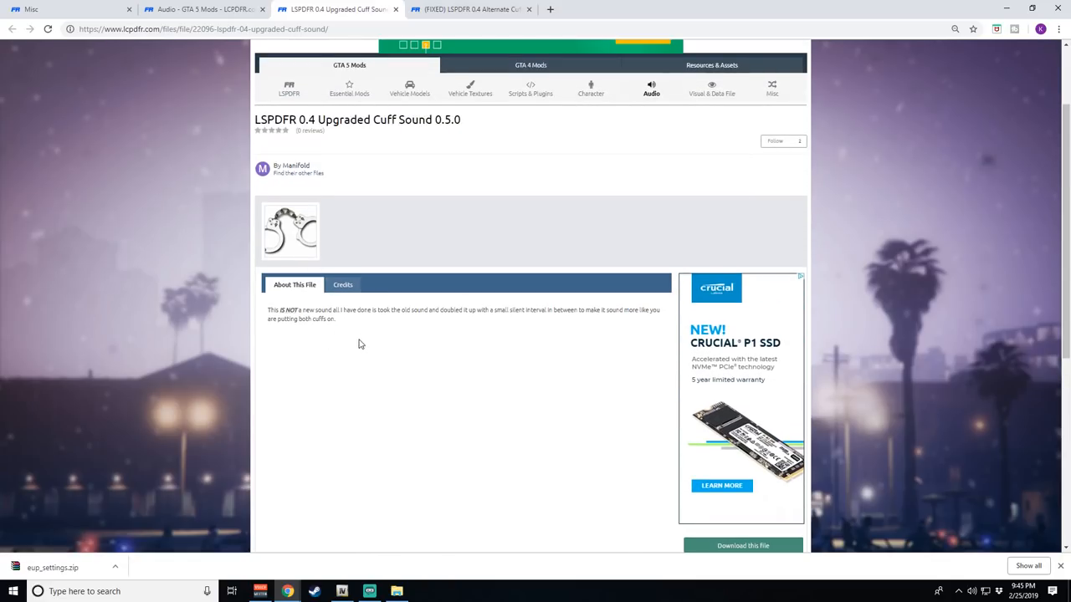
mouse_move(448, 345)
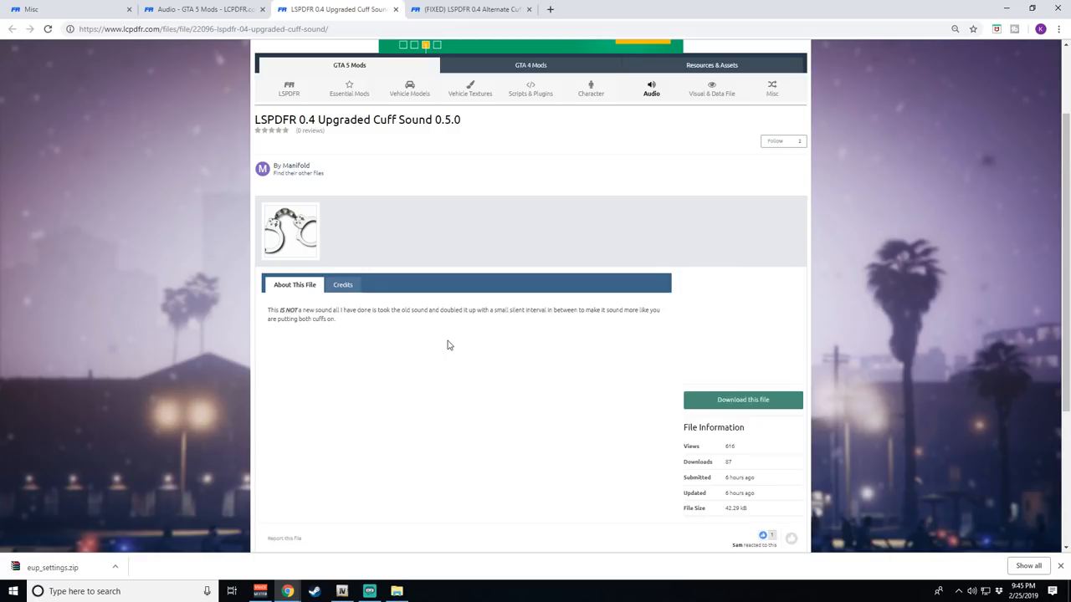
Read through the (FIXED) Alternate Cuffing Sound page and its review.
click(469, 10)
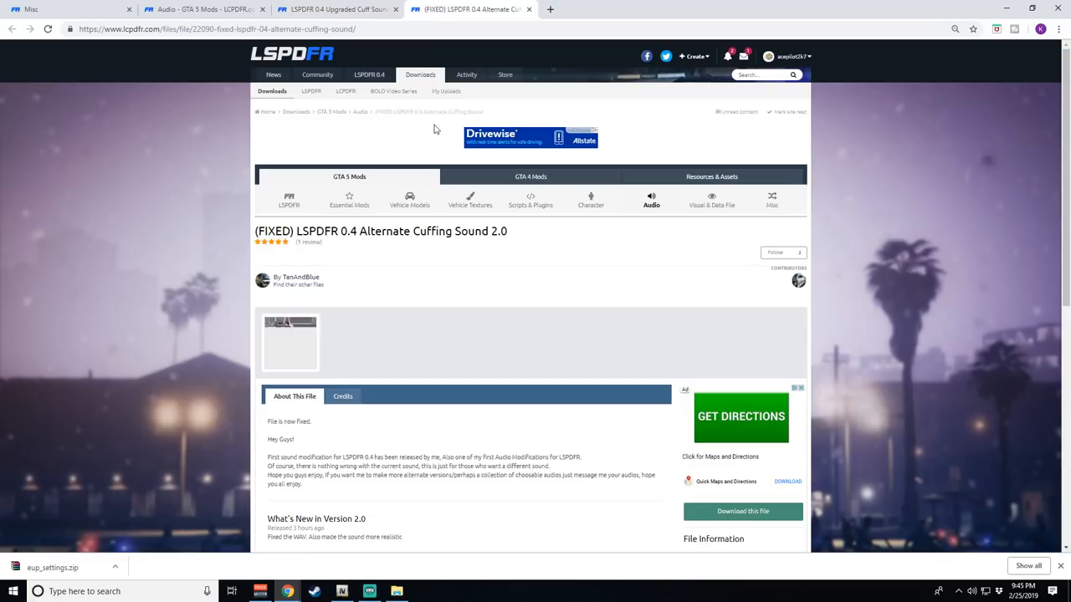
scroll(down, 3)
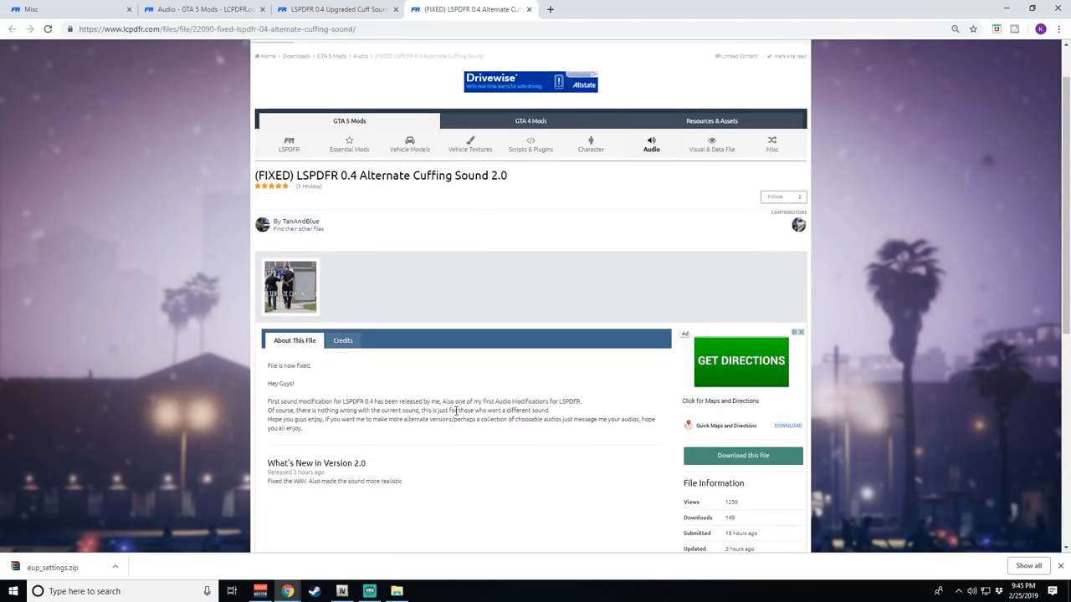
mouse_move(619, 470)
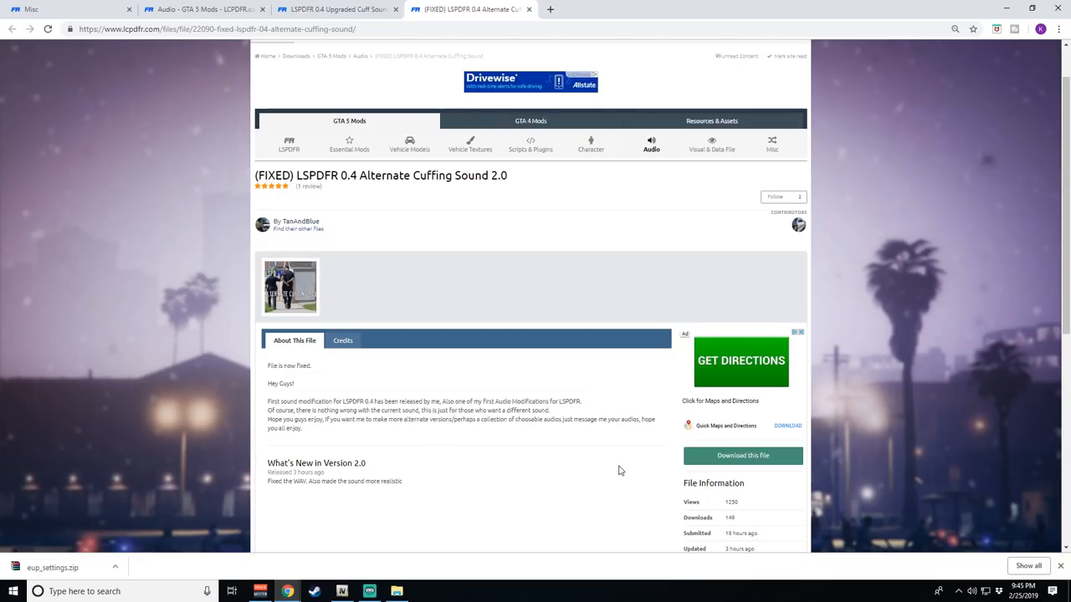
mouse_move(303, 422)
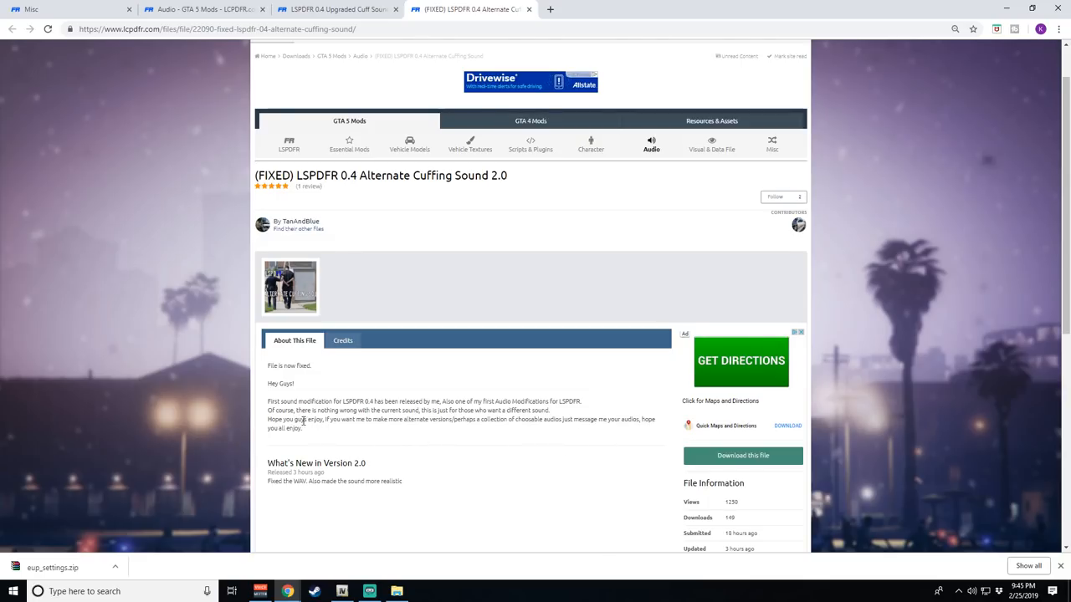
scroll(down, 3)
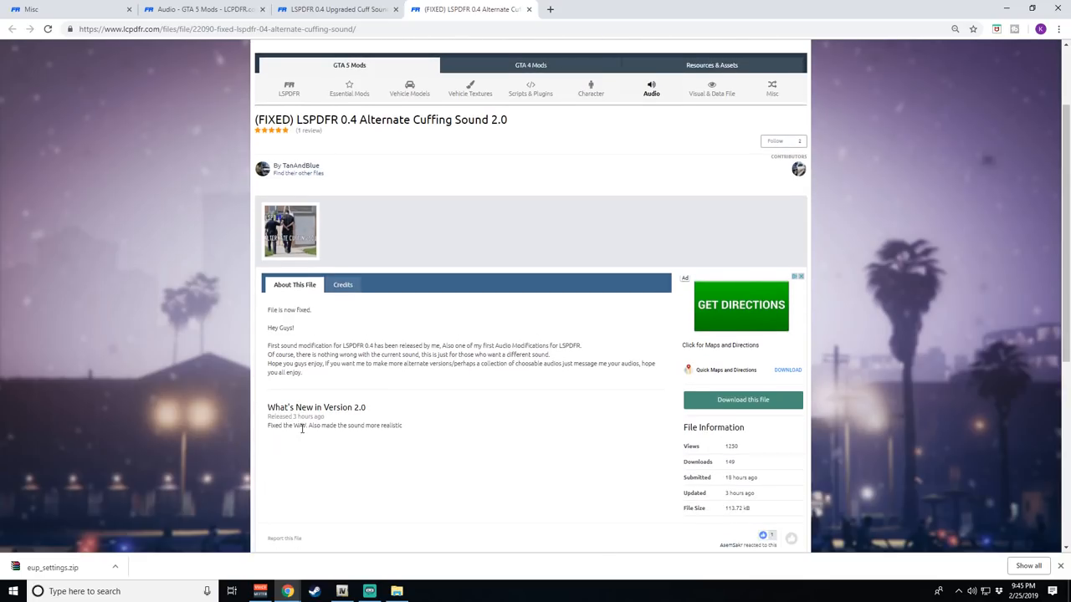
scroll(down, 3)
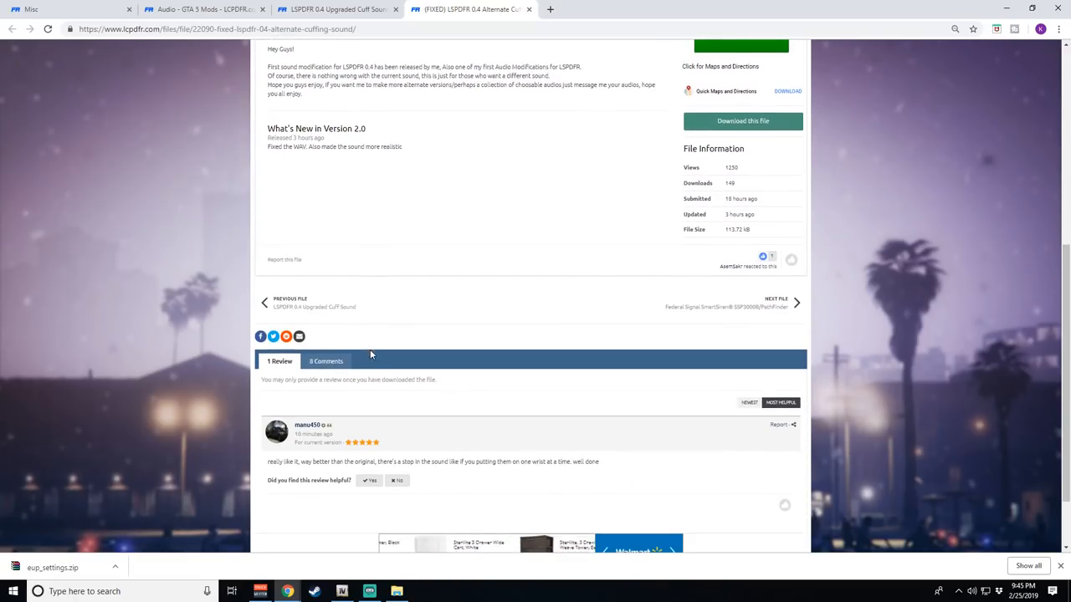
mouse_move(393, 371)
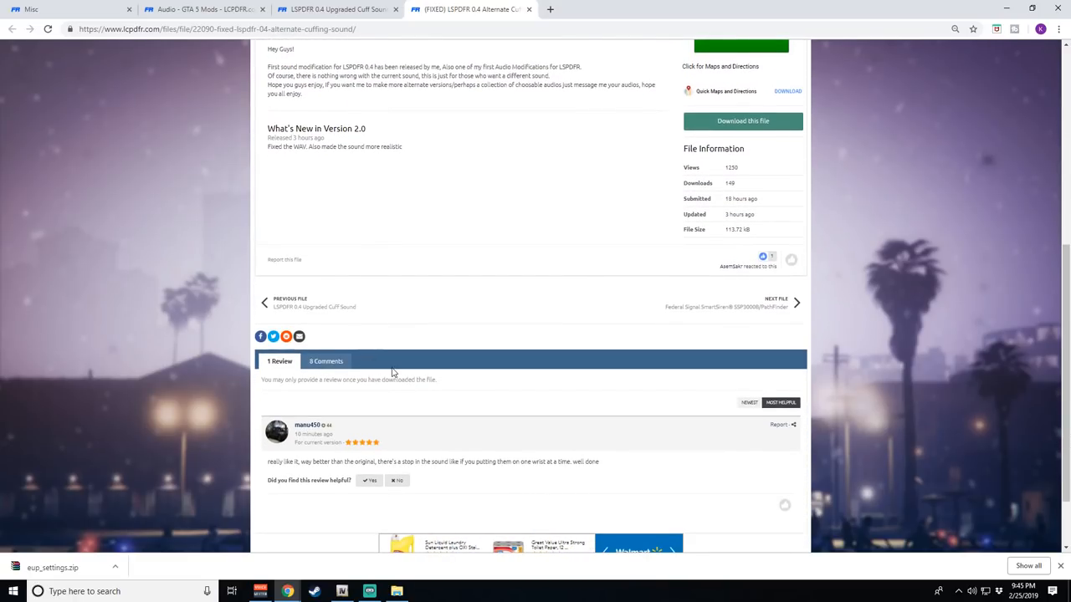
mouse_move(893, 194)
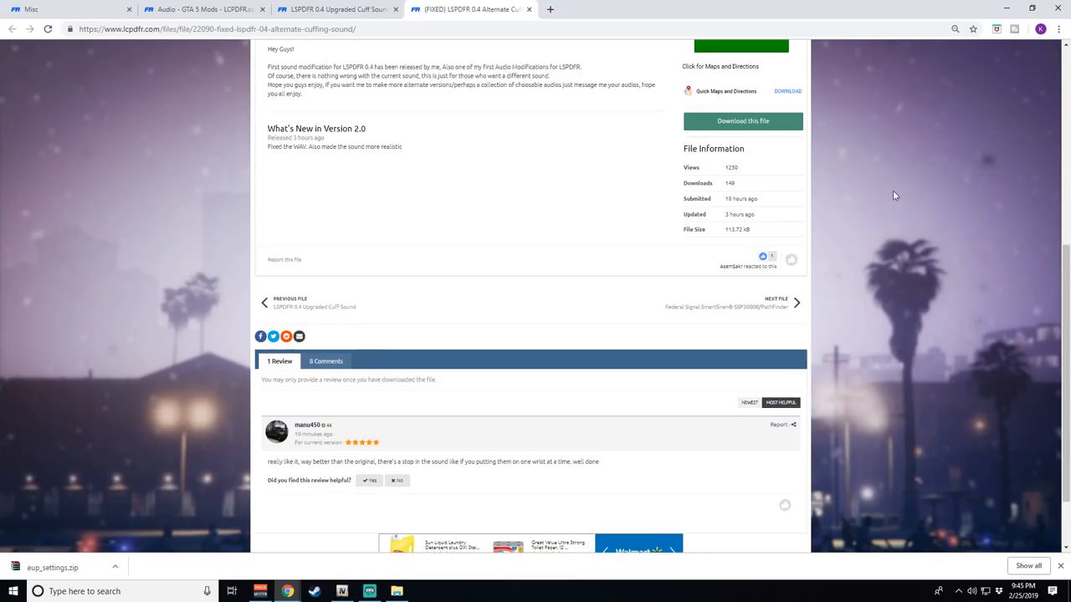
scroll(up, 3)
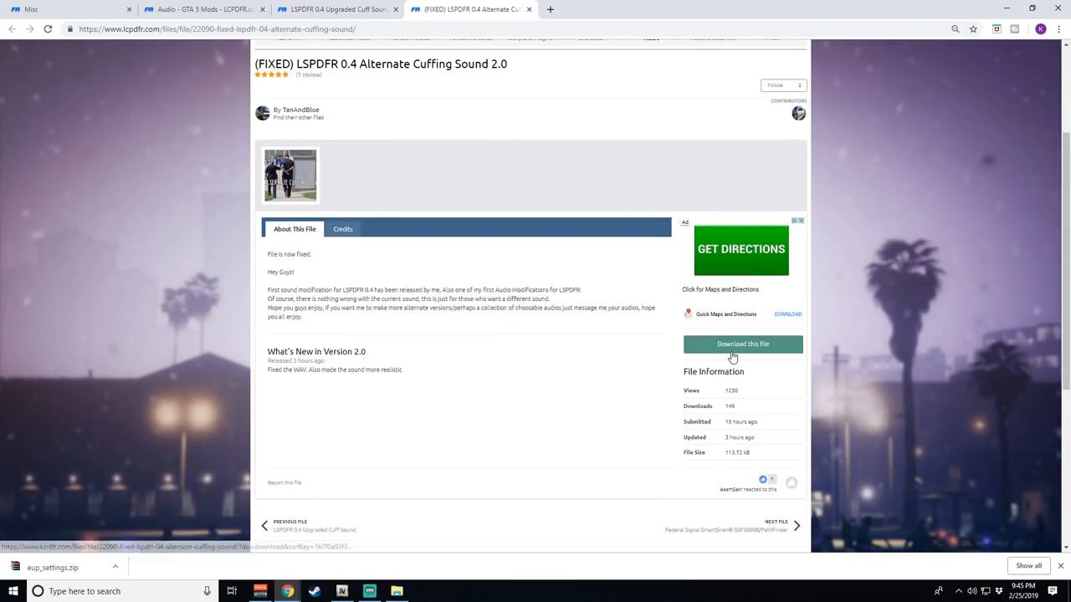
Start the Alternate Cuffing Sound download and return to the Upgraded Cuff Sound page.
click(741, 345)
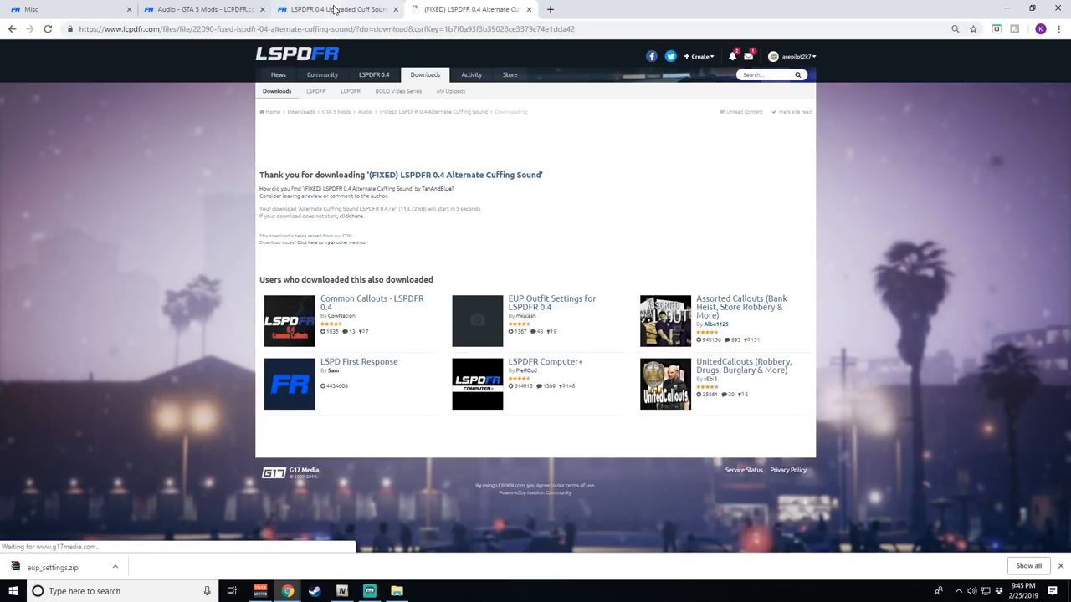
click(334, 10)
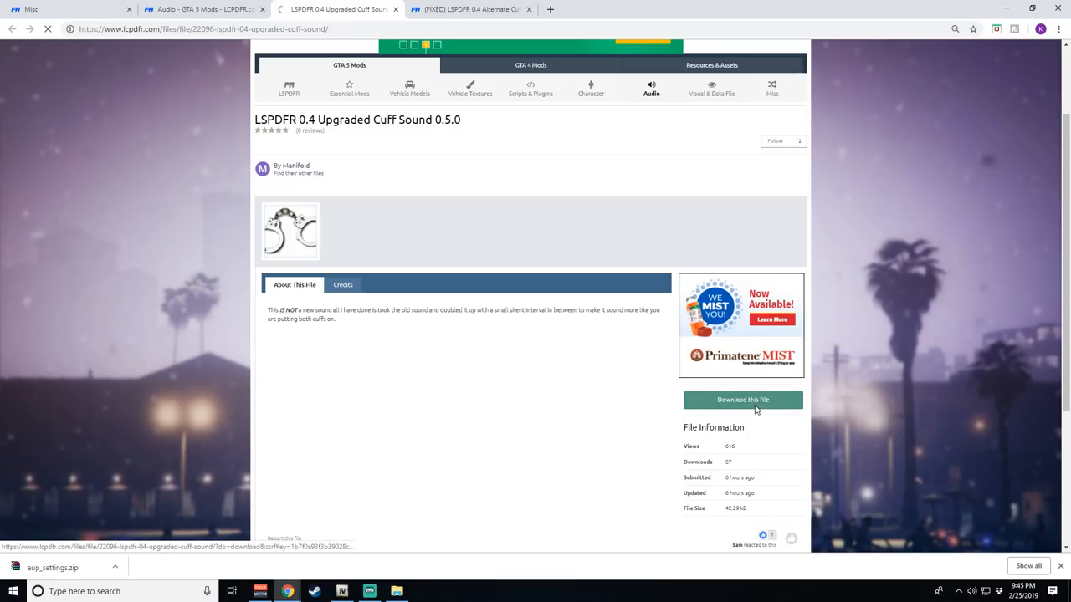
click(742, 398)
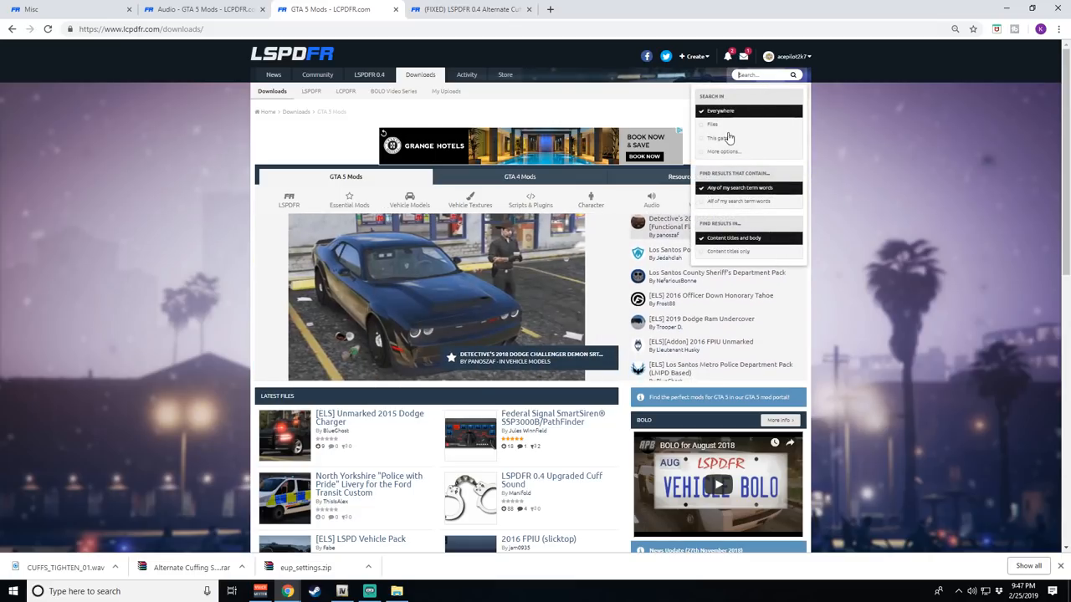
Search Files for 'speed radar' and view the Realistic Speed Radar 1.2.6107.41881 page.
click(712, 124)
text(speed radar)
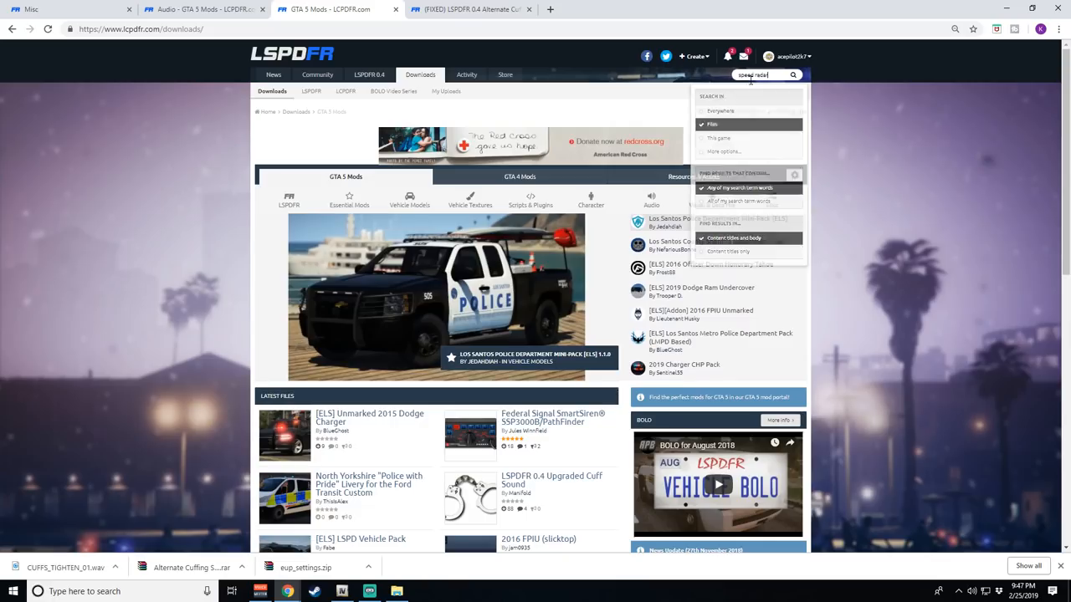
key(Return)
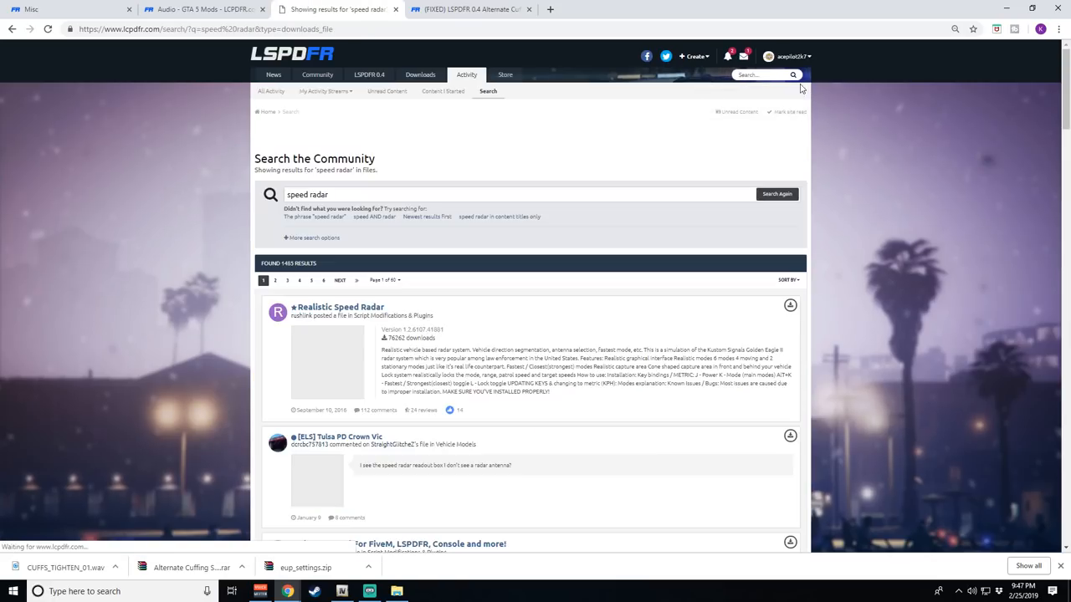
scroll(down, 3)
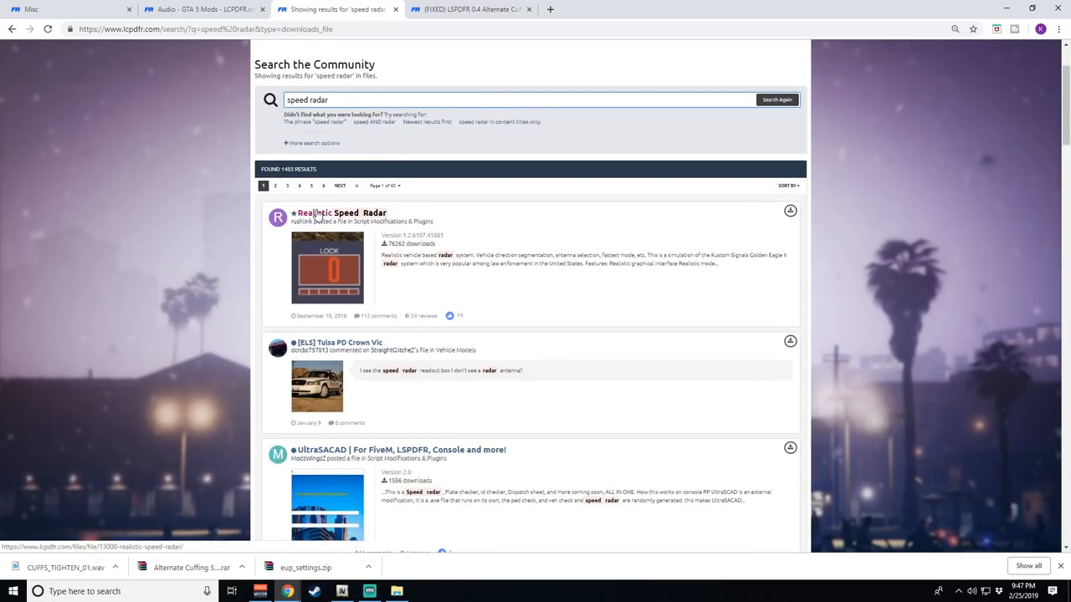
click(340, 213)
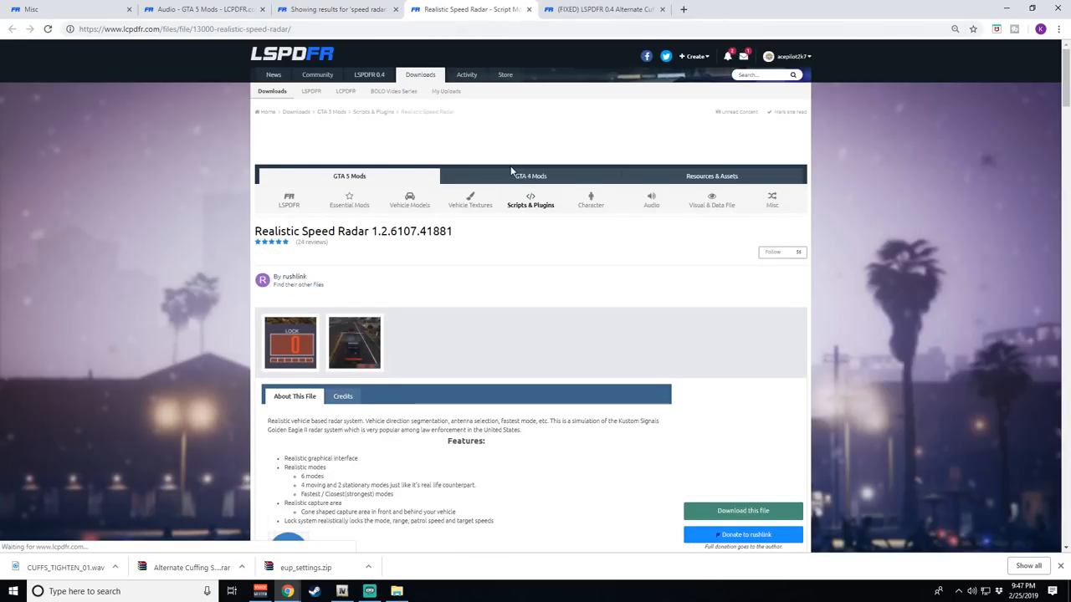
scroll(down, 3)
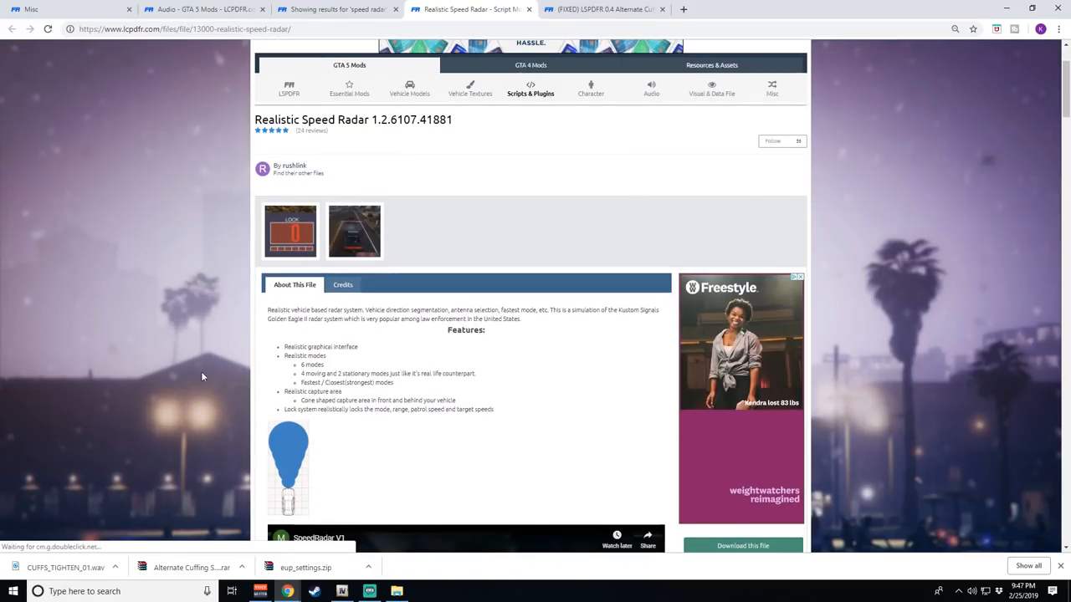